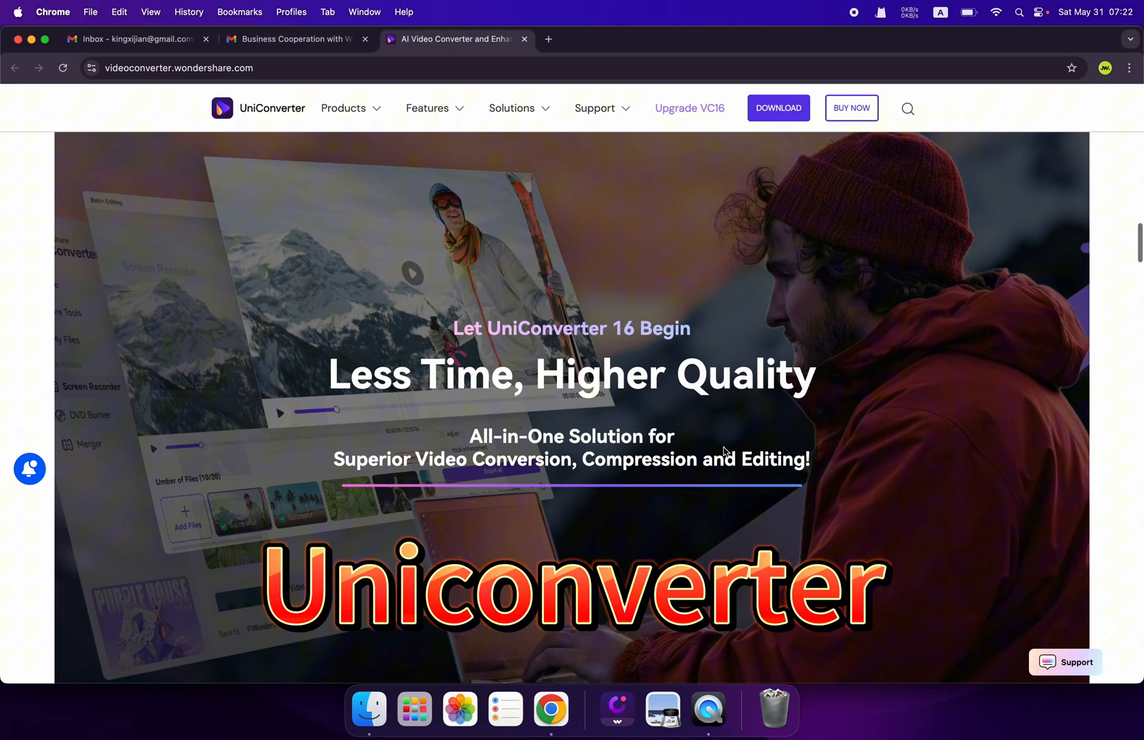
- Scroll through the home screen tools and switch to the Video tools collection
scroll(down, 3)
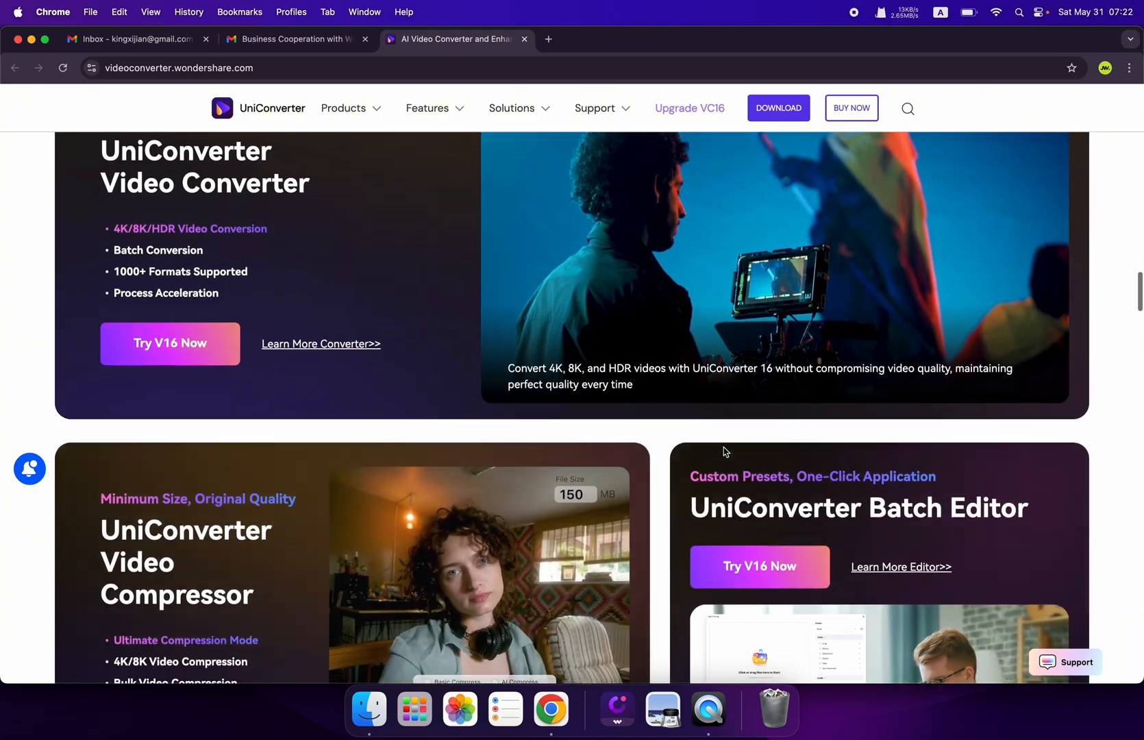
scroll(down, 3)
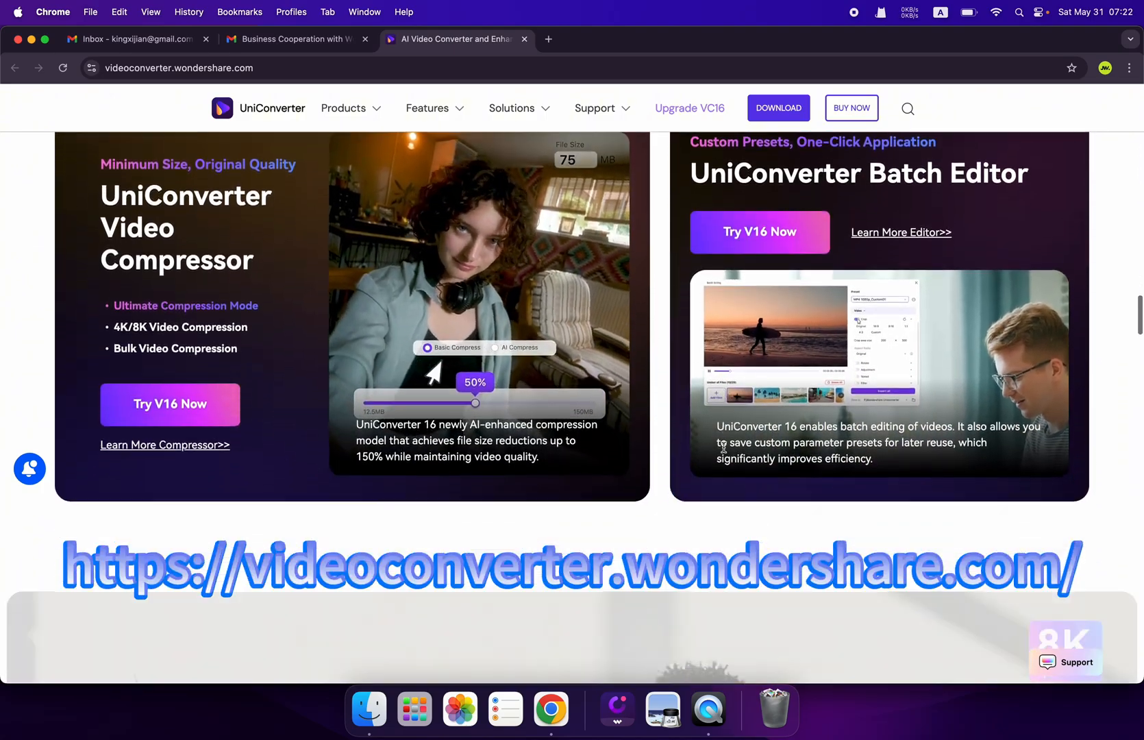
scroll(down, 3)
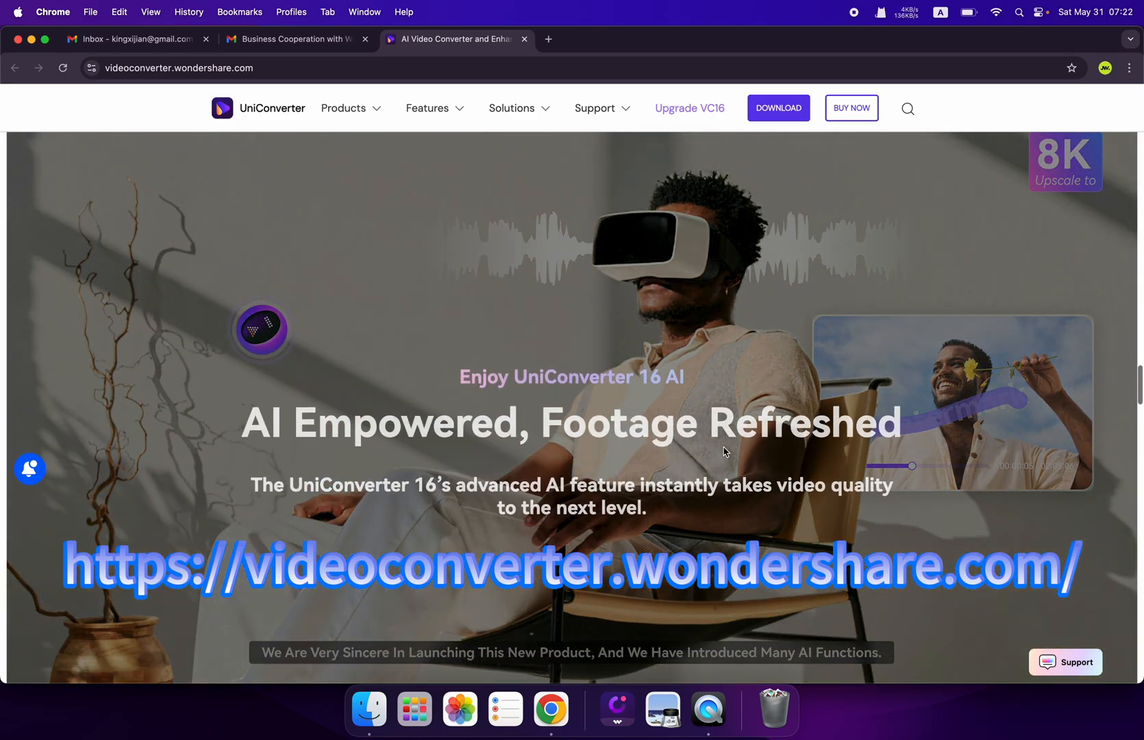
scroll(down, 3)
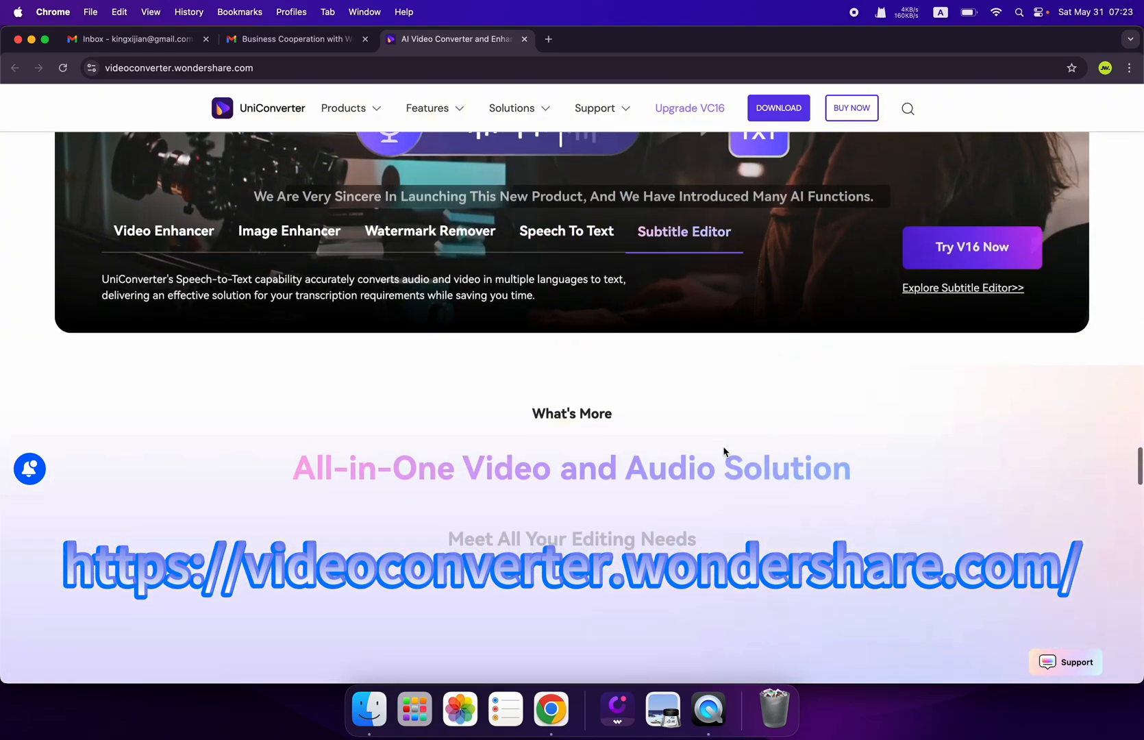
scroll(down, 3)
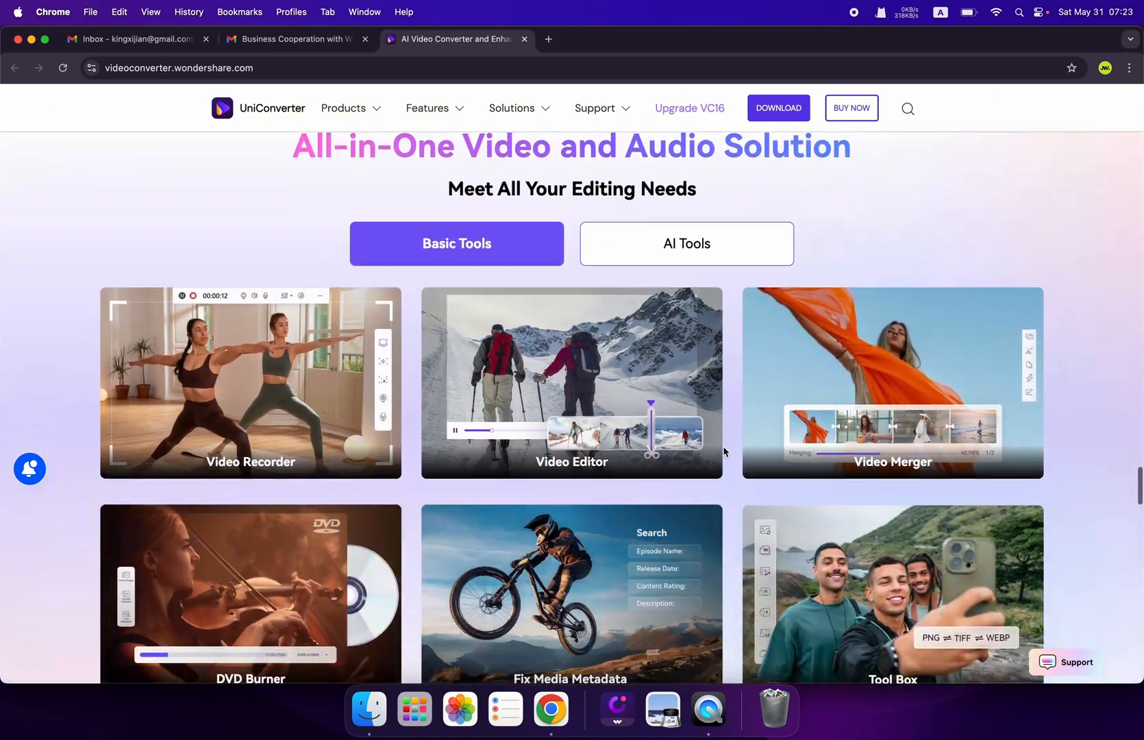
scroll(down, 3)
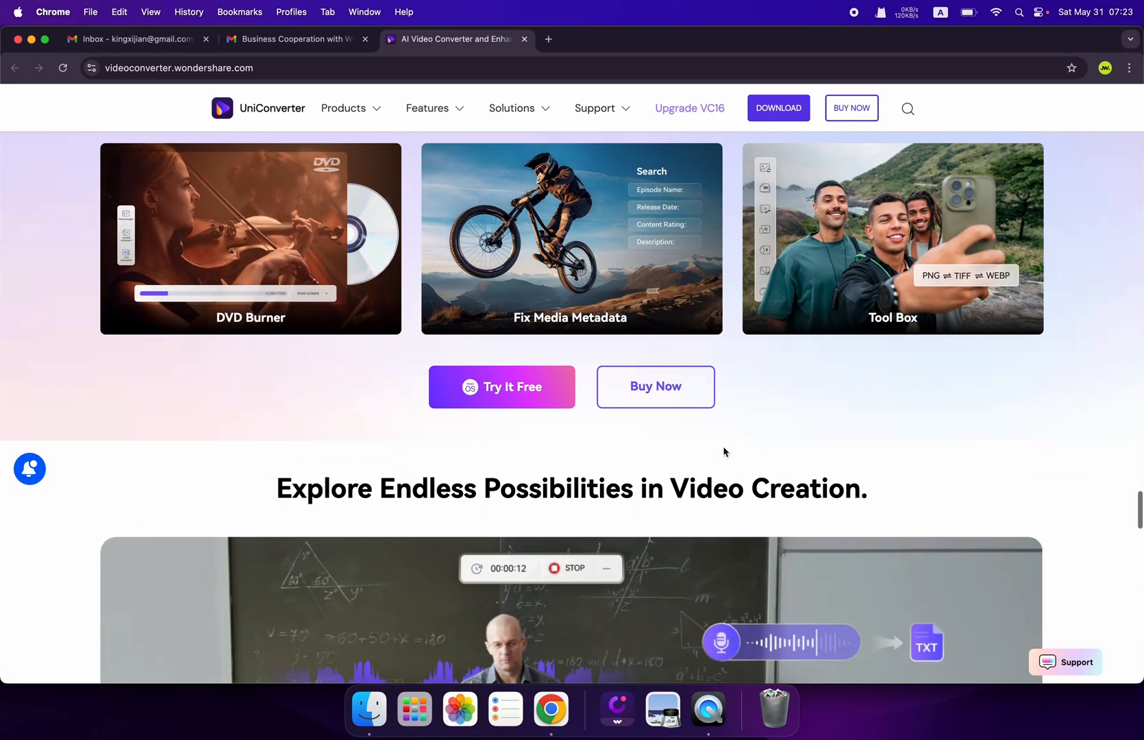
scroll(down, 3)
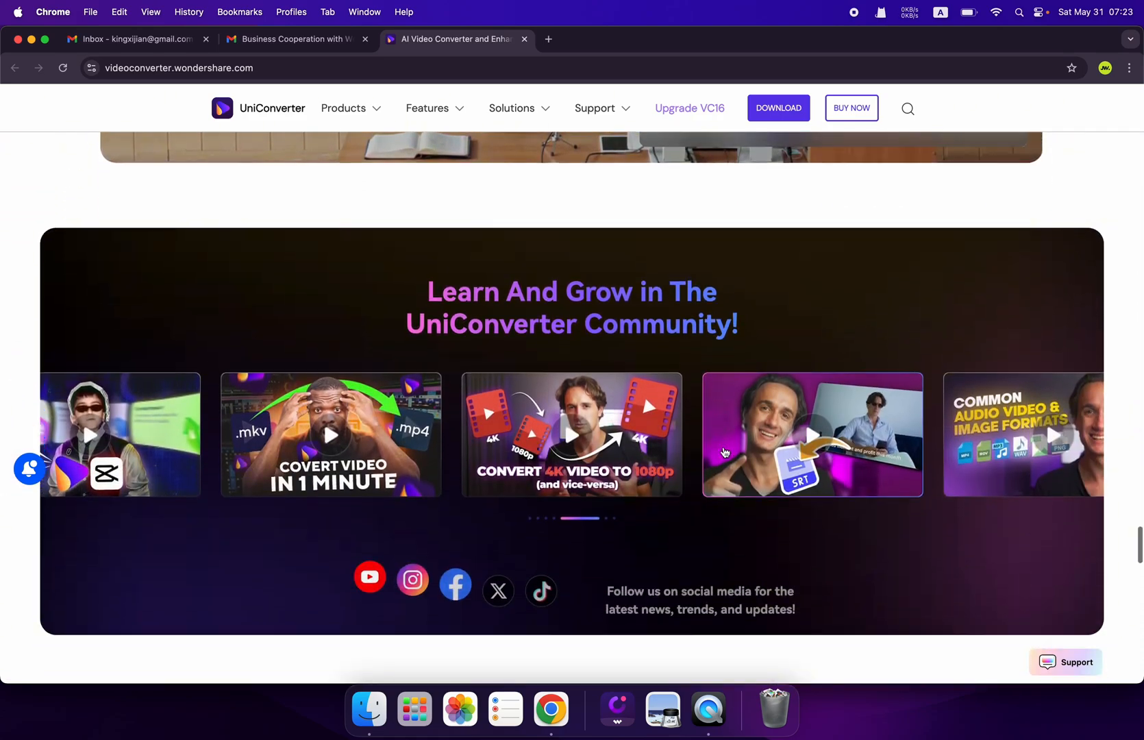
scroll(up, 3)
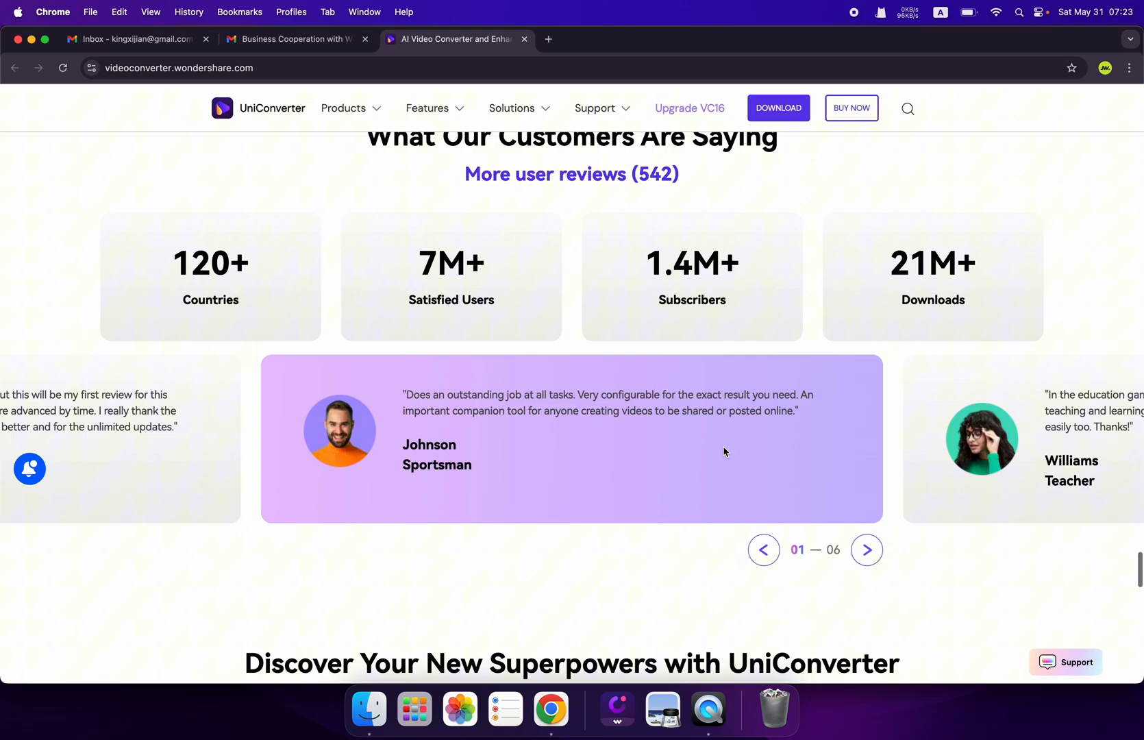
scroll(down, 3)
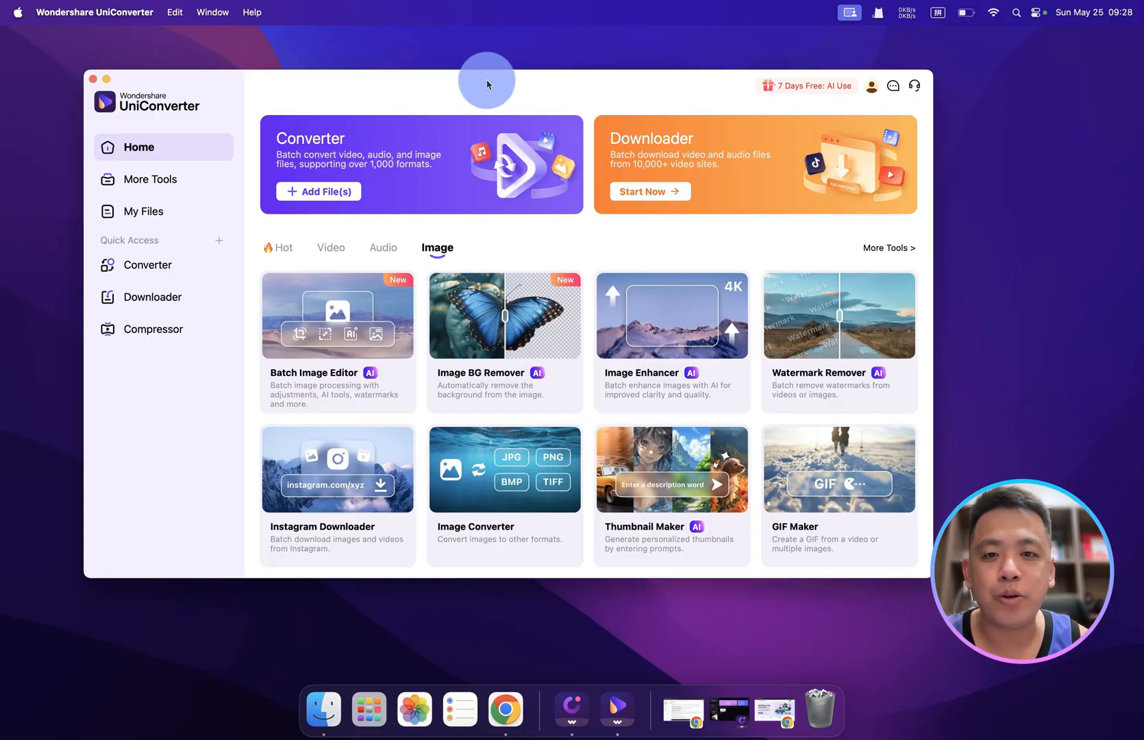
mouse_move(473, 181)
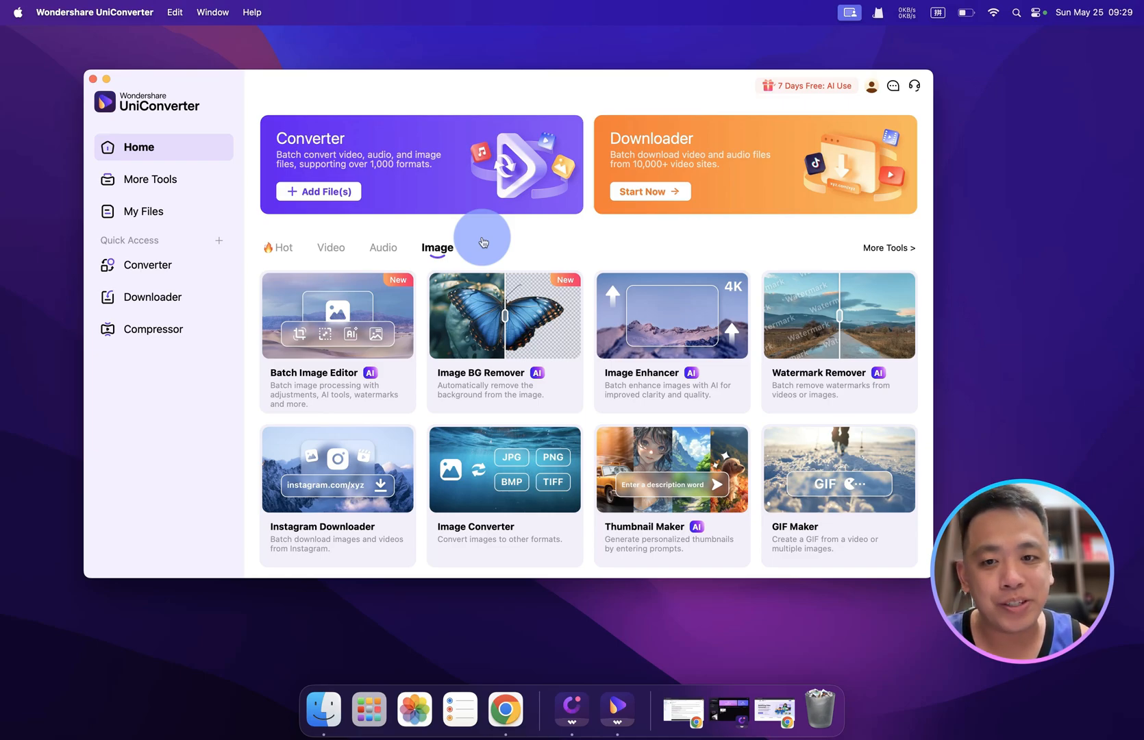
click(330, 248)
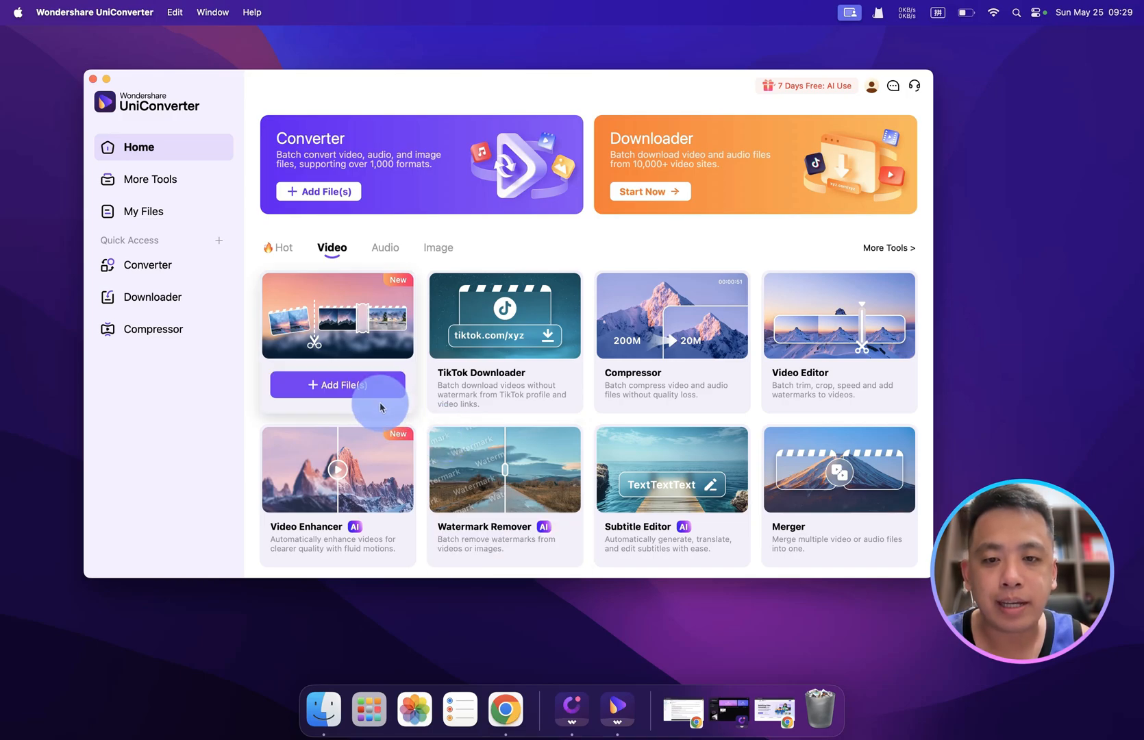
mouse_move(364, 361)
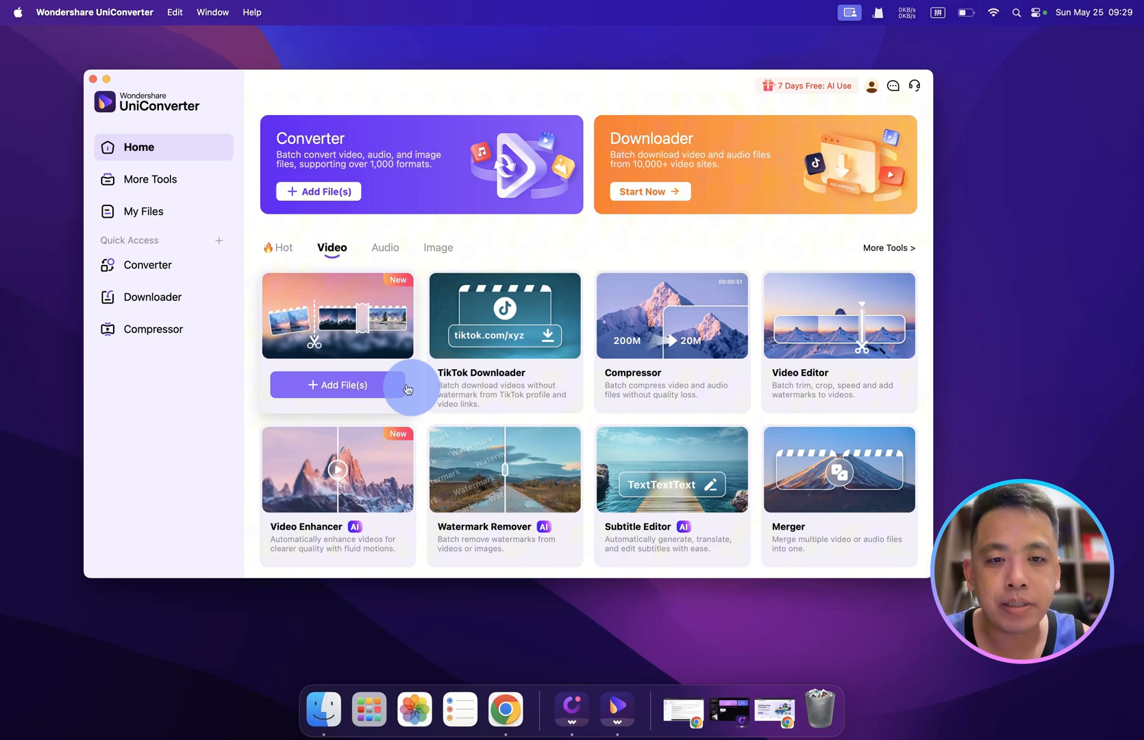
mouse_move(645, 390)
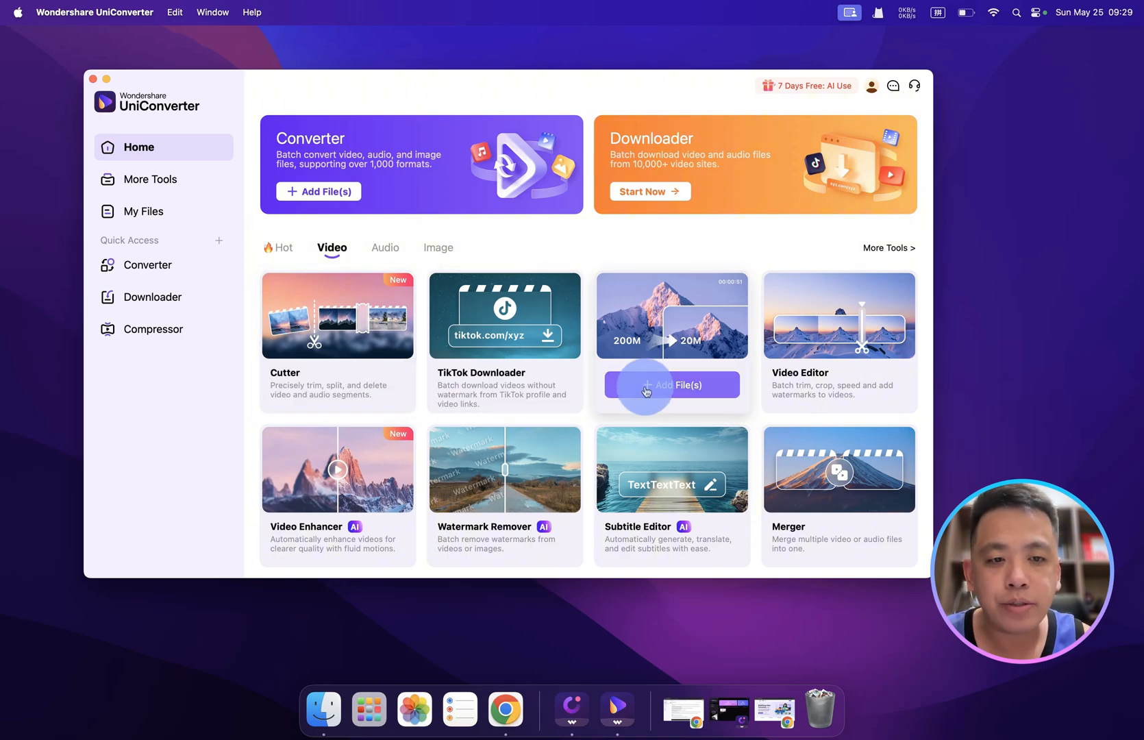
mouse_move(756, 389)
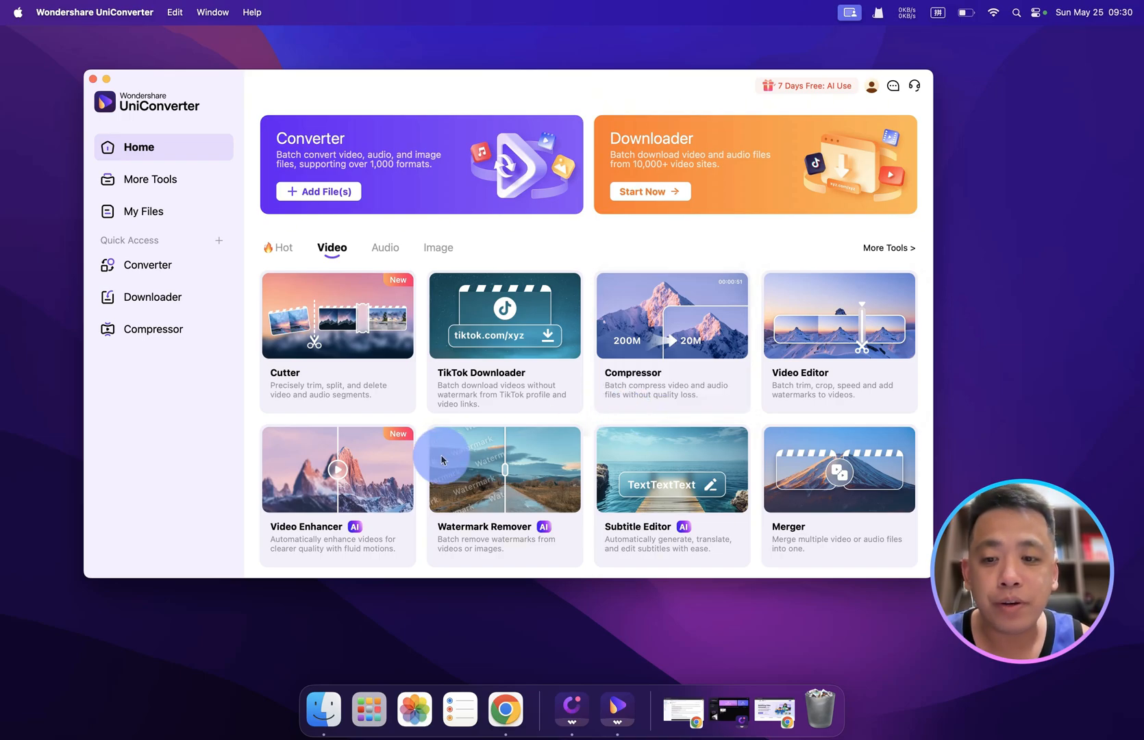
mouse_move(380, 464)
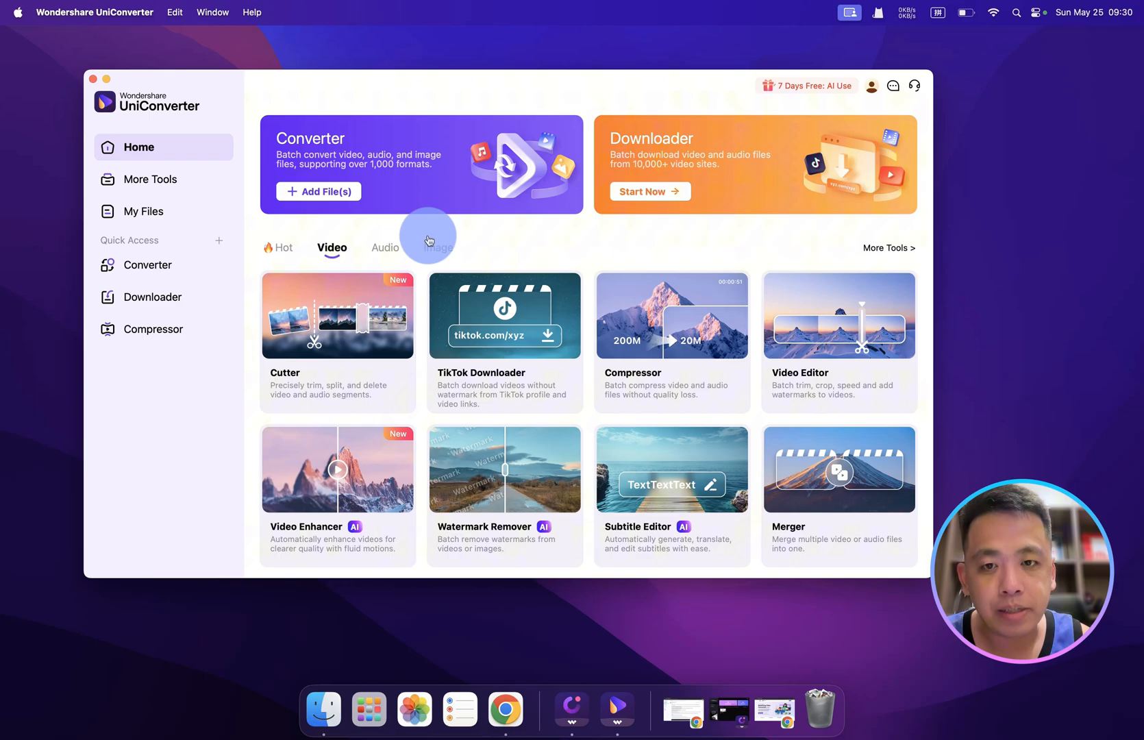
- Switch to Image tools and load the Downloads PNG portrait into Batch Image Editor
click(437, 248)
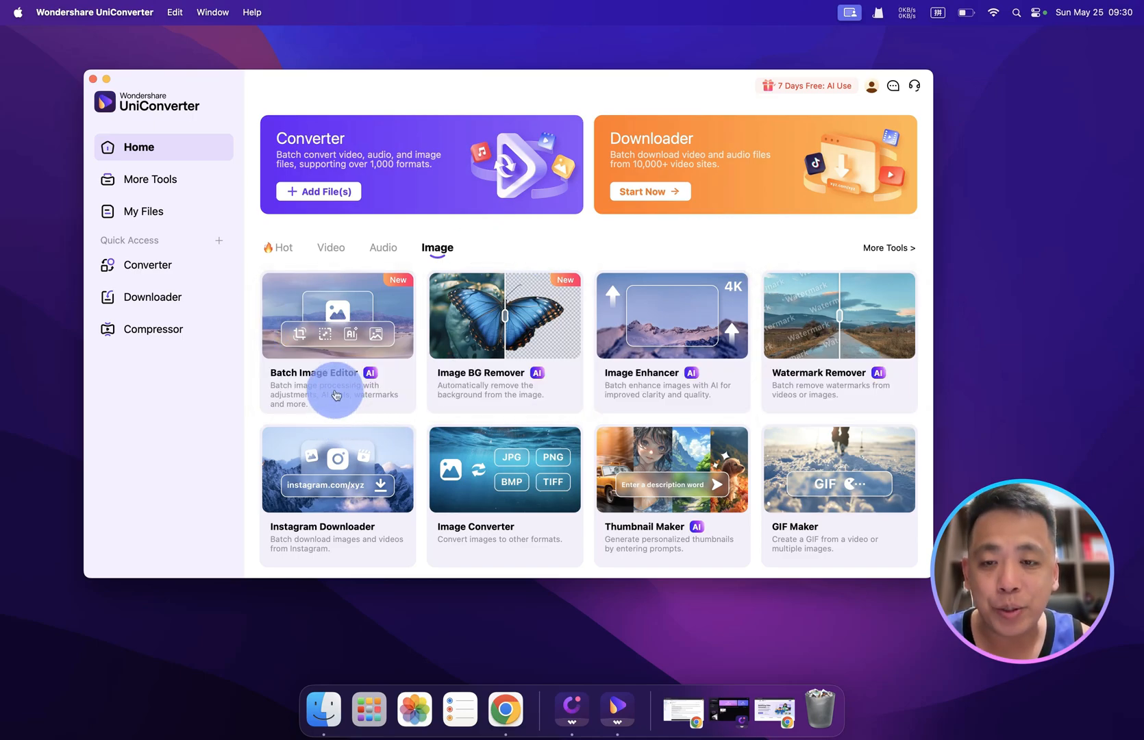
mouse_move(253, 316)
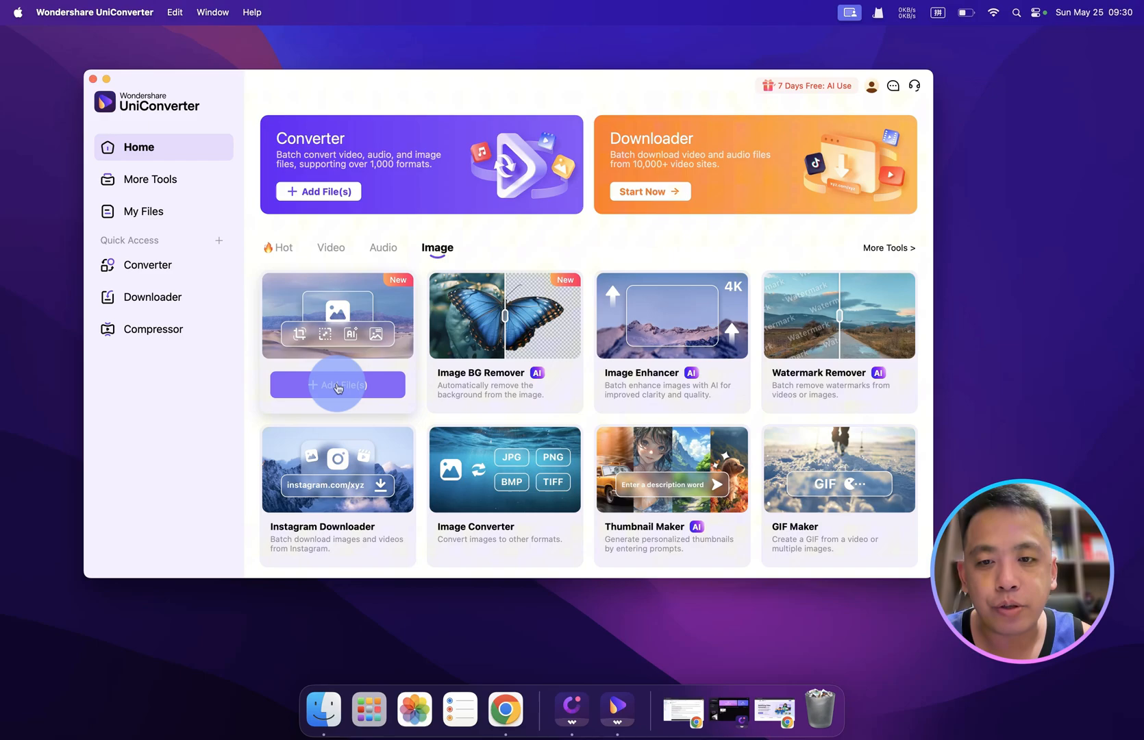
click(337, 384)
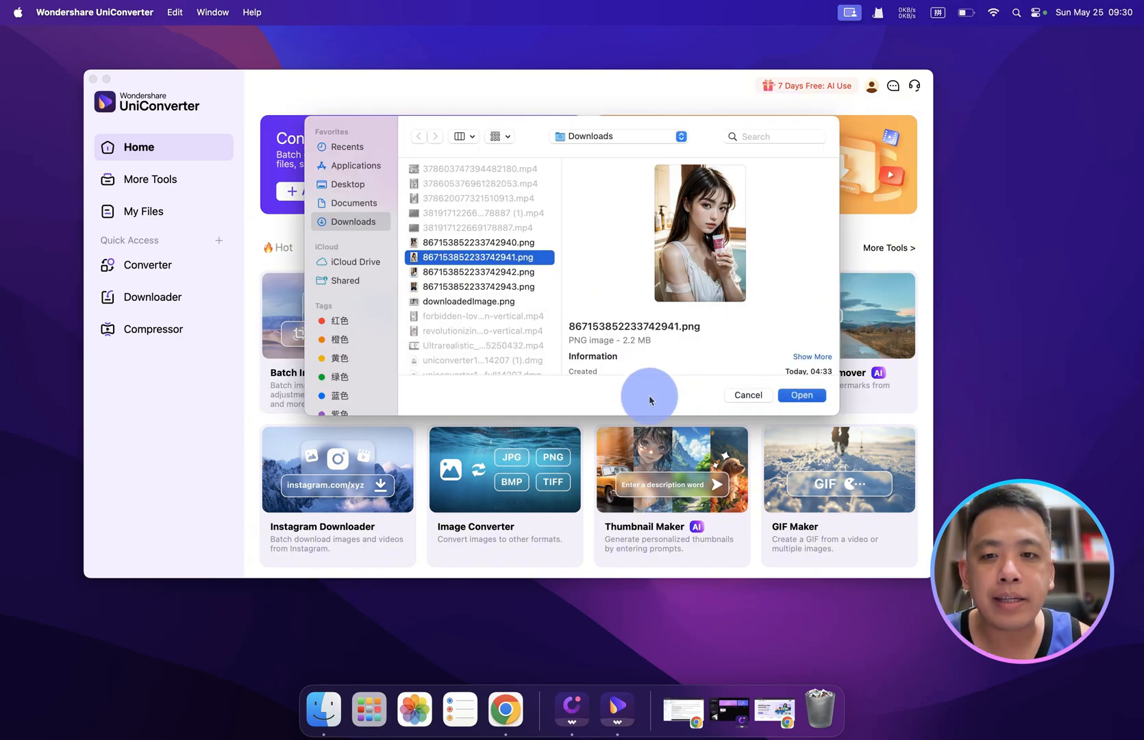
click(800, 394)
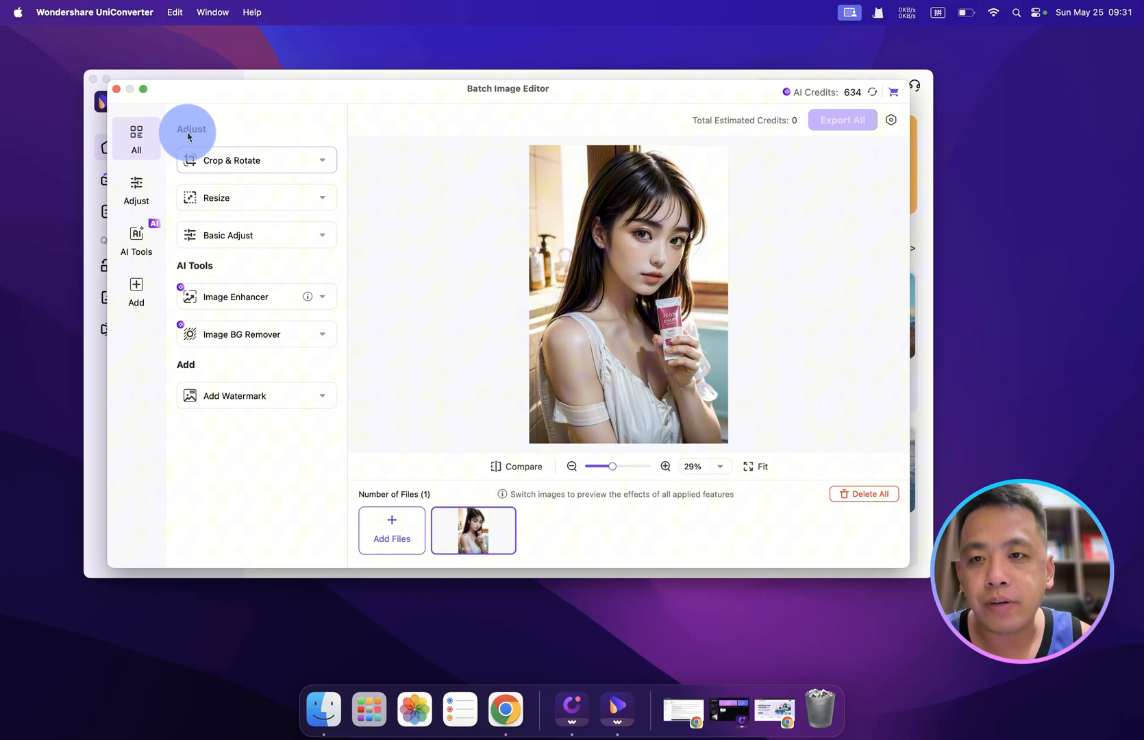
- Try free and square crop presets on the portrait, ending on the Original ratio
click(255, 160)
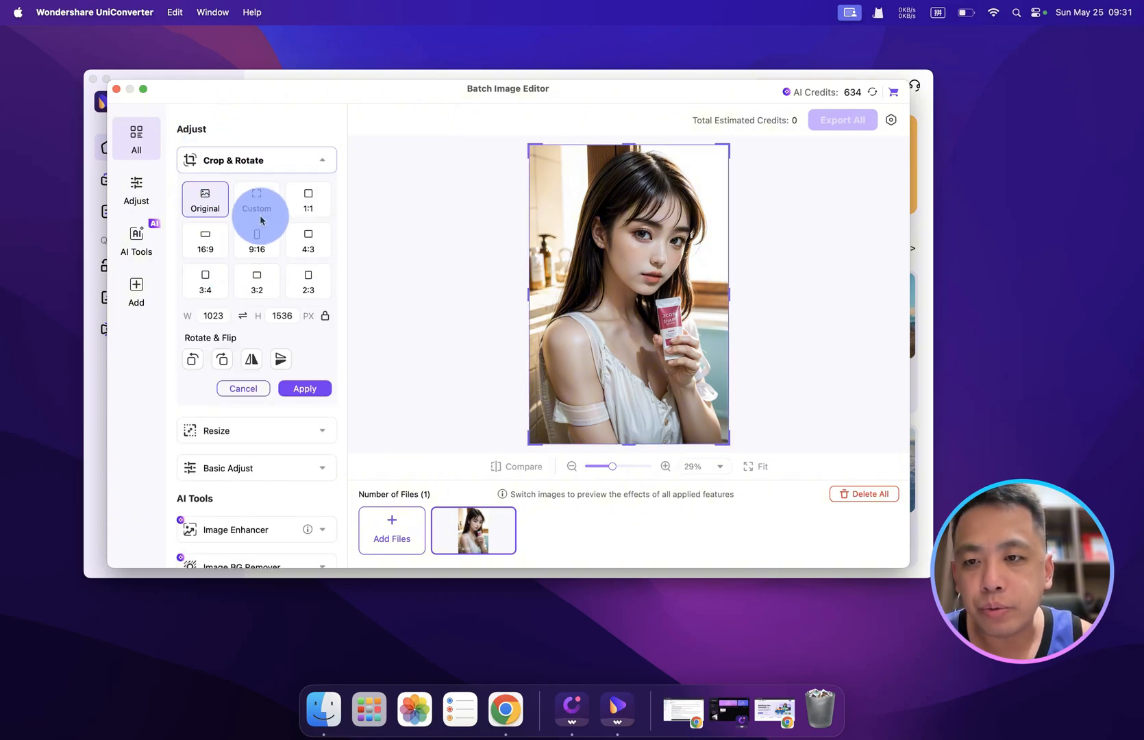
click(206, 200)
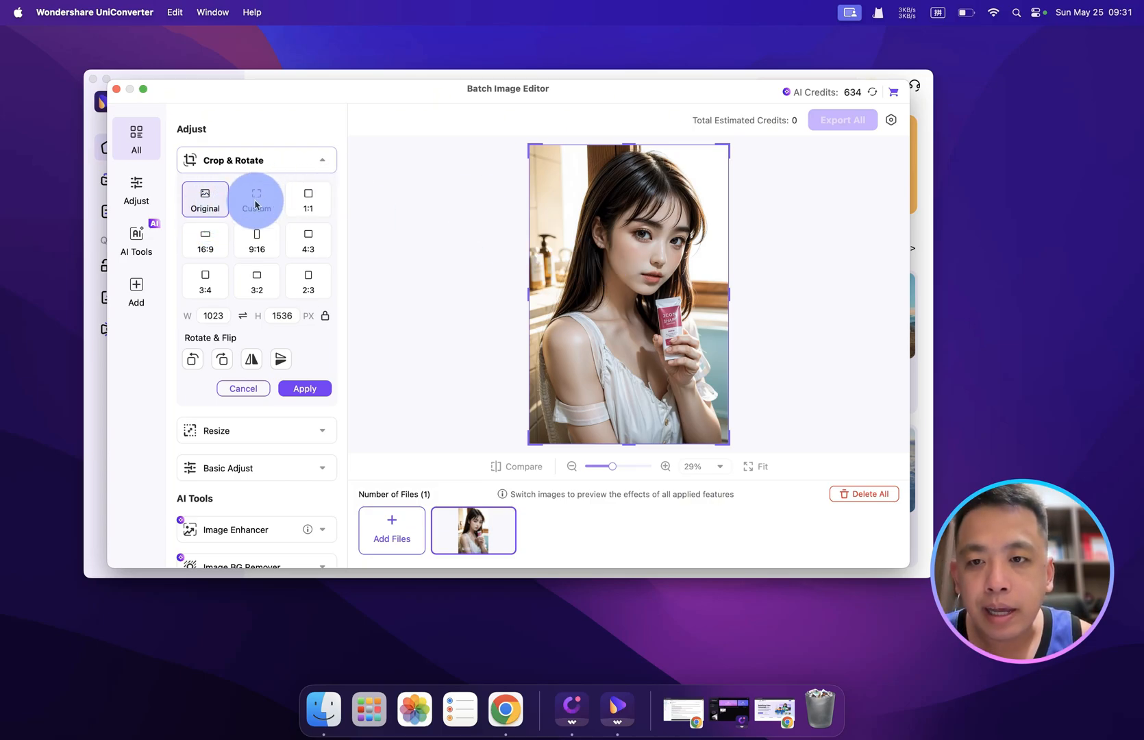
click(257, 198)
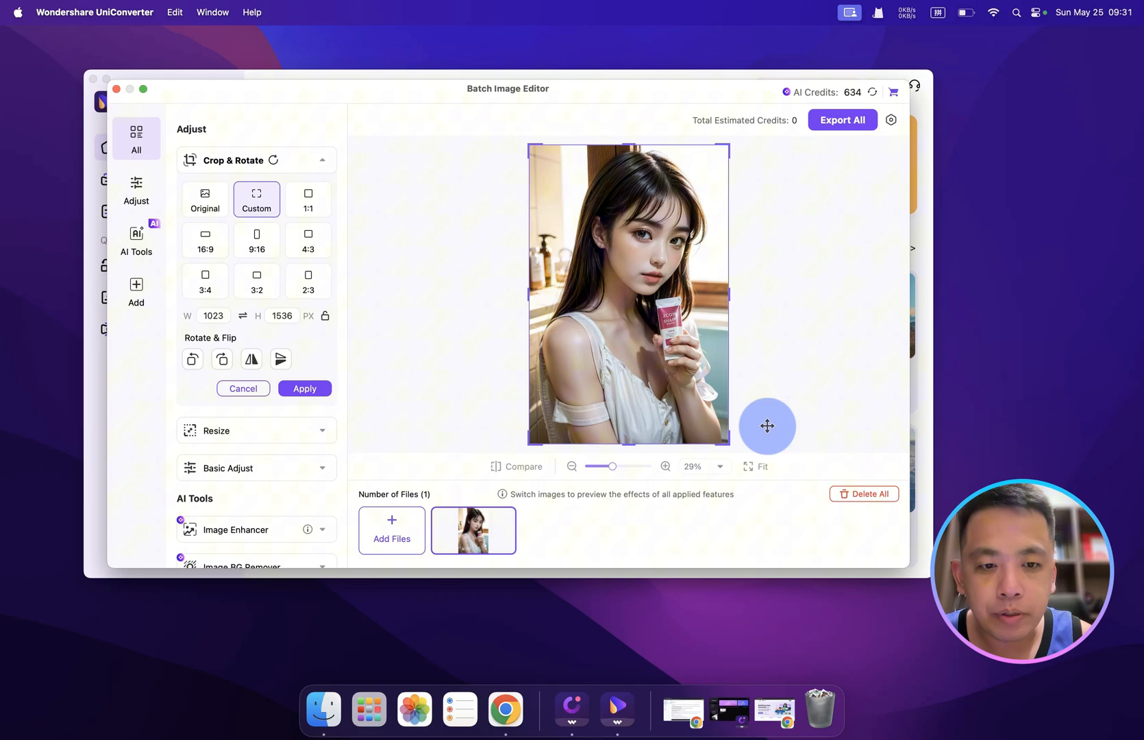
mouse_move(728, 440)
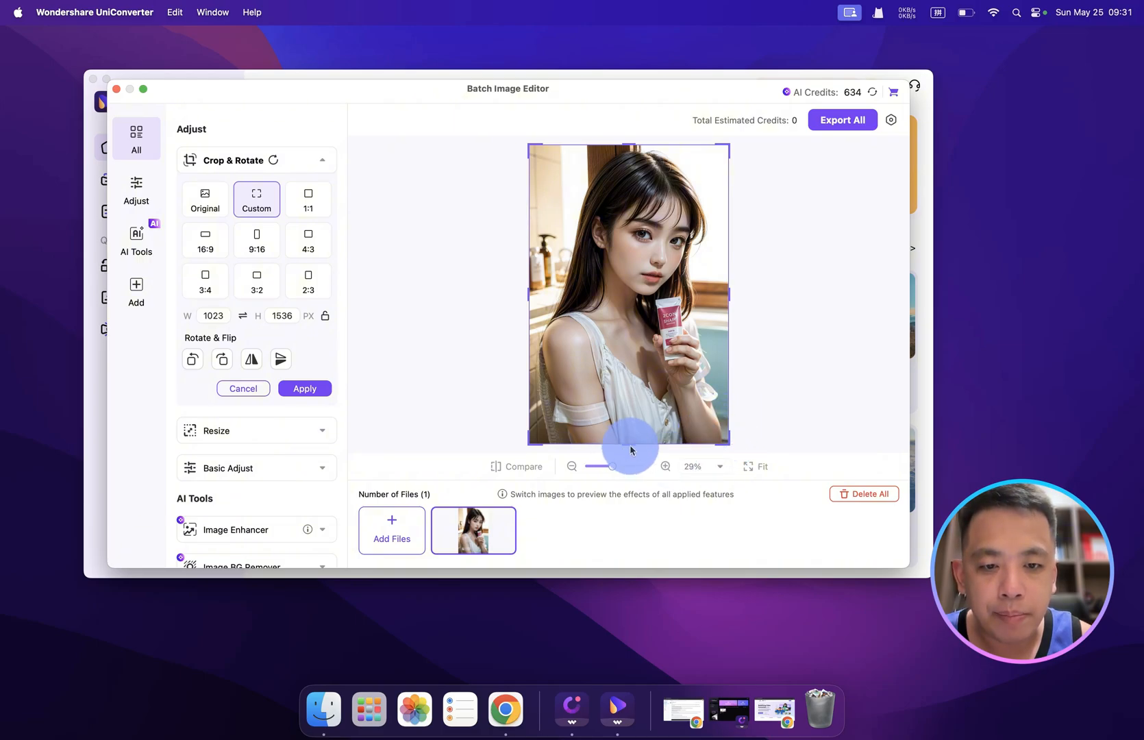
click(308, 198)
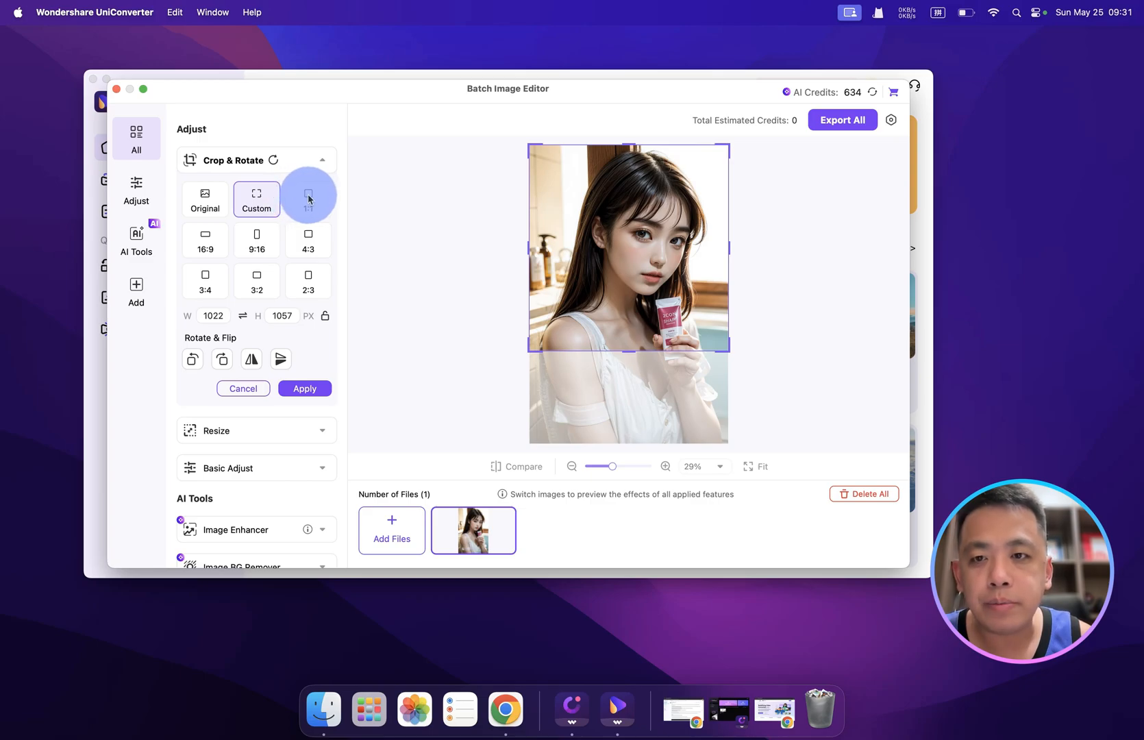
click(307, 197)
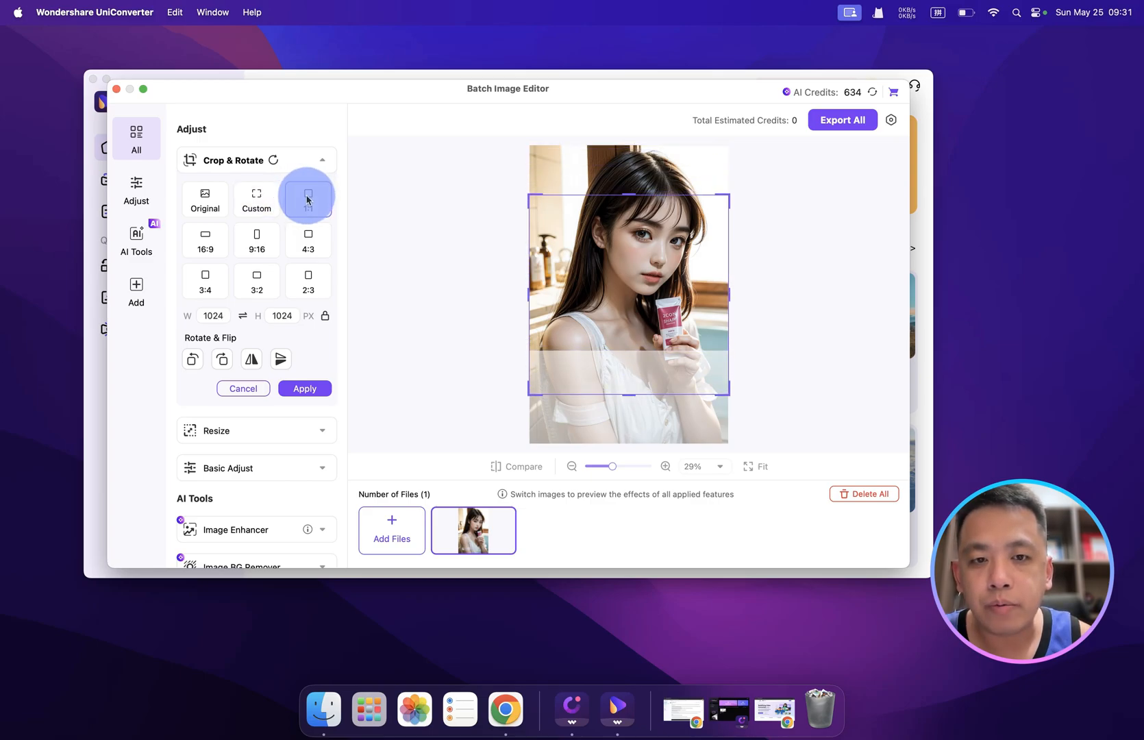
click(307, 199)
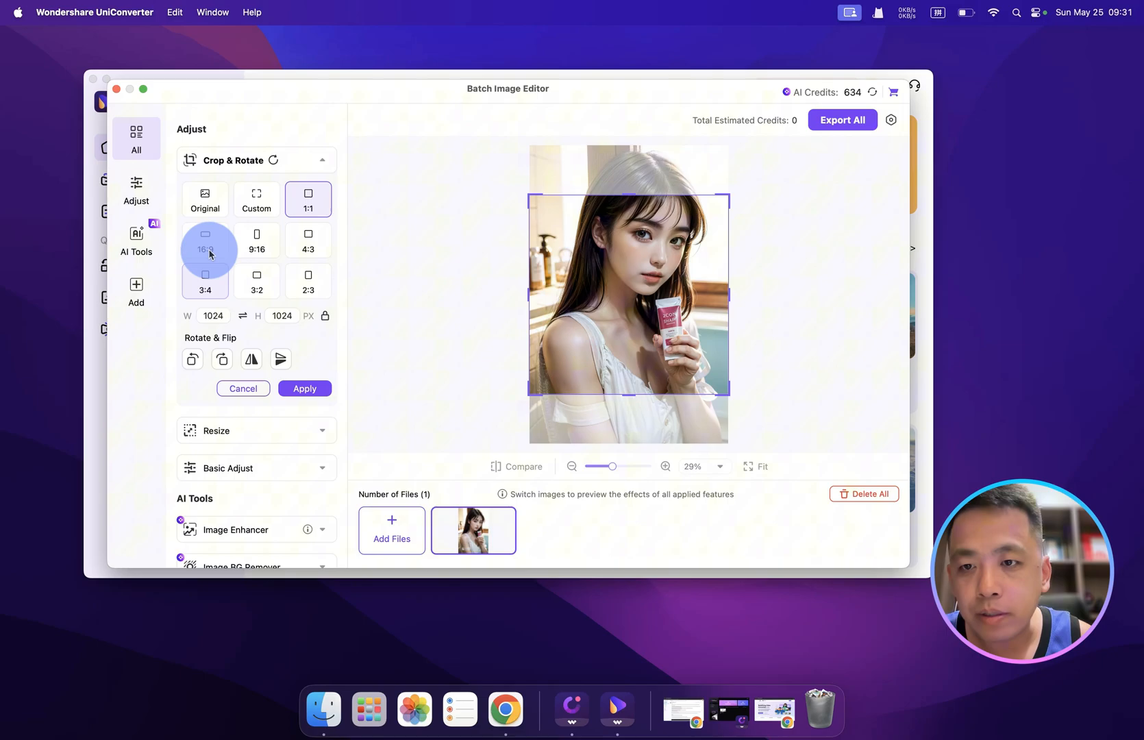
click(256, 240)
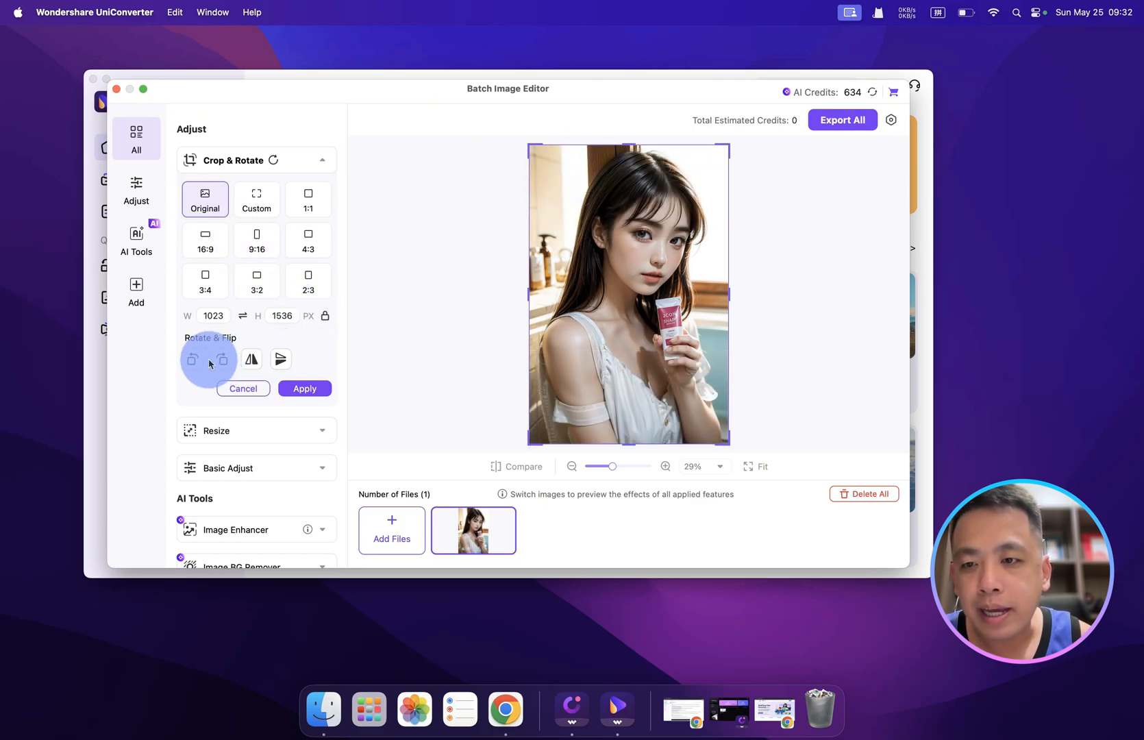
- Rotate the portrait a quarter turn and back to its upright 1023×1536 framing
click(221, 359)
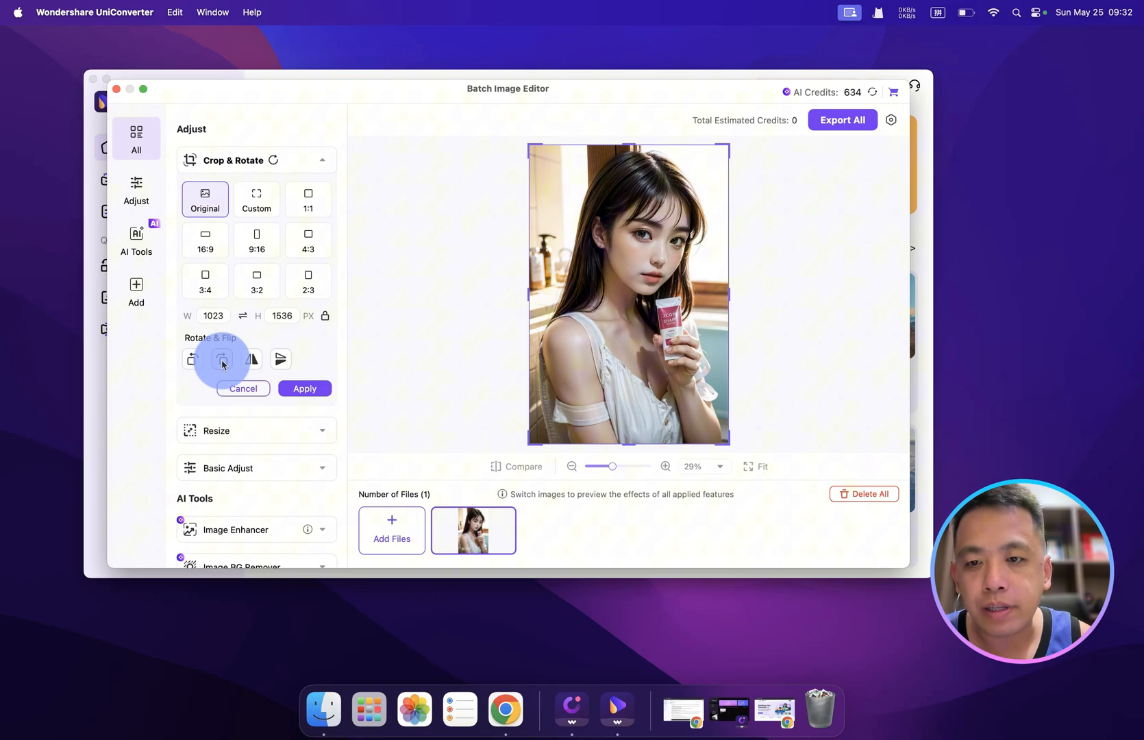
click(222, 358)
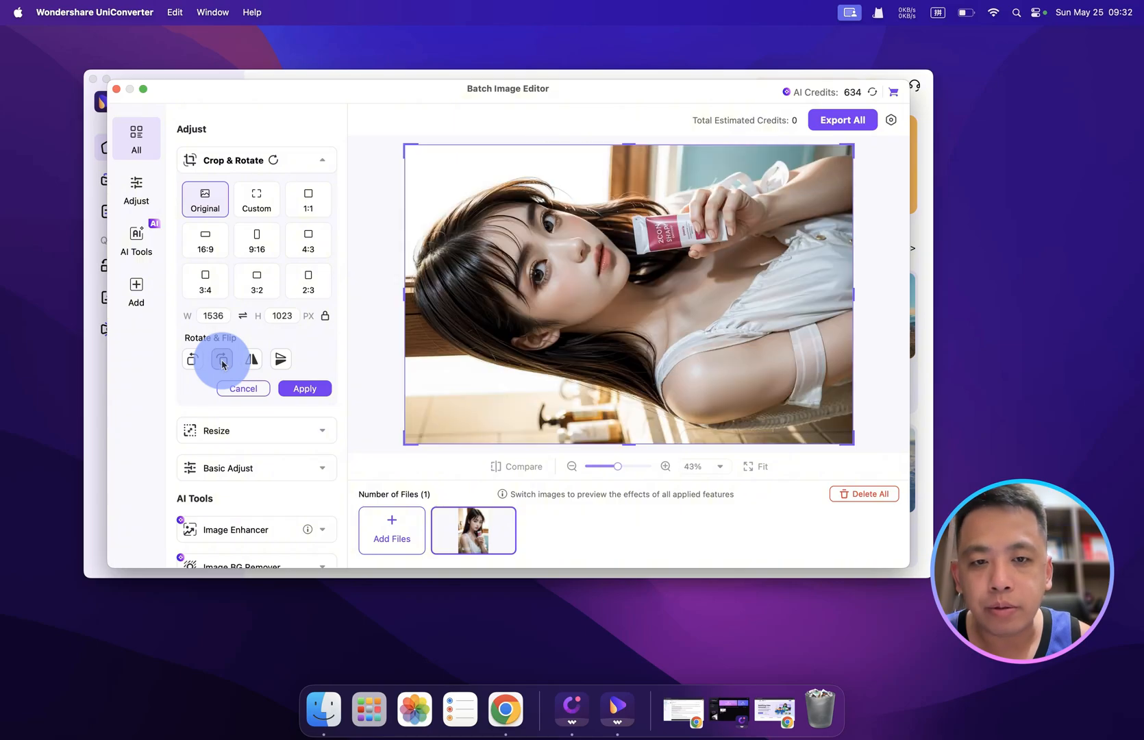
click(222, 359)
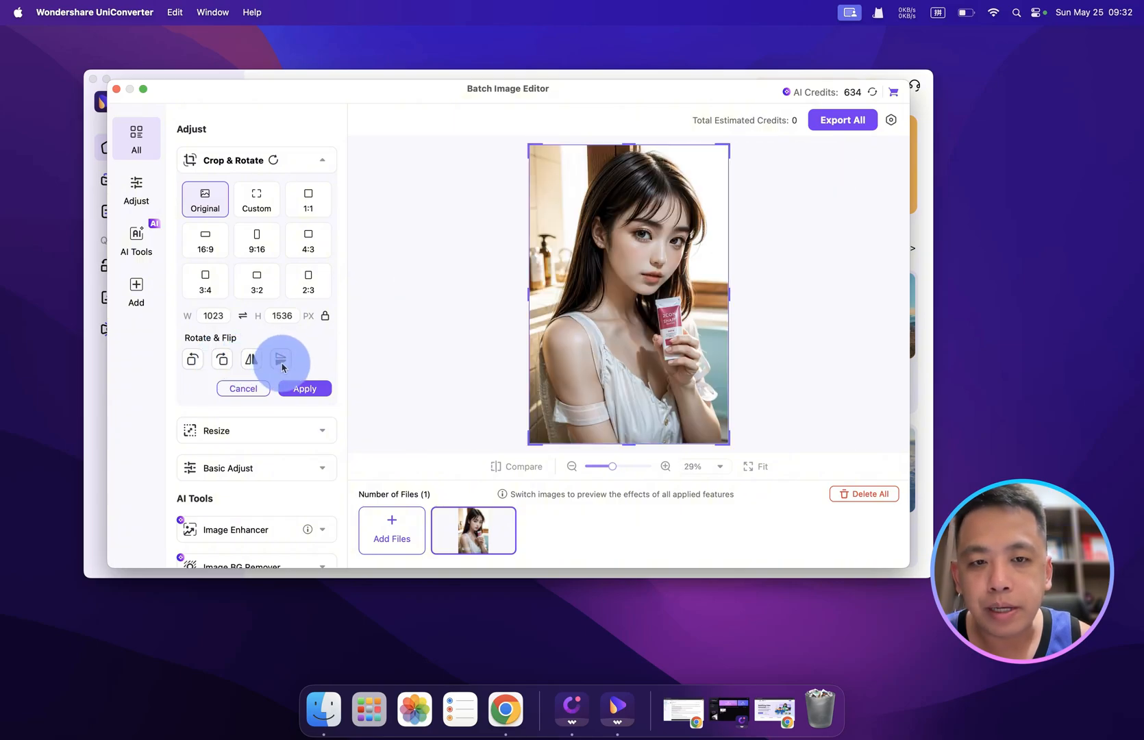
click(279, 358)
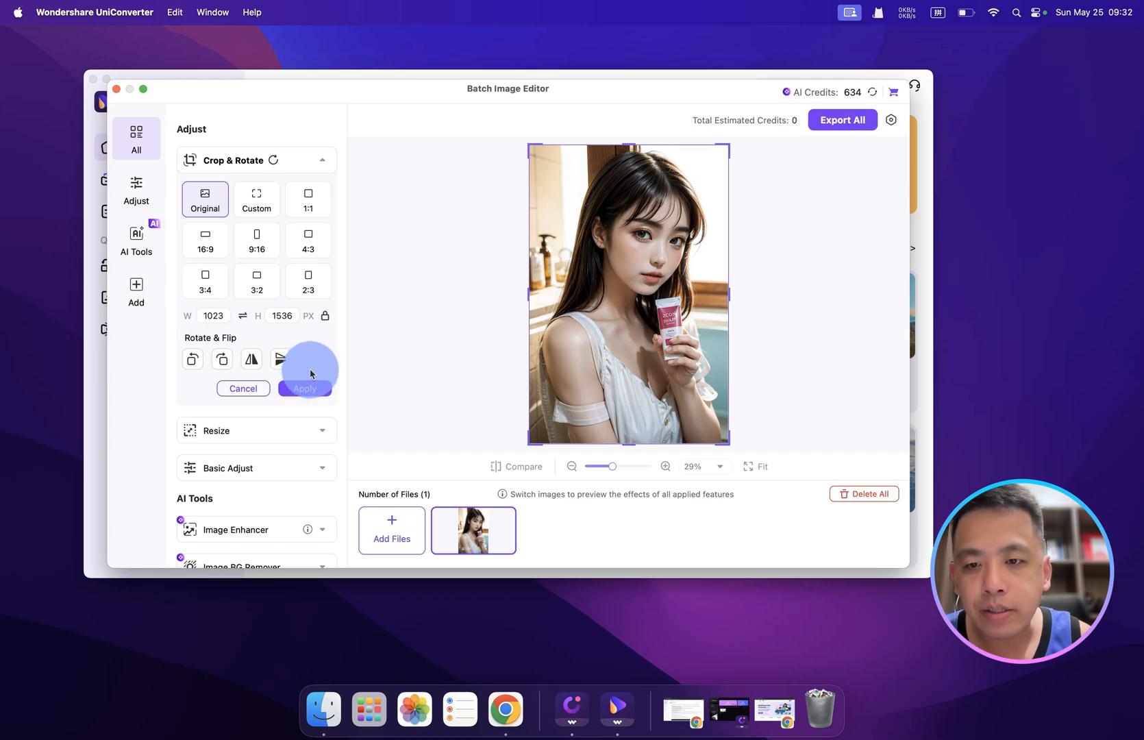
mouse_move(318, 343)
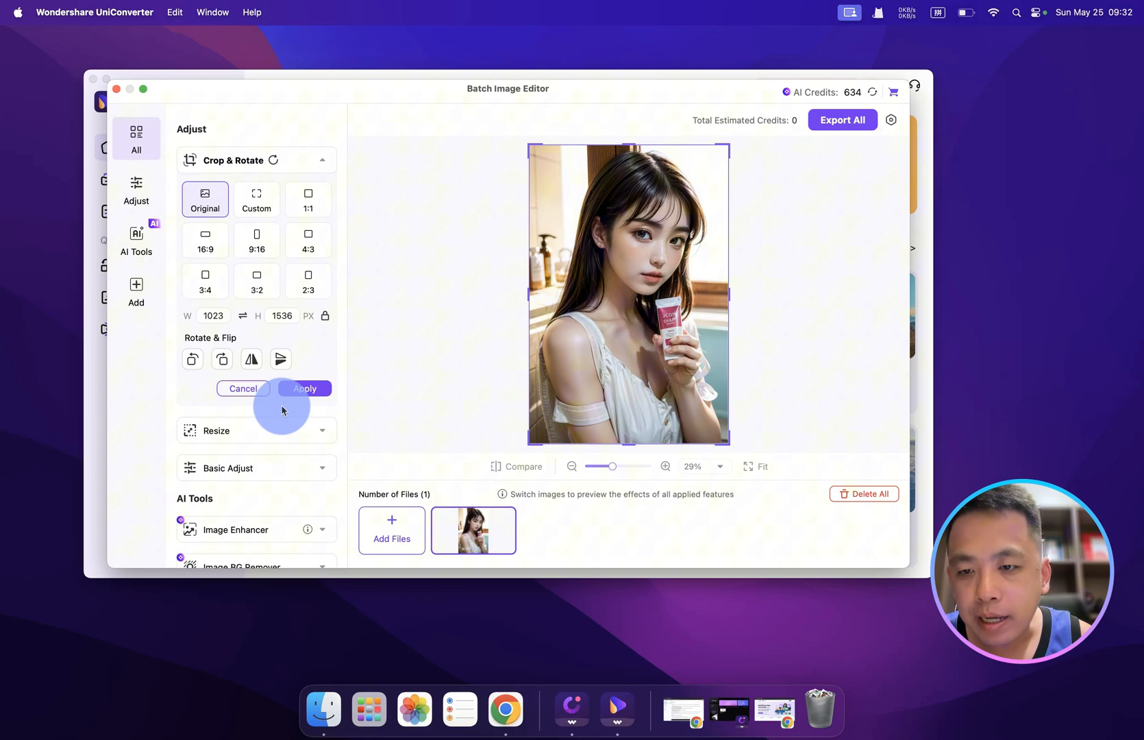
- Preview Instagram Post, Facebook Post, YouTube Thumbnail and eBay Product sizes, then keep the original size
click(256, 430)
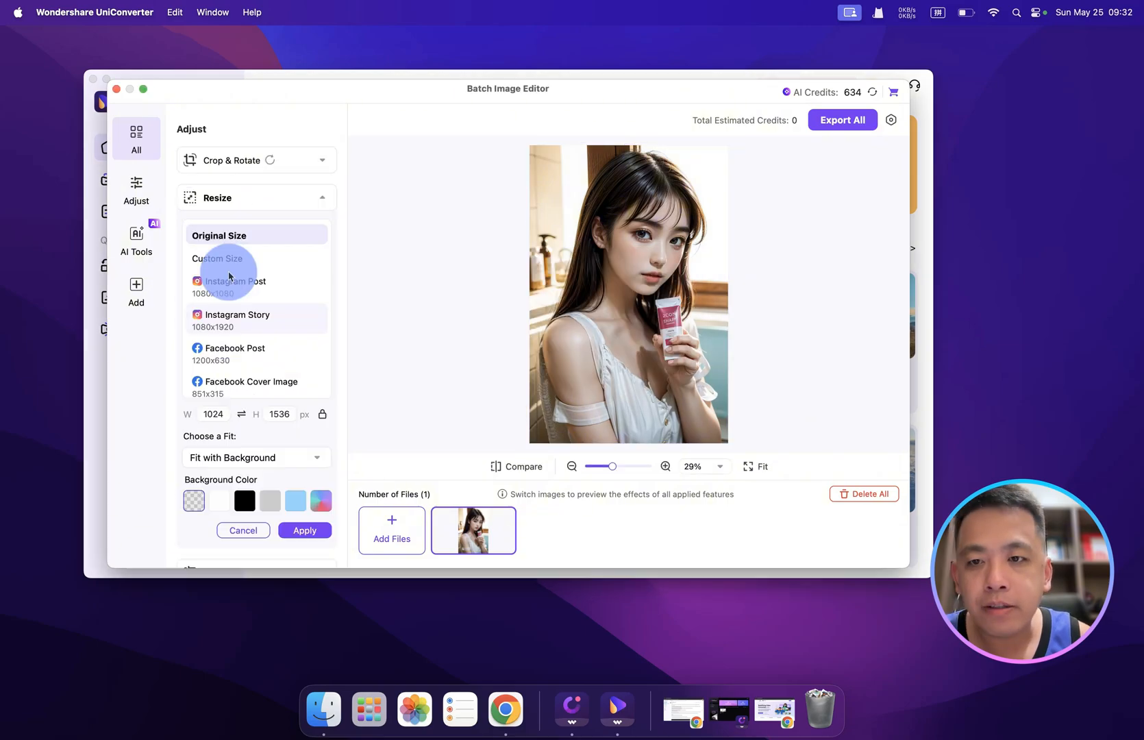
mouse_move(252, 308)
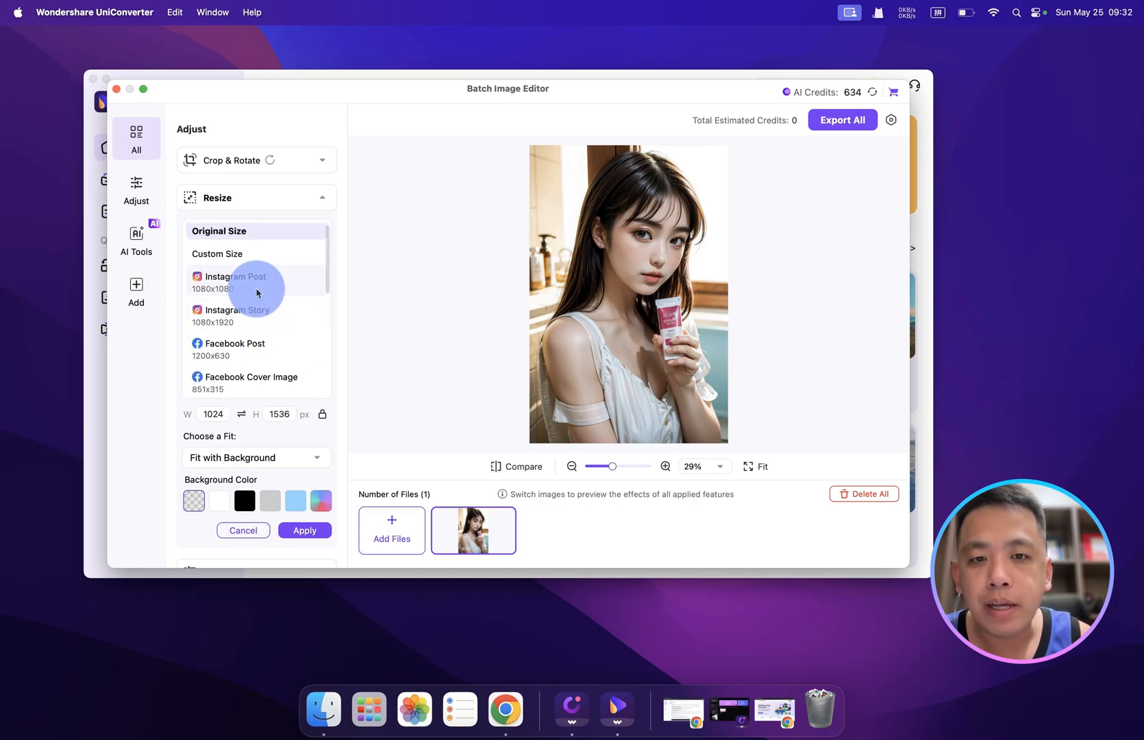
click(238, 280)
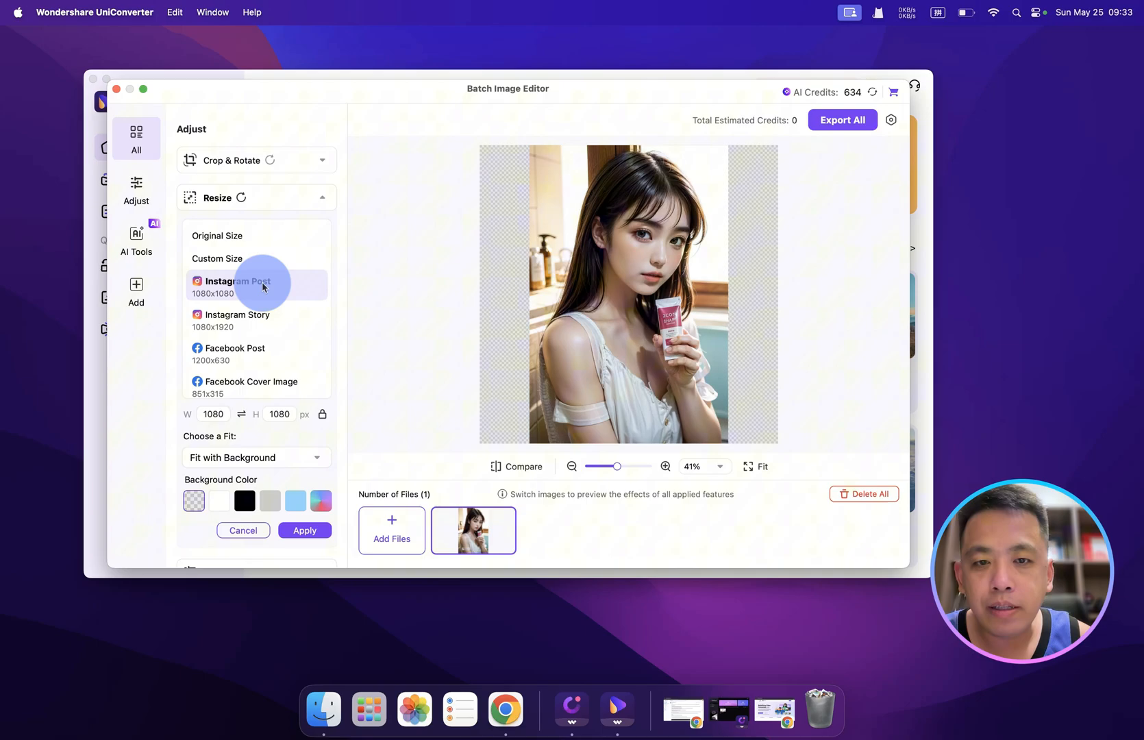
click(234, 282)
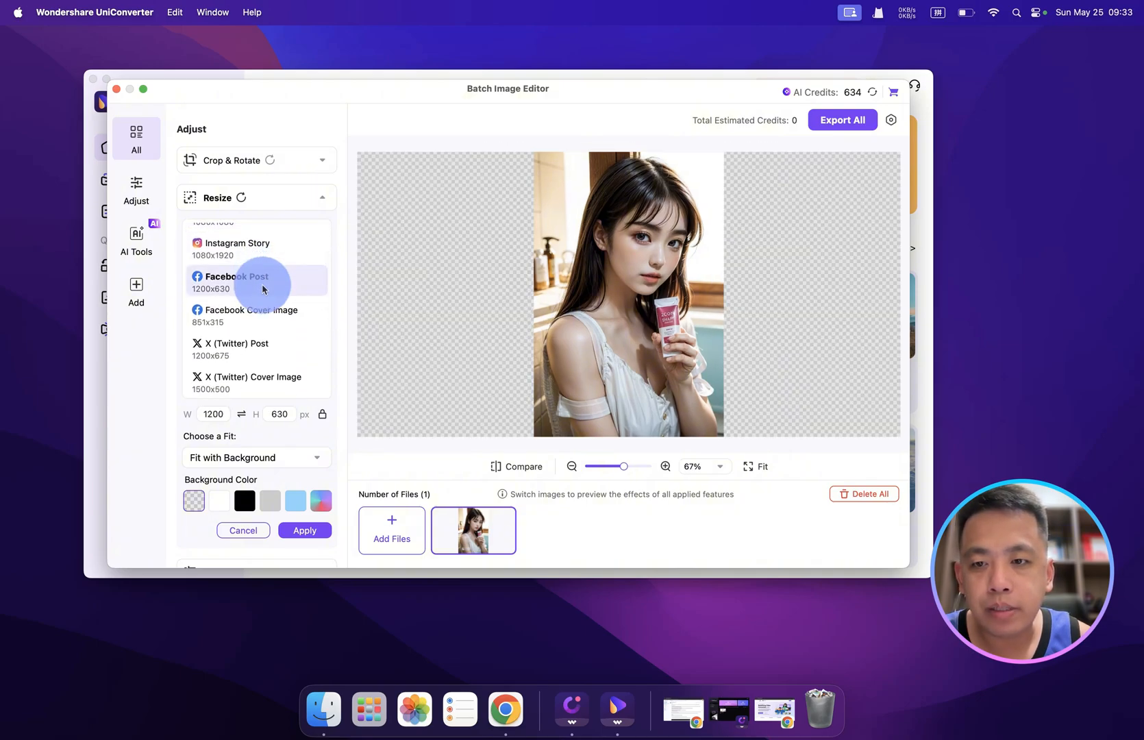
click(254, 286)
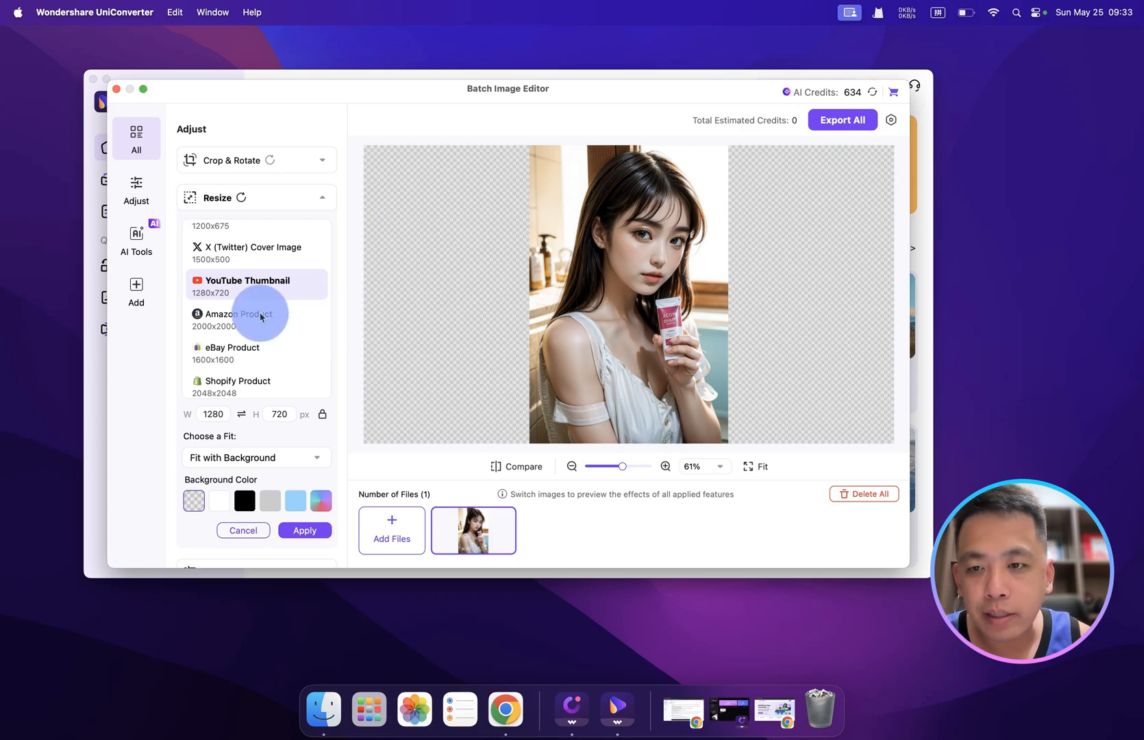
click(233, 352)
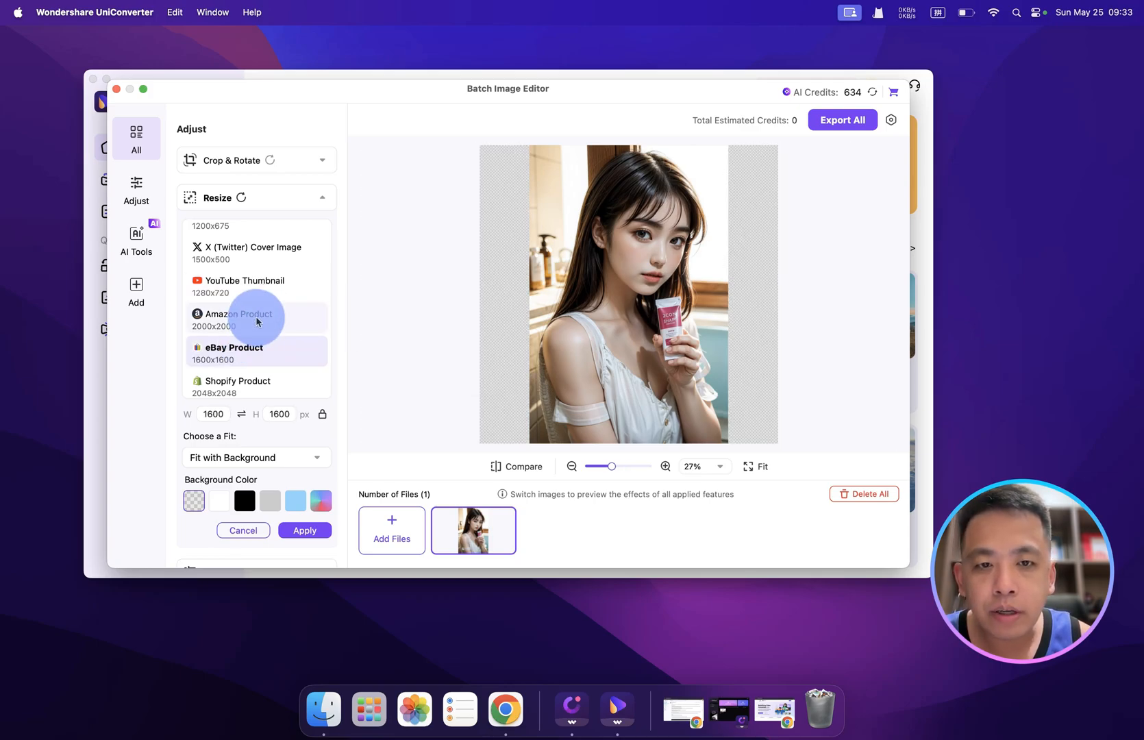
click(241, 320)
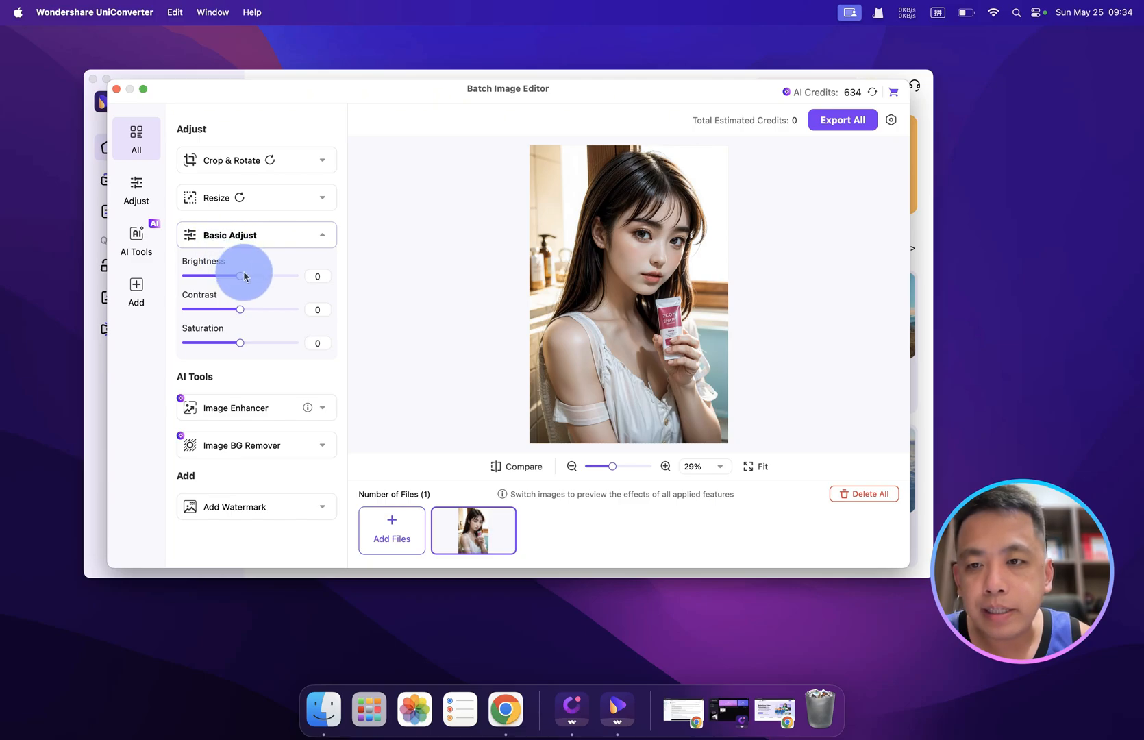
- Try brighter and lower-contrast versions, return both sliders to 0 and close Basic Adjust
drag(228, 276, 242, 275)
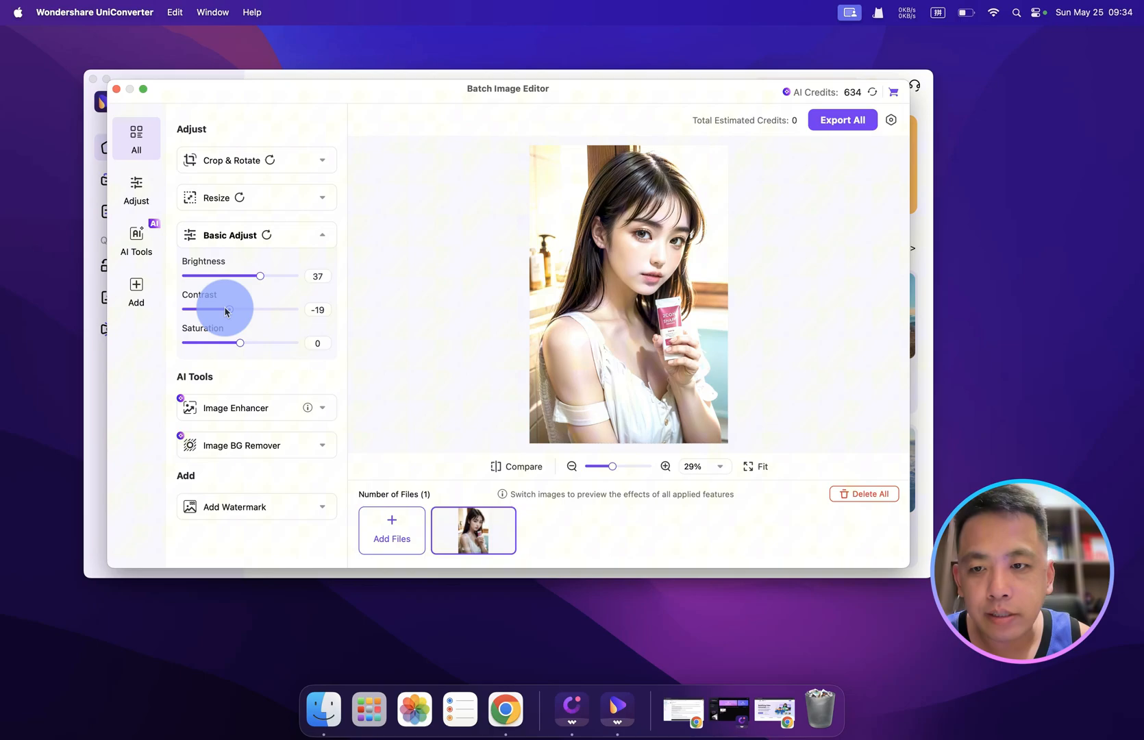
drag(227, 309, 244, 310)
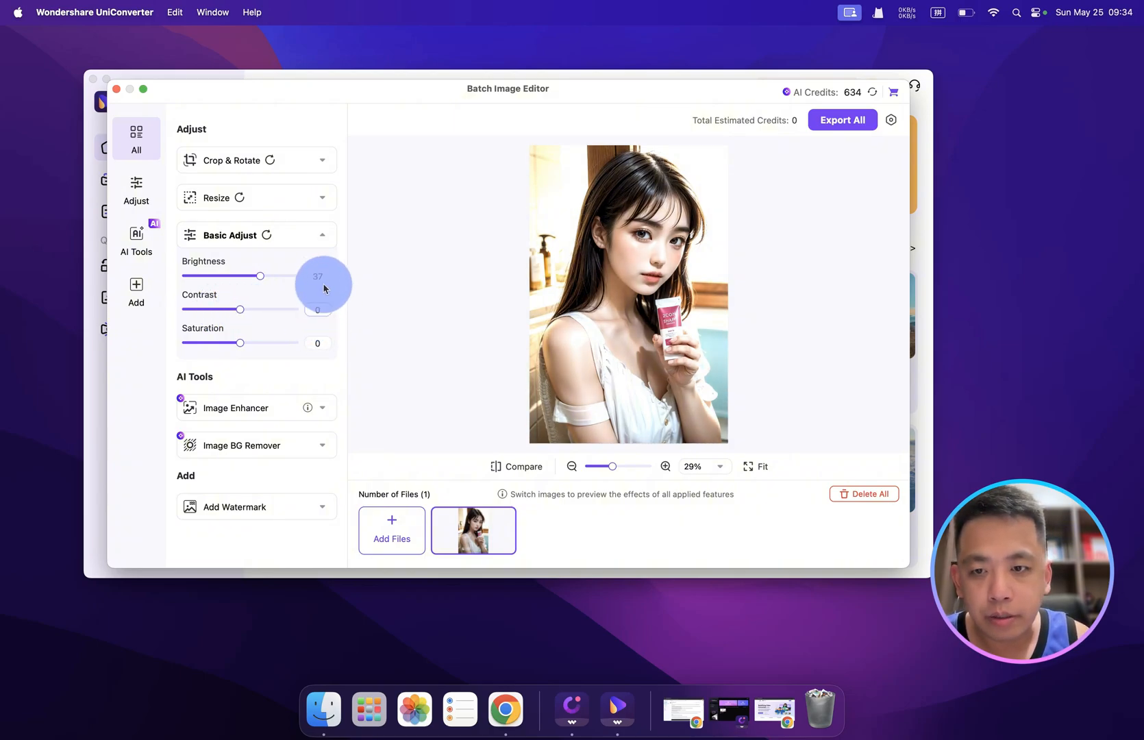
drag(260, 276, 242, 275)
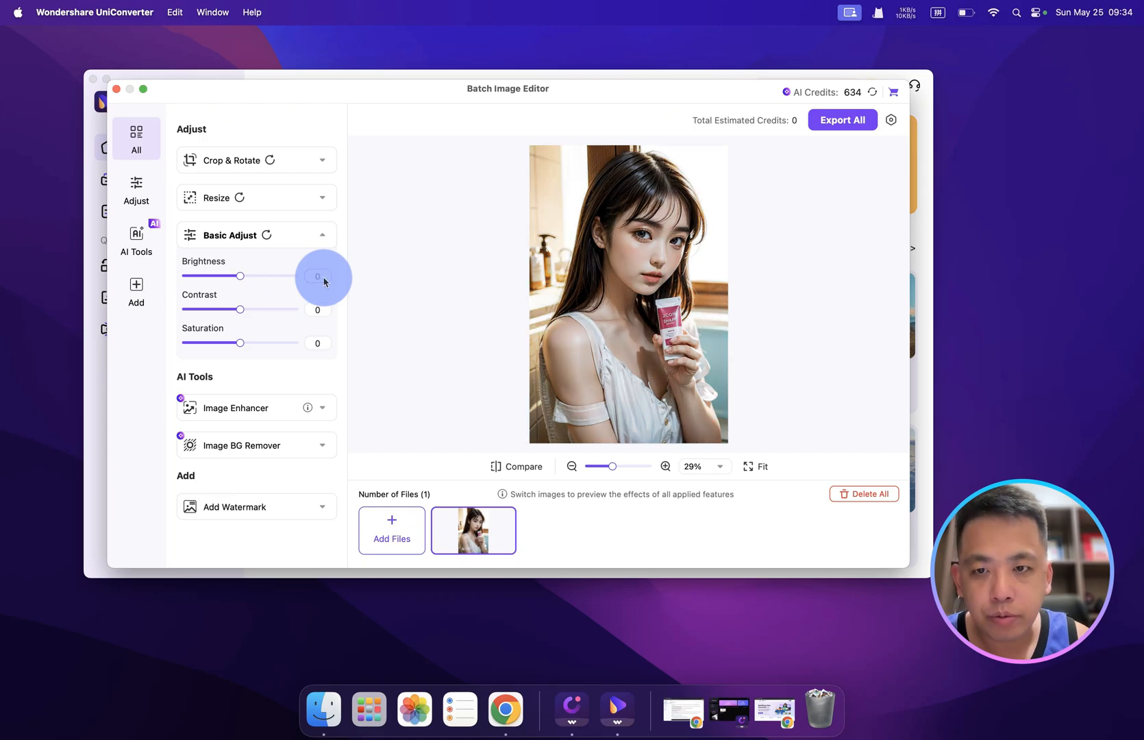
click(322, 234)
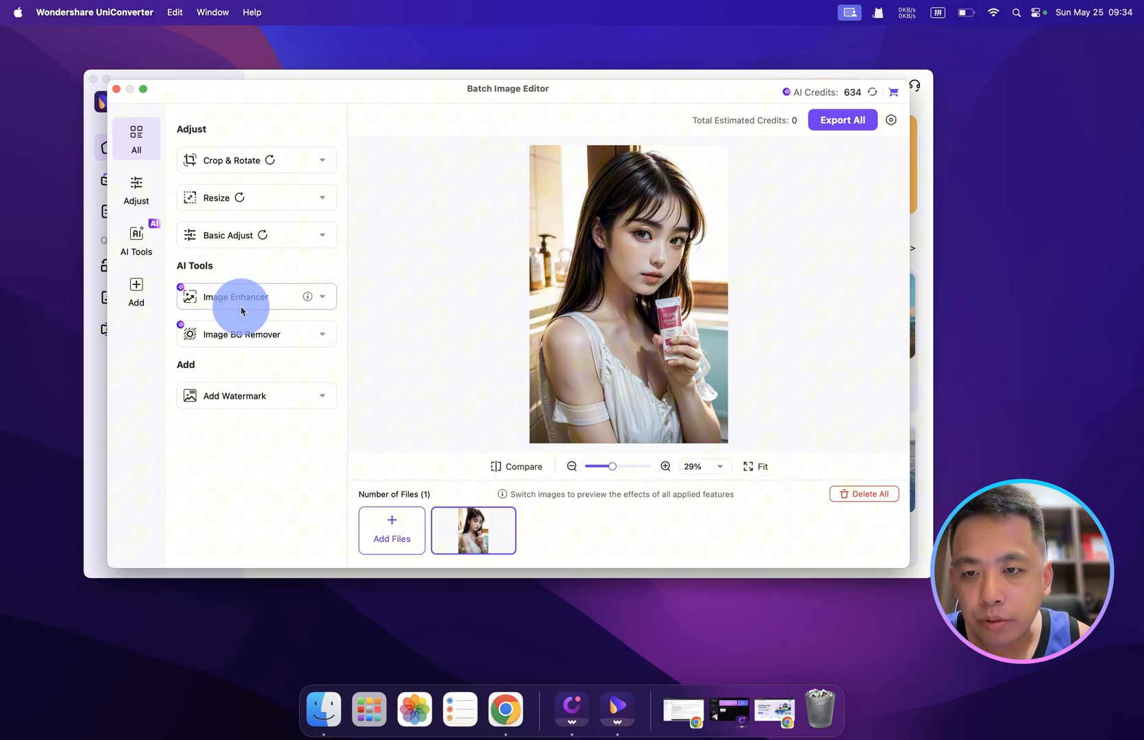
mouse_move(244, 307)
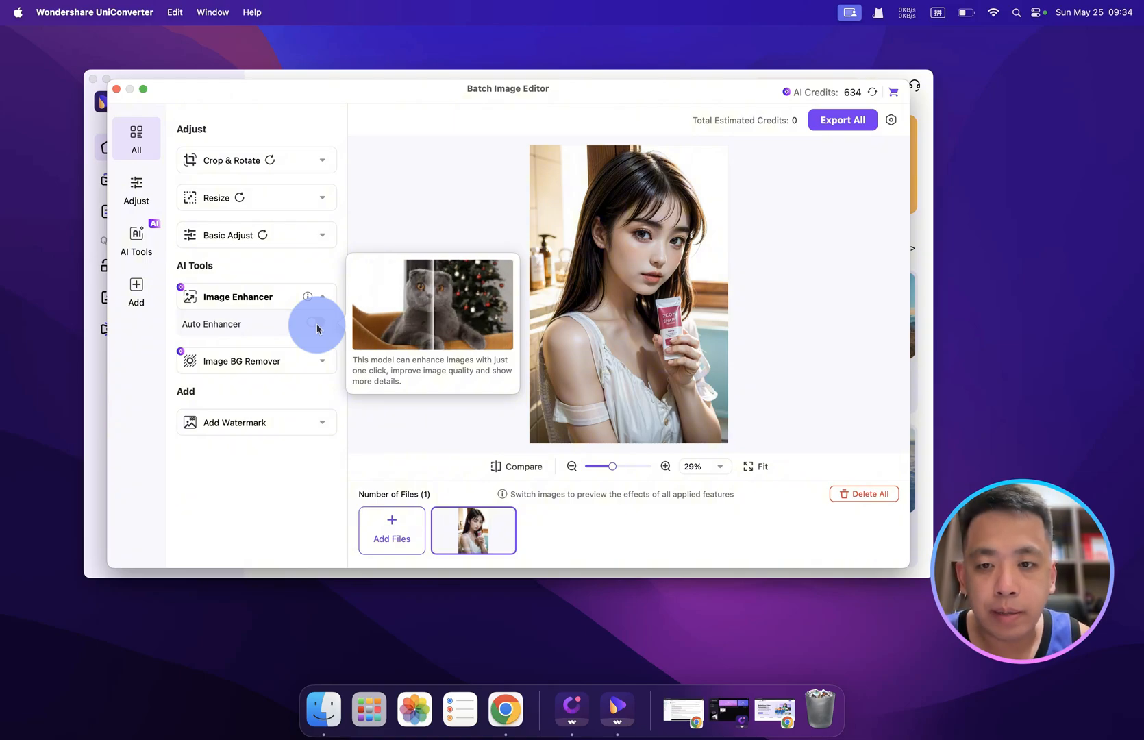
- Turn on Auto Enhancer at 10 credits and expand the Image BG Remover options
click(315, 322)
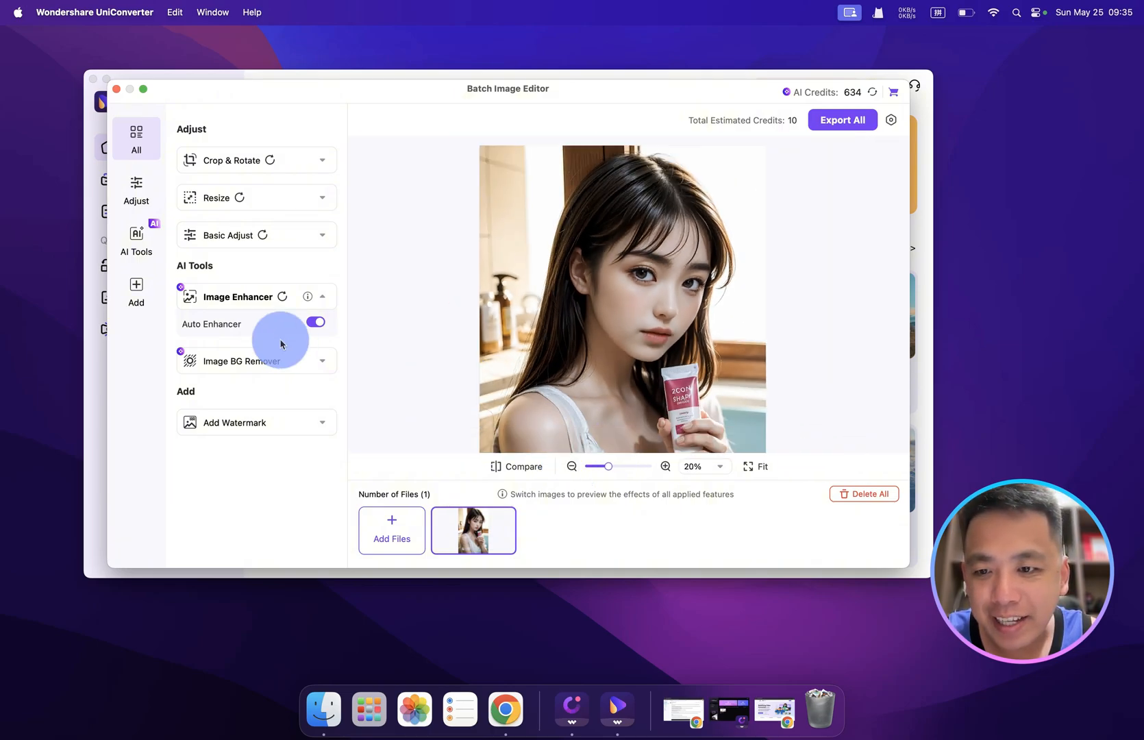
click(573, 465)
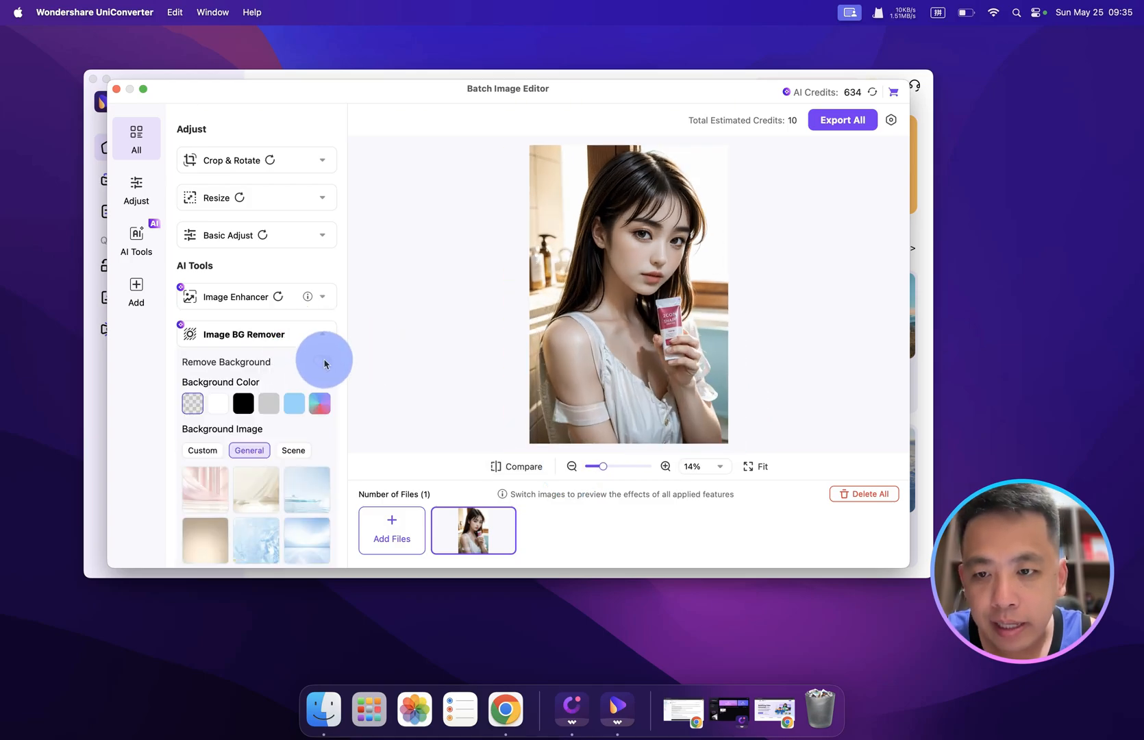
- Enable Remove Background and try white, black and another colour behind the portrait
click(326, 363)
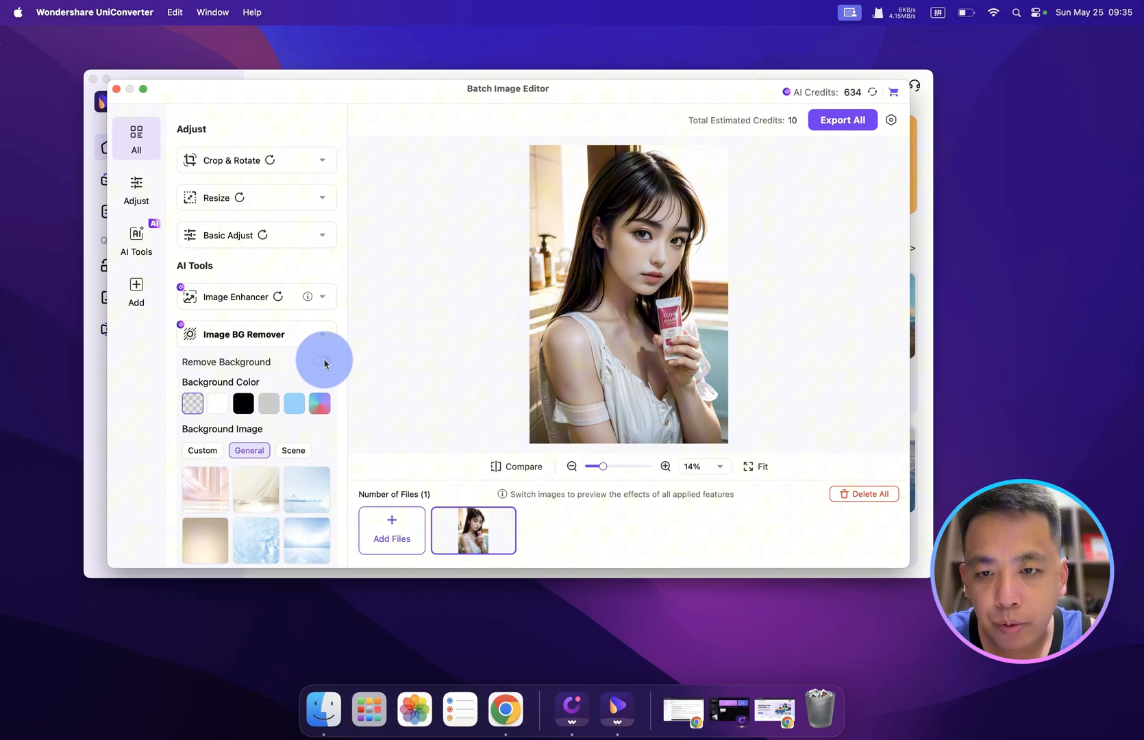
click(322, 360)
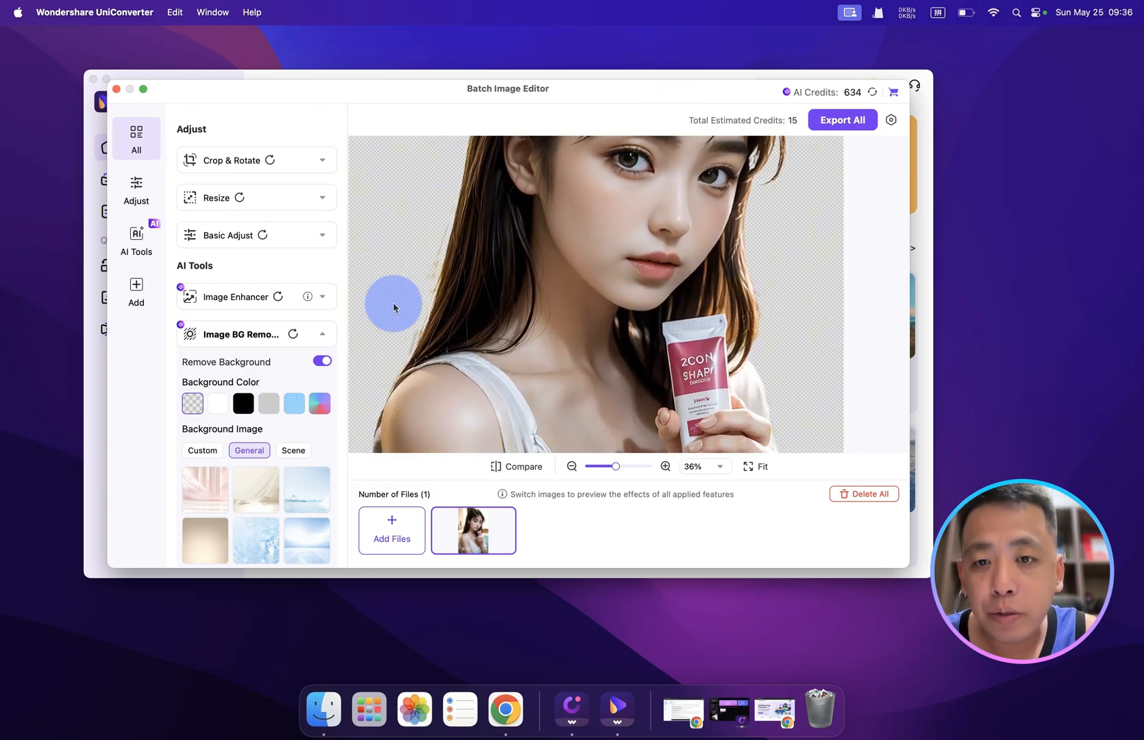
click(243, 403)
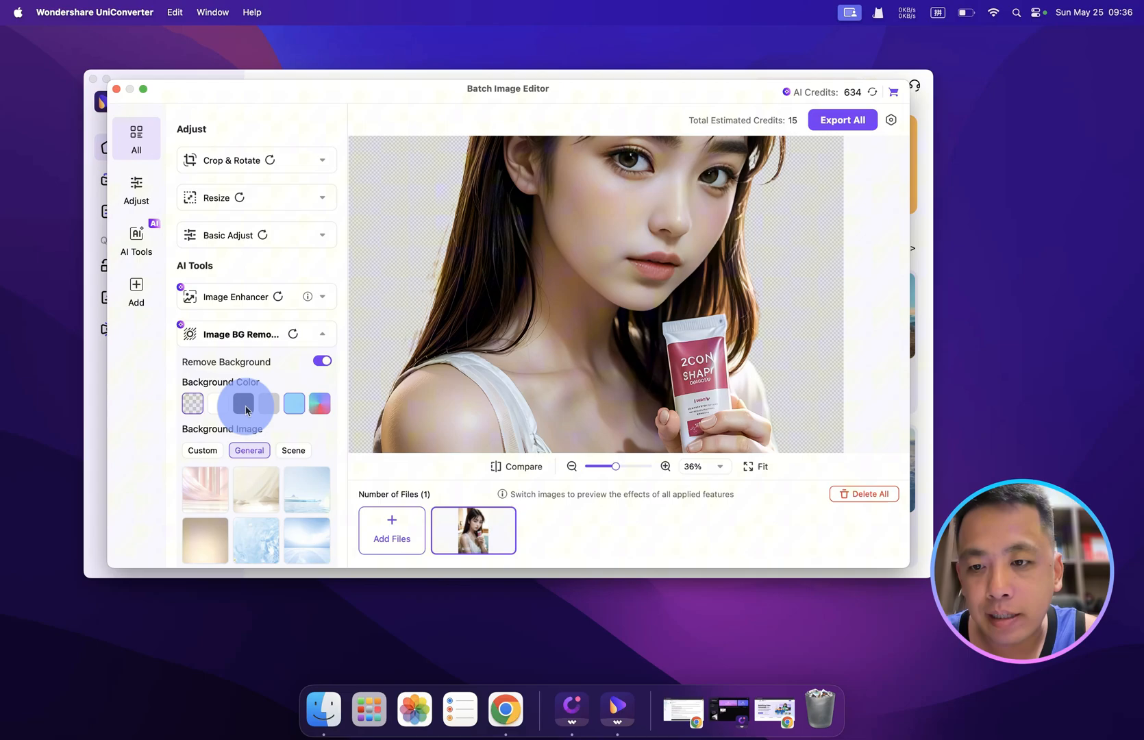
click(244, 402)
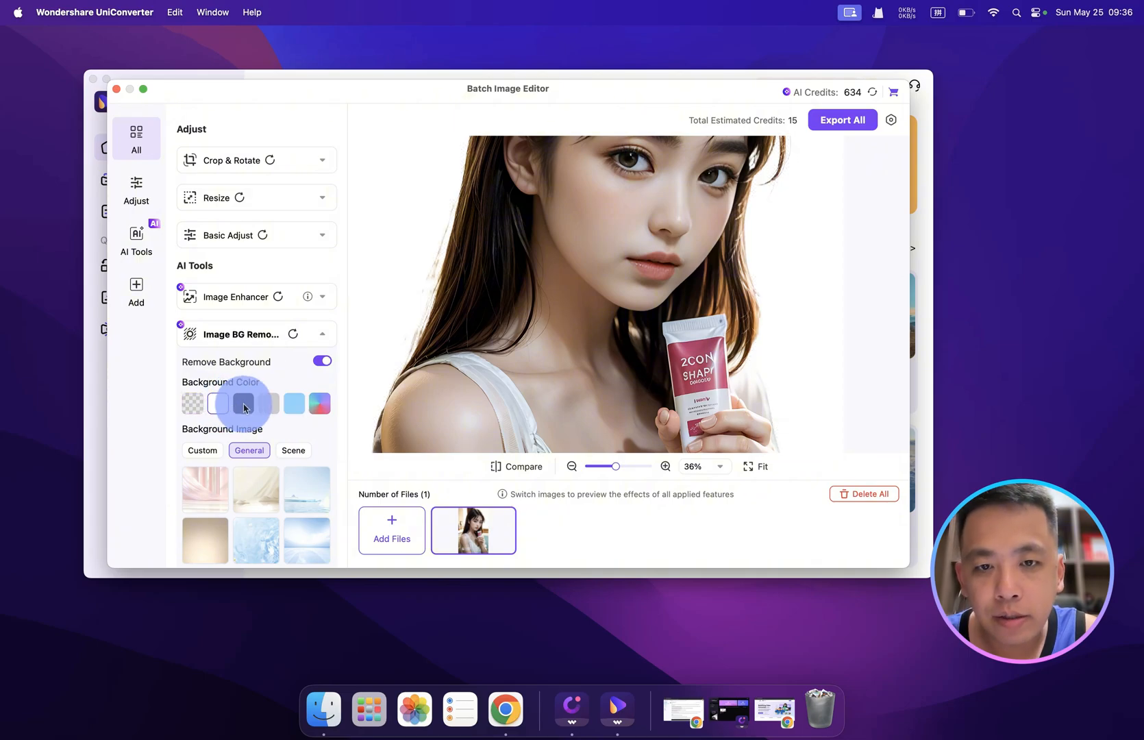
click(244, 403)
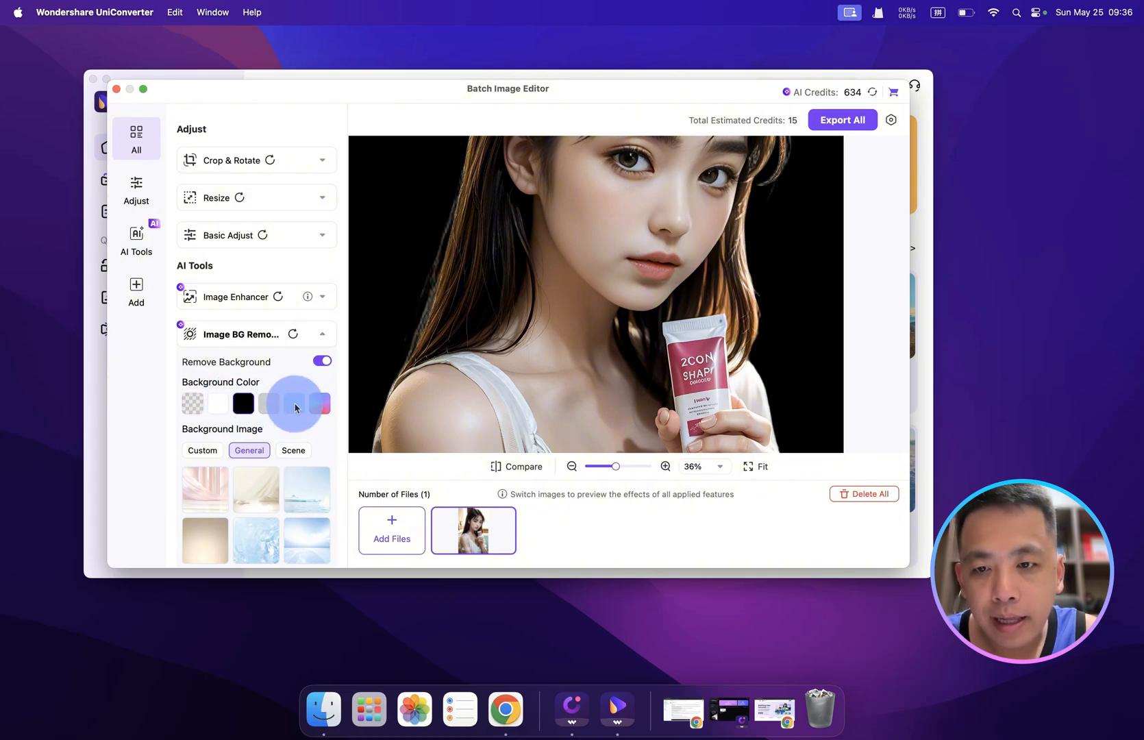
click(295, 403)
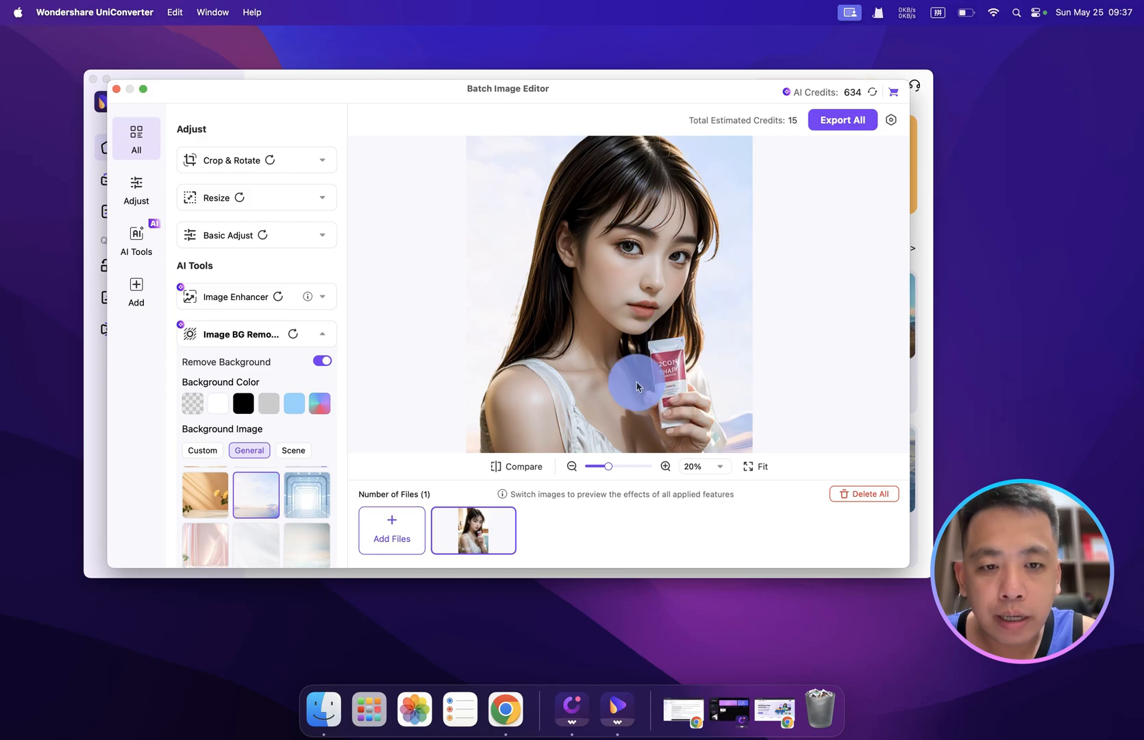
mouse_move(670, 445)
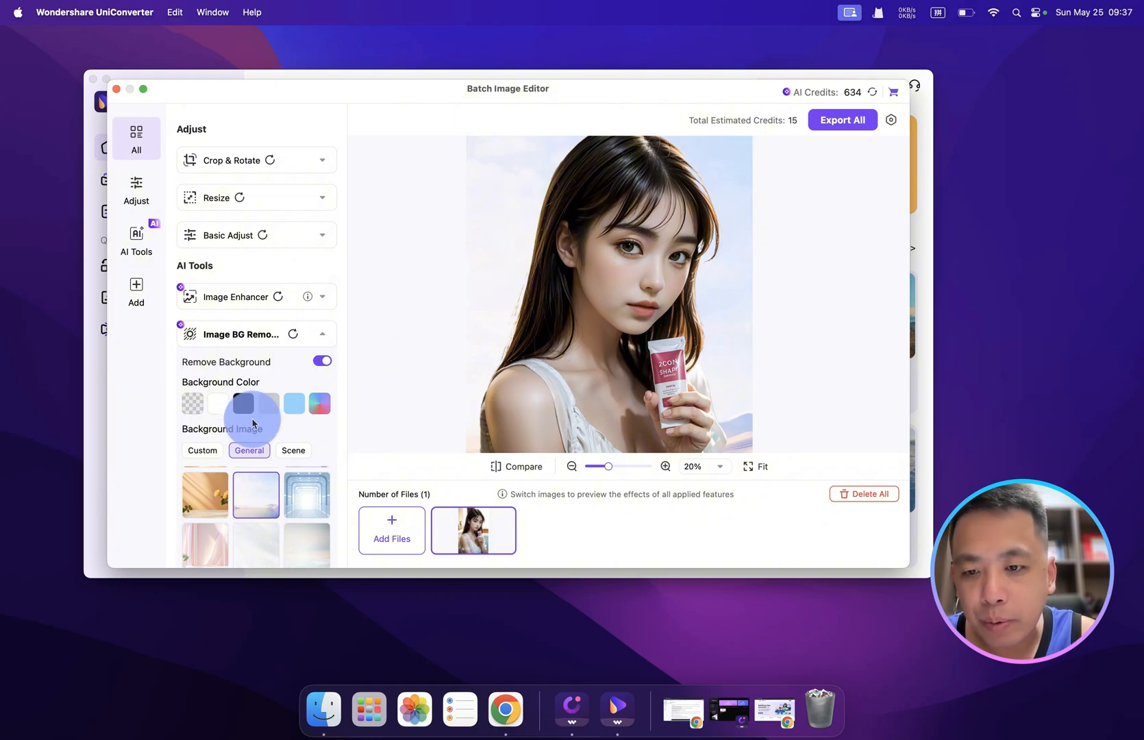
- Try a golden rose backdrop, then Scene images, settling on the bright window-and-curtains scene
click(307, 493)
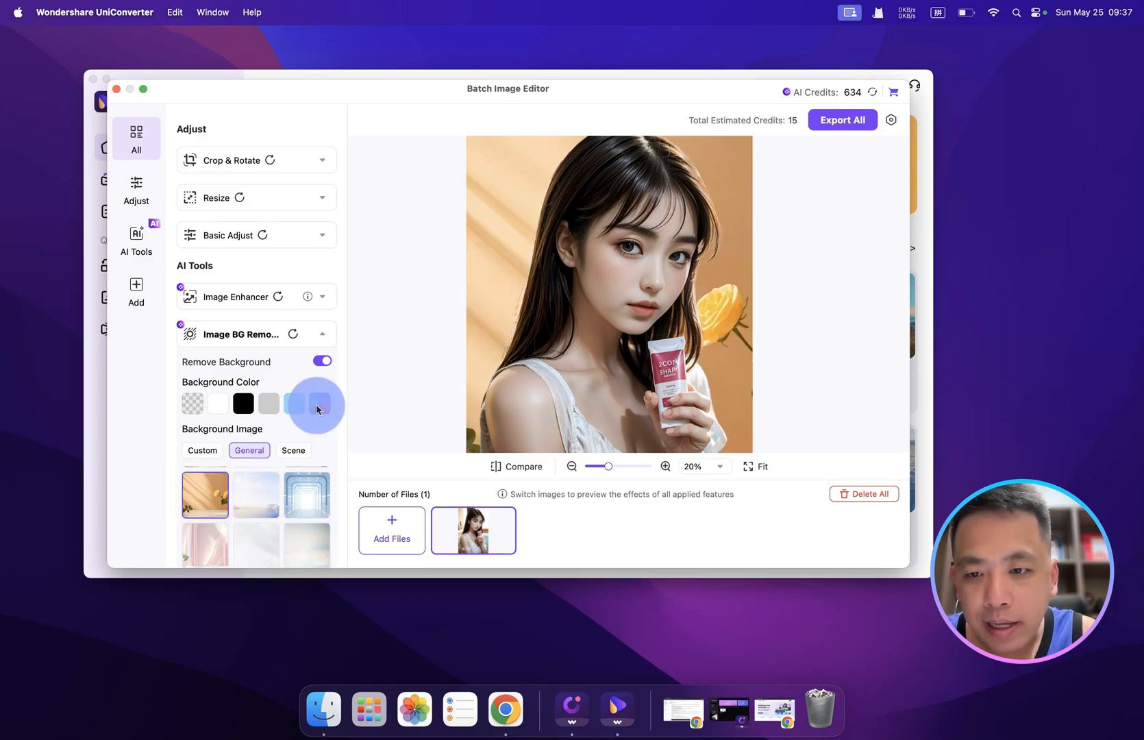
click(293, 451)
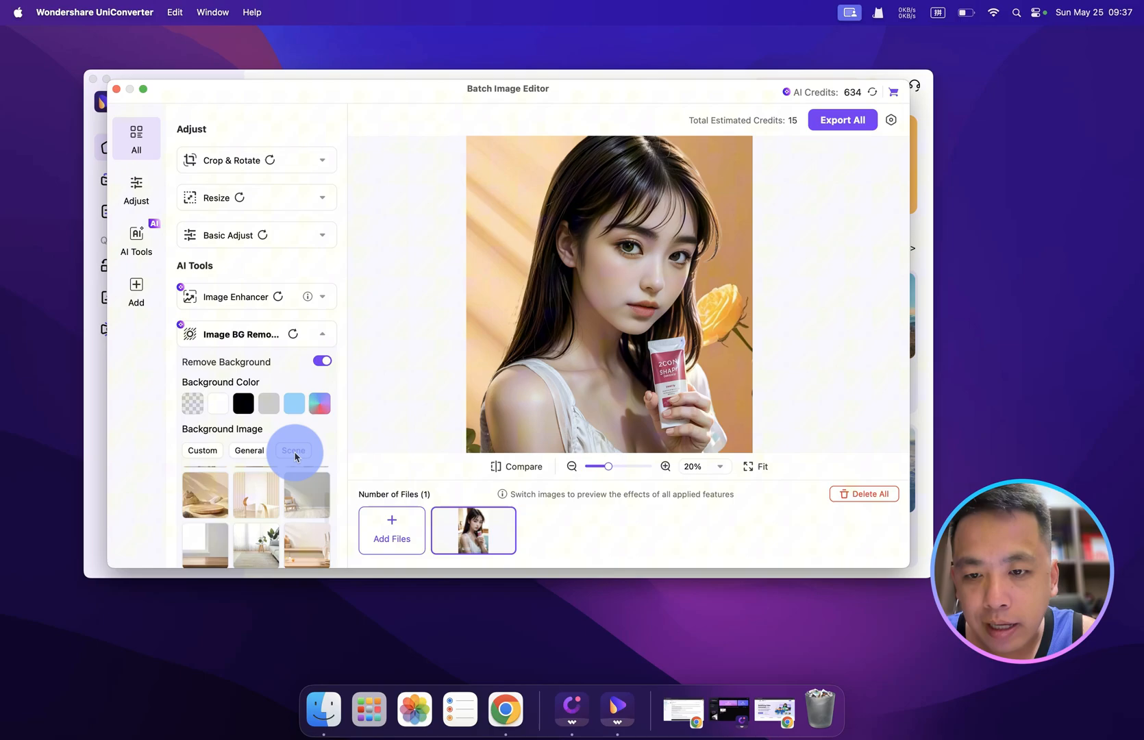
click(293, 450)
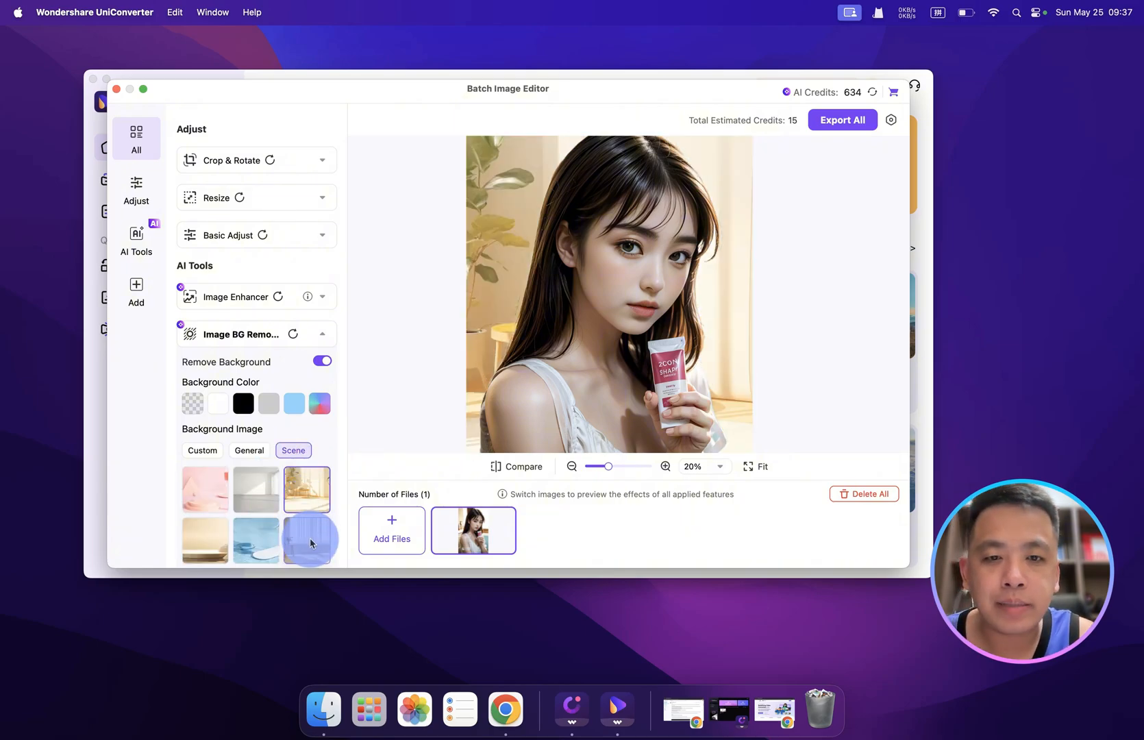
click(307, 540)
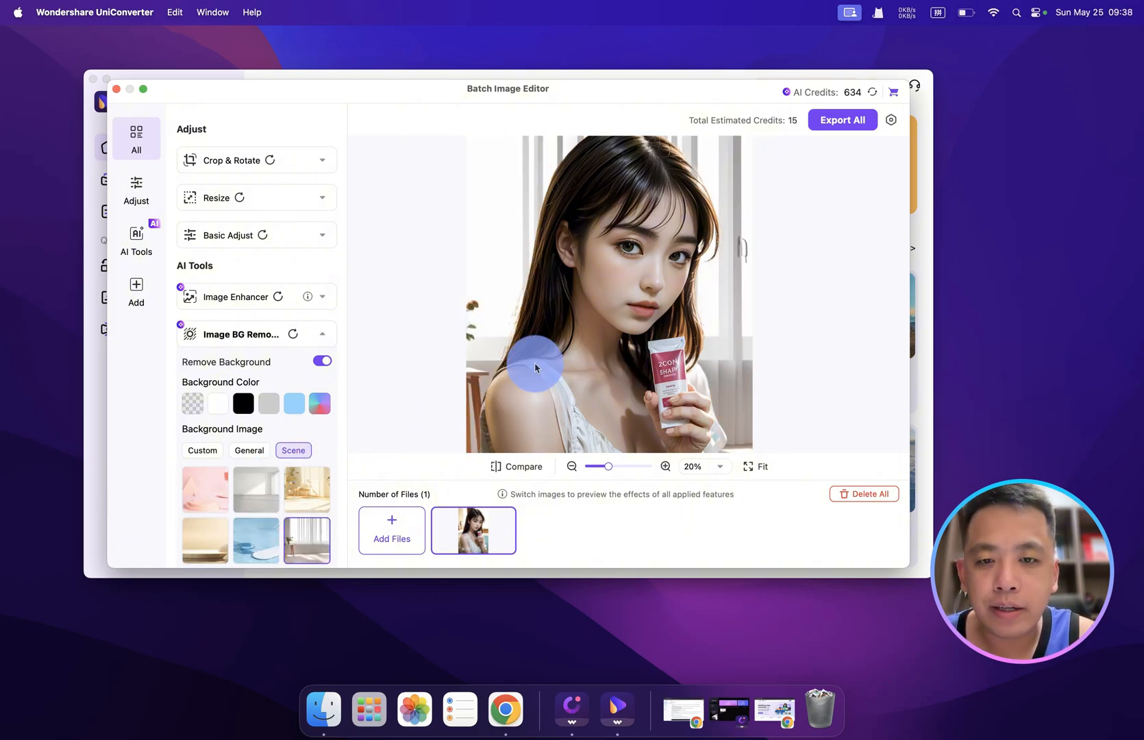
scroll(down, 3)
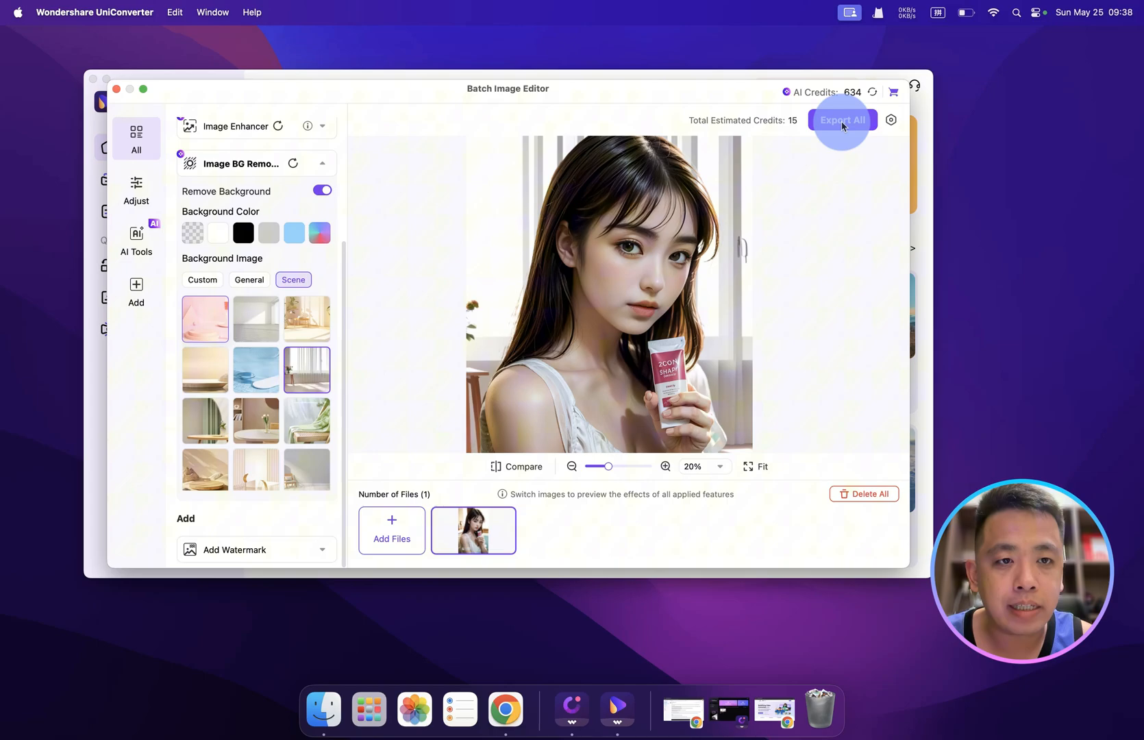
- Export the window-scene portrait as PNG, view it in Preview and close it
click(841, 119)
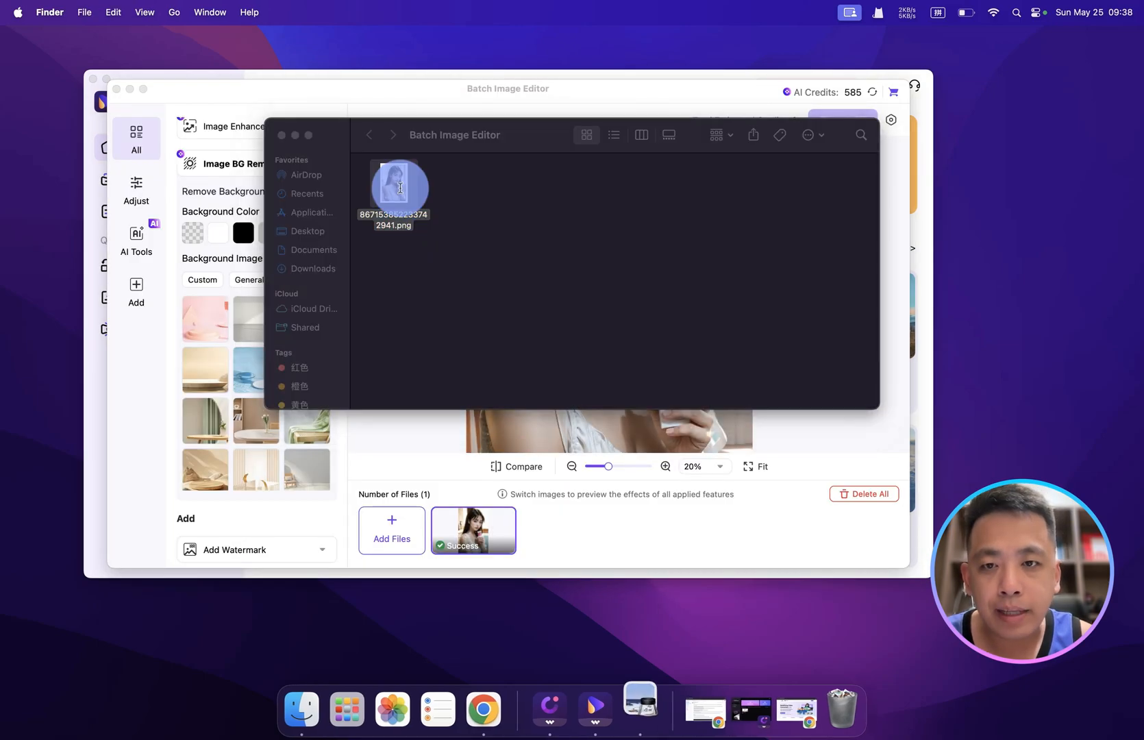
double_click(399, 184)
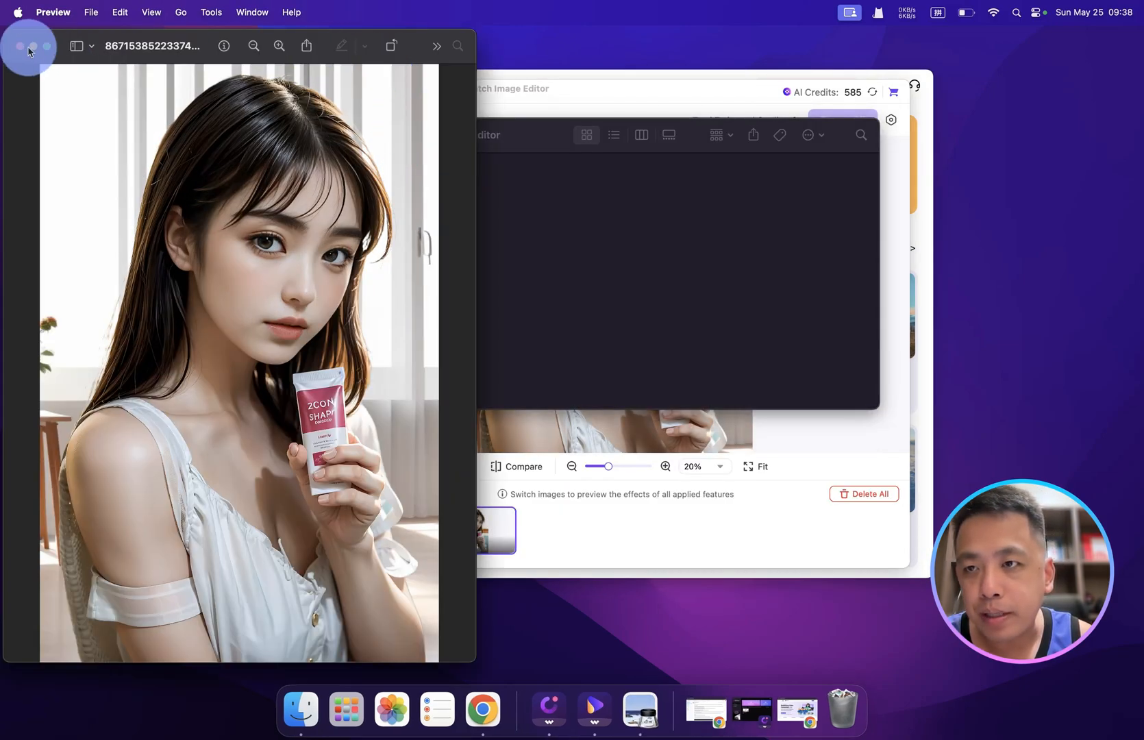
click(47, 47)
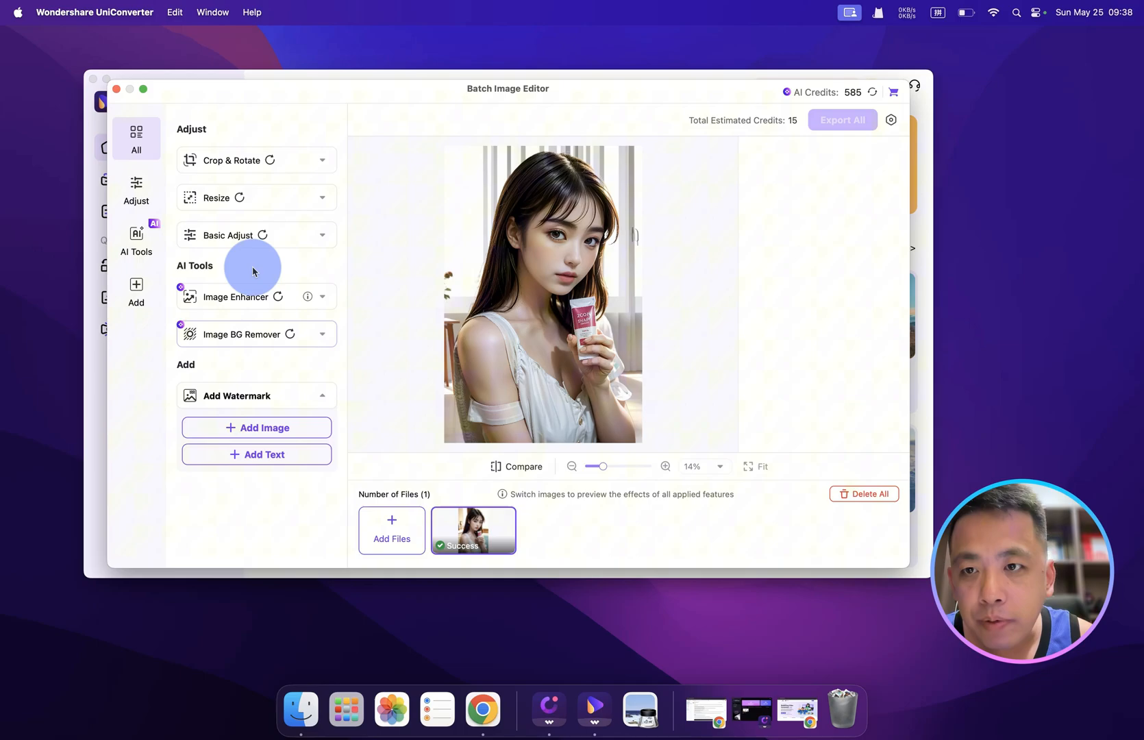
- Preview a text watermark at 44% transparency, then discard it so the portrait is plain
click(256, 453)
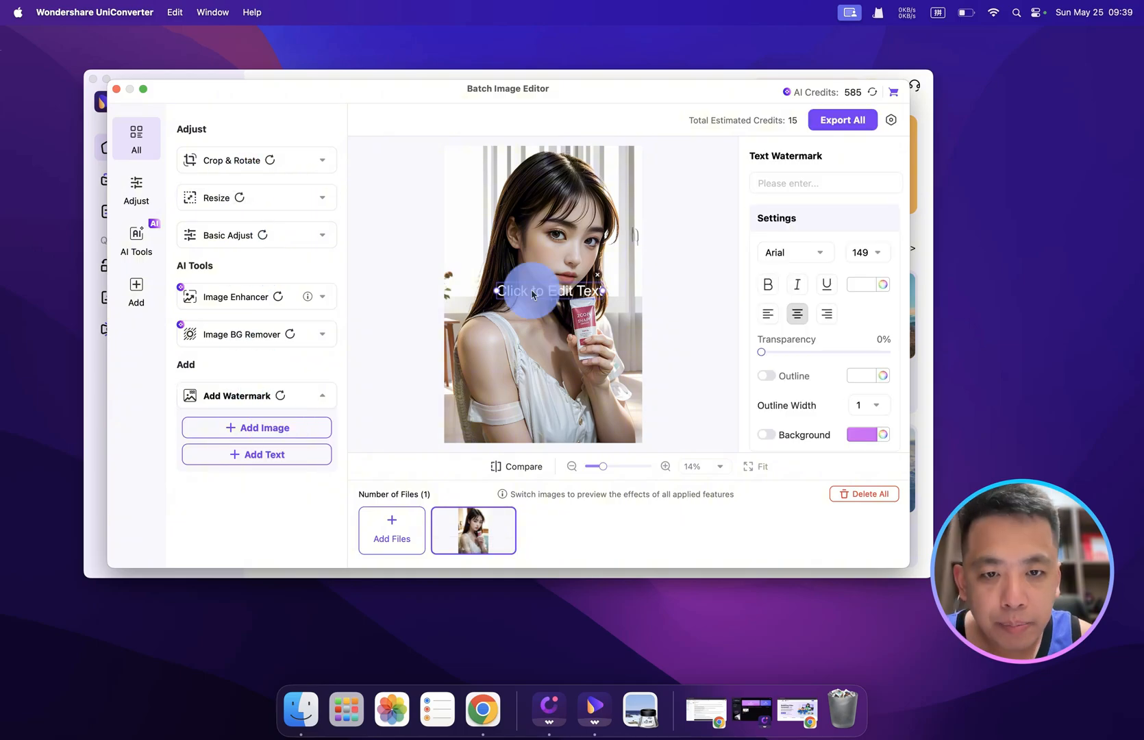
mouse_move(811, 356)
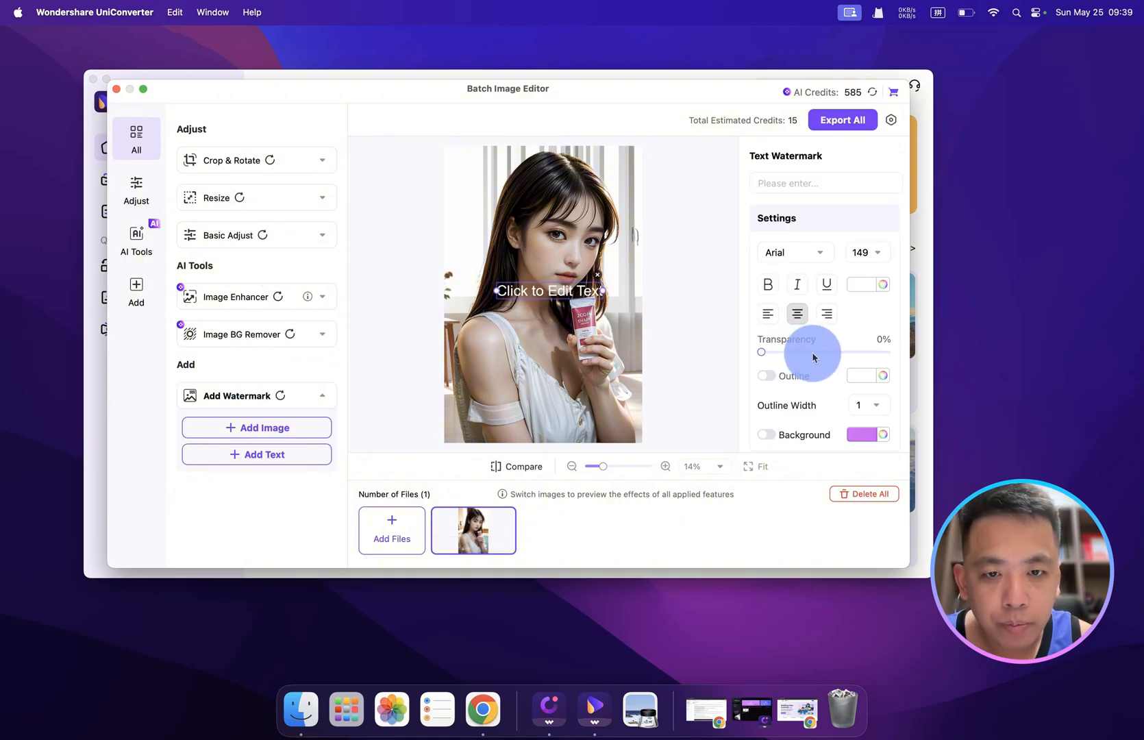
drag(761, 353, 818, 352)
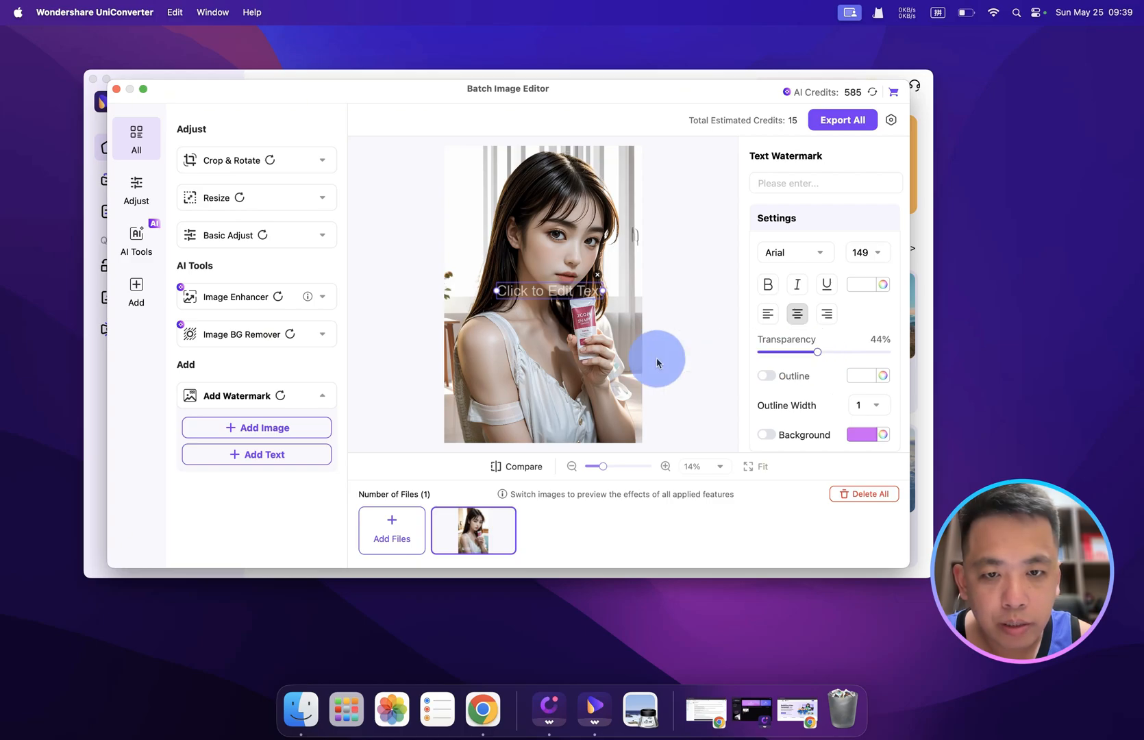
click(136, 139)
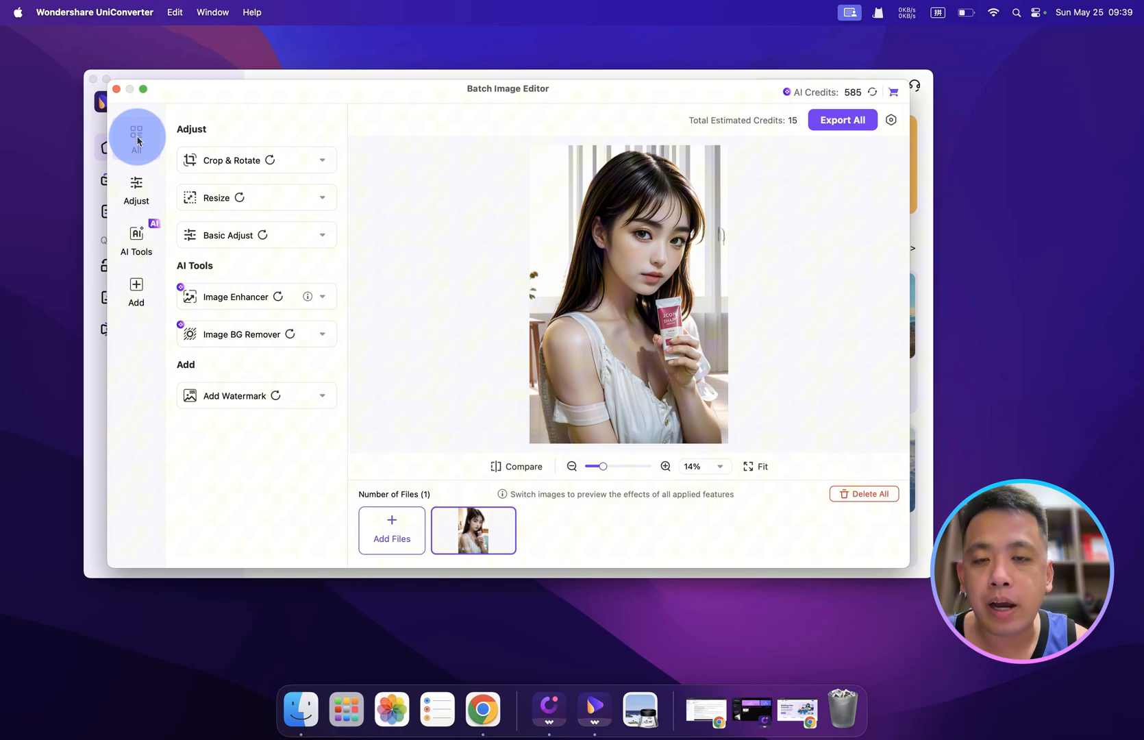
- Show the Adjust tools, then close the Batch Image Editor back to the home image tools
click(136, 188)
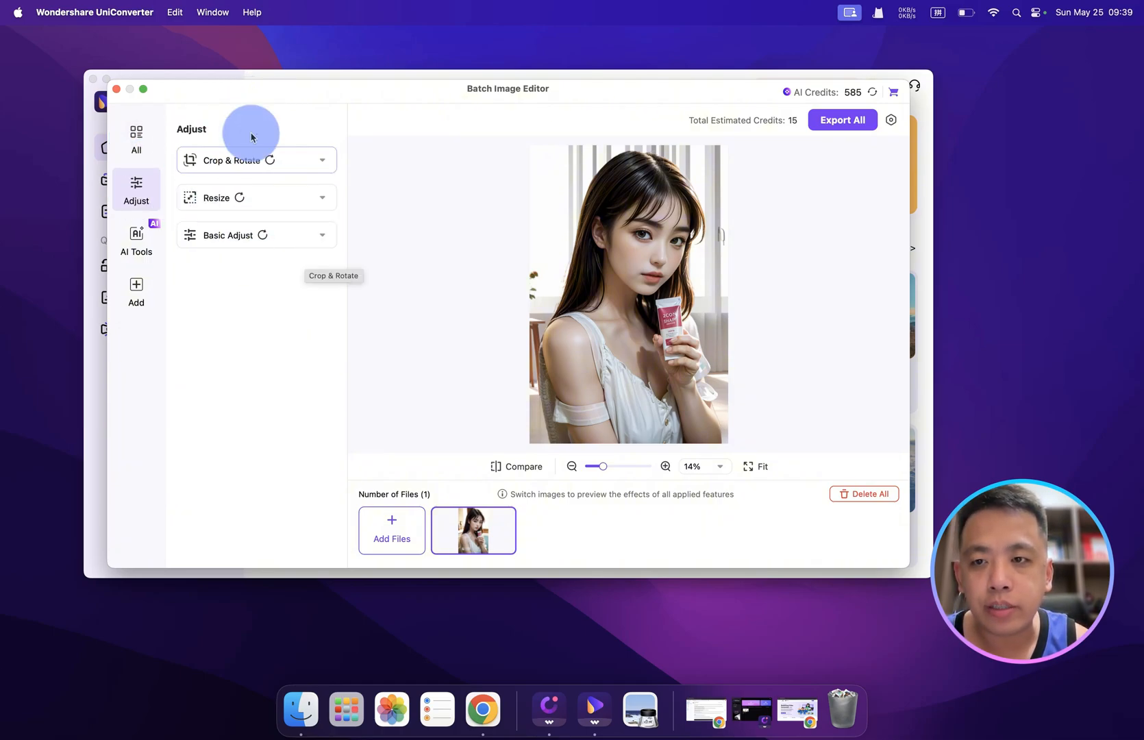
click(136, 240)
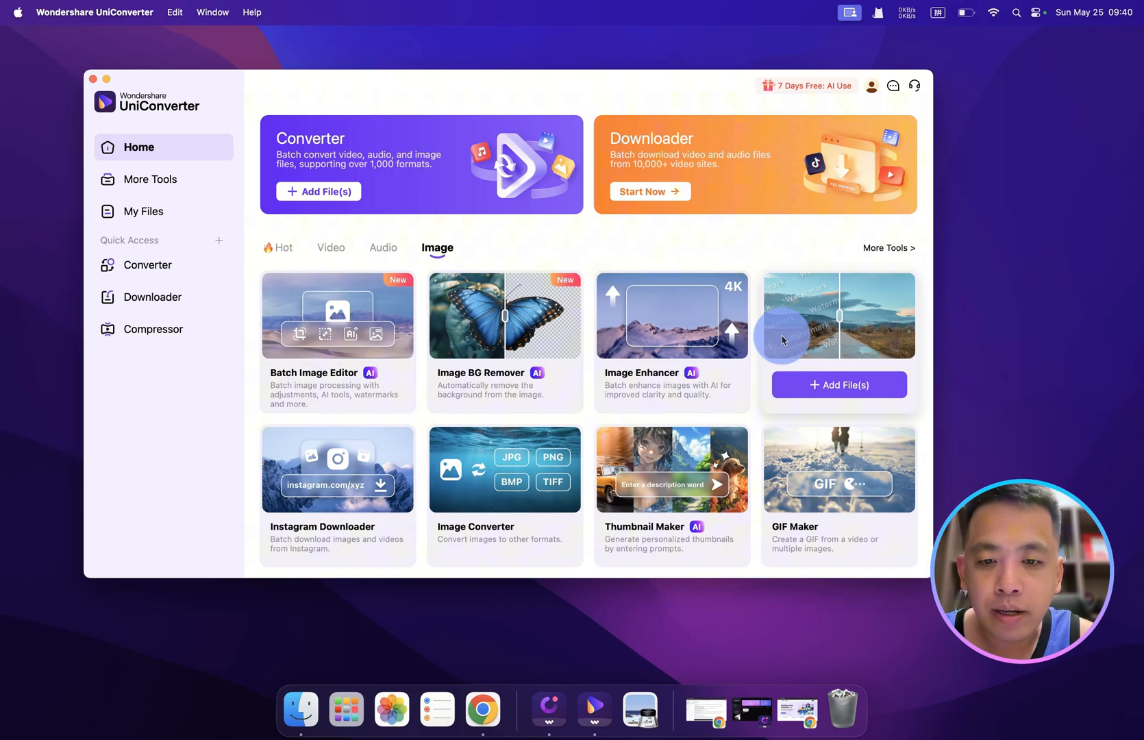
mouse_move(595, 566)
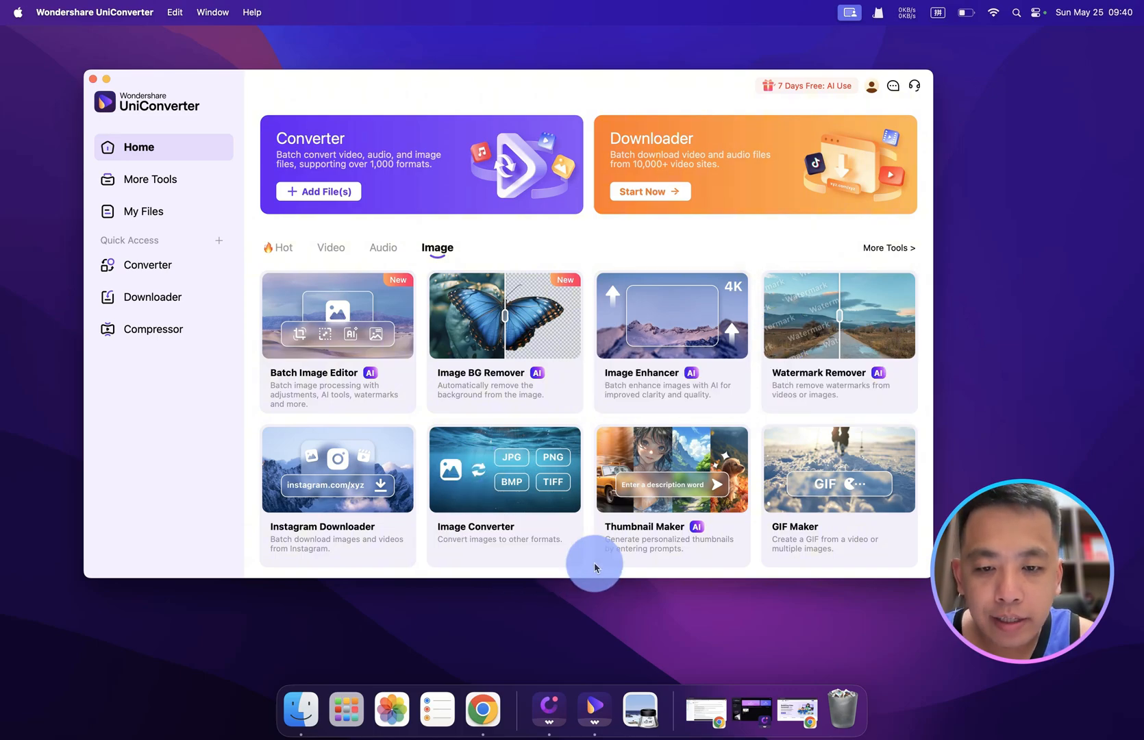
- Launch the Image Converter with the PNG portrait loaded for conversion
click(504, 469)
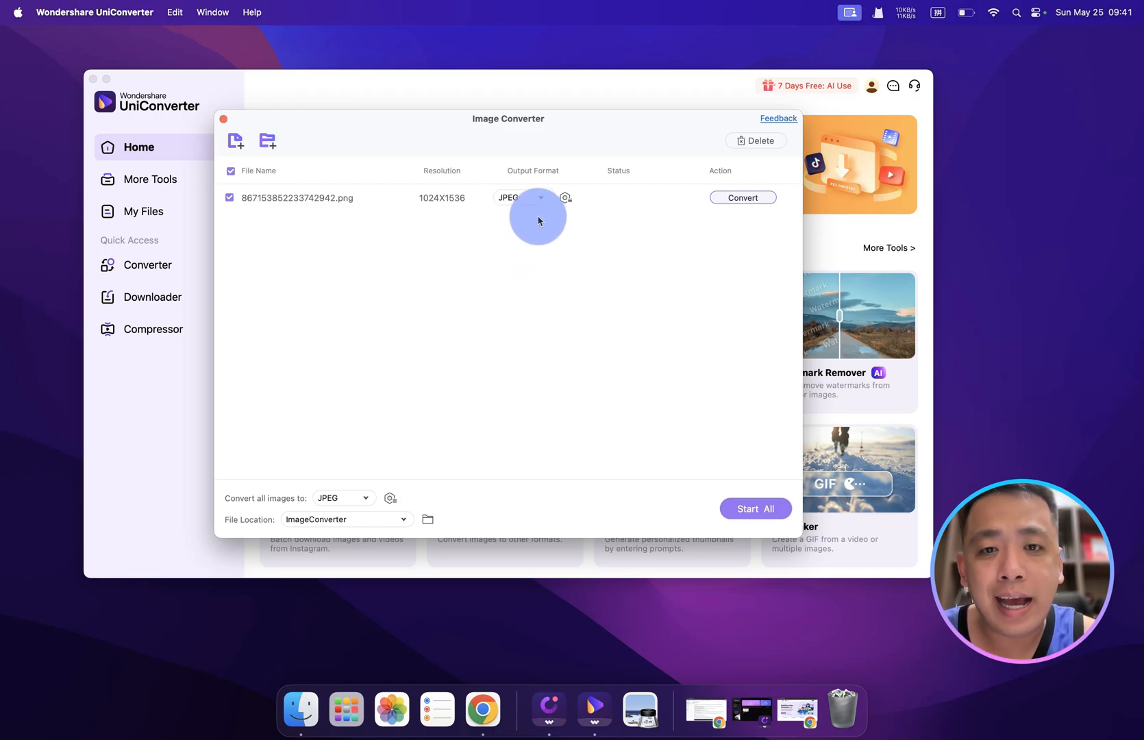
mouse_move(521, 203)
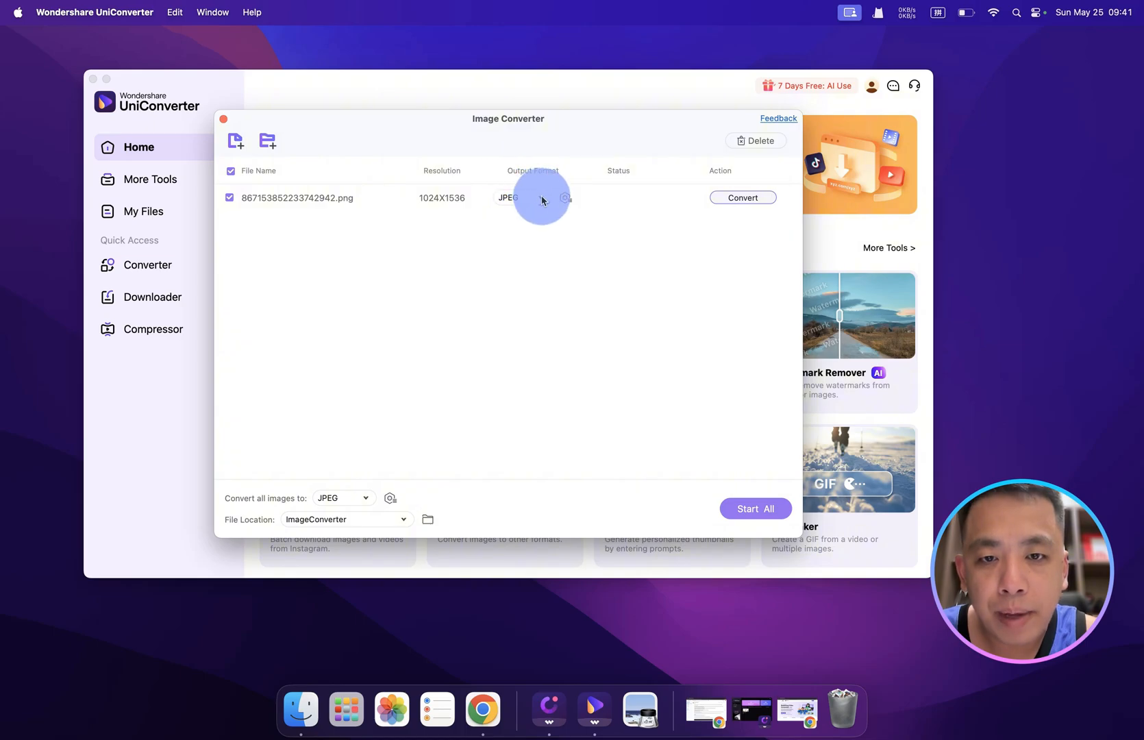
- Change the portrait's output format from JPEG to PNG and bring up its quality settings
click(521, 197)
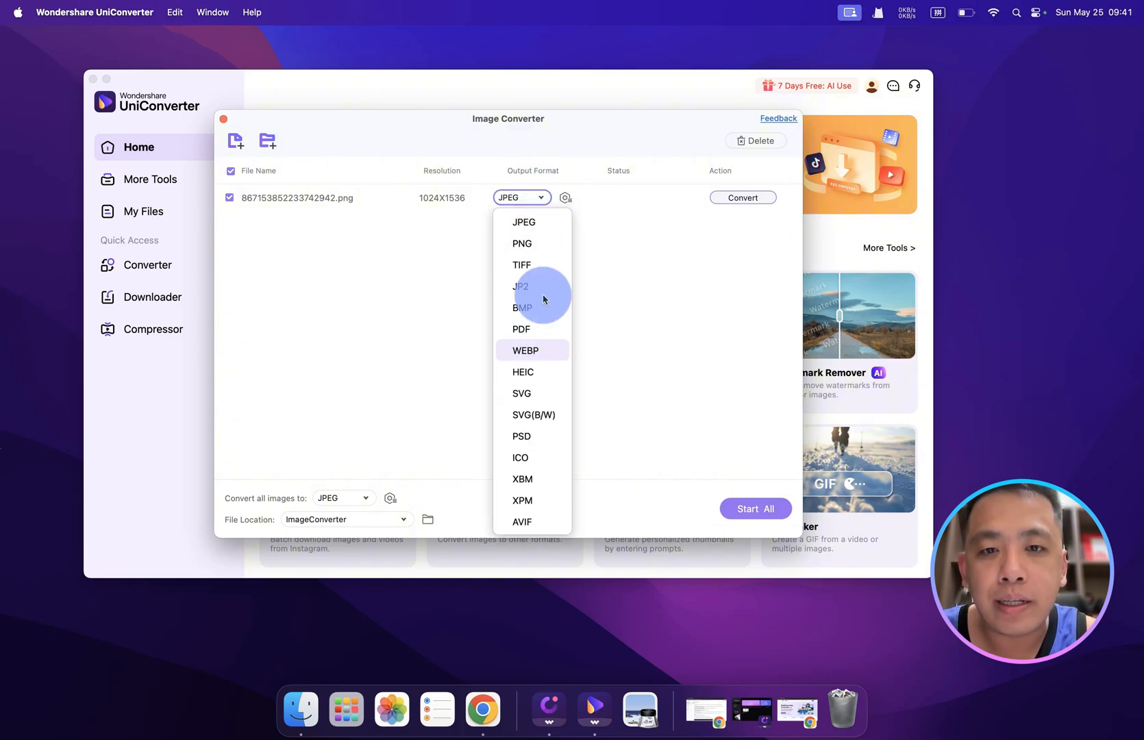
mouse_move(544, 242)
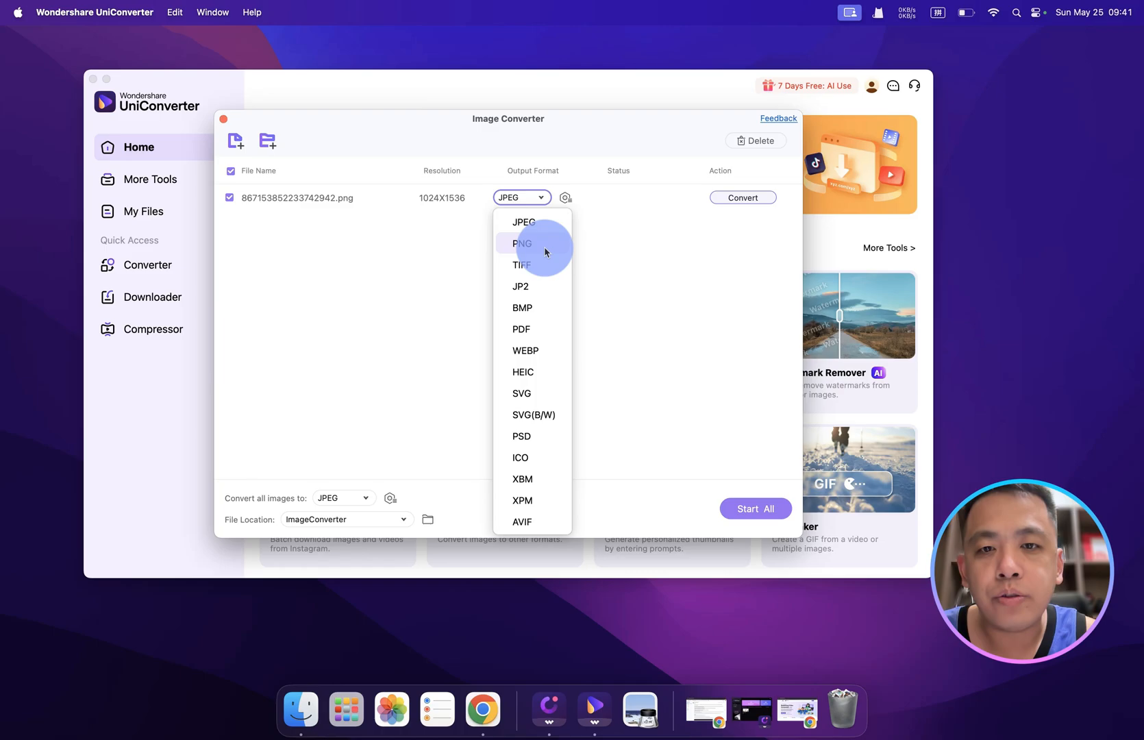
mouse_move(543, 264)
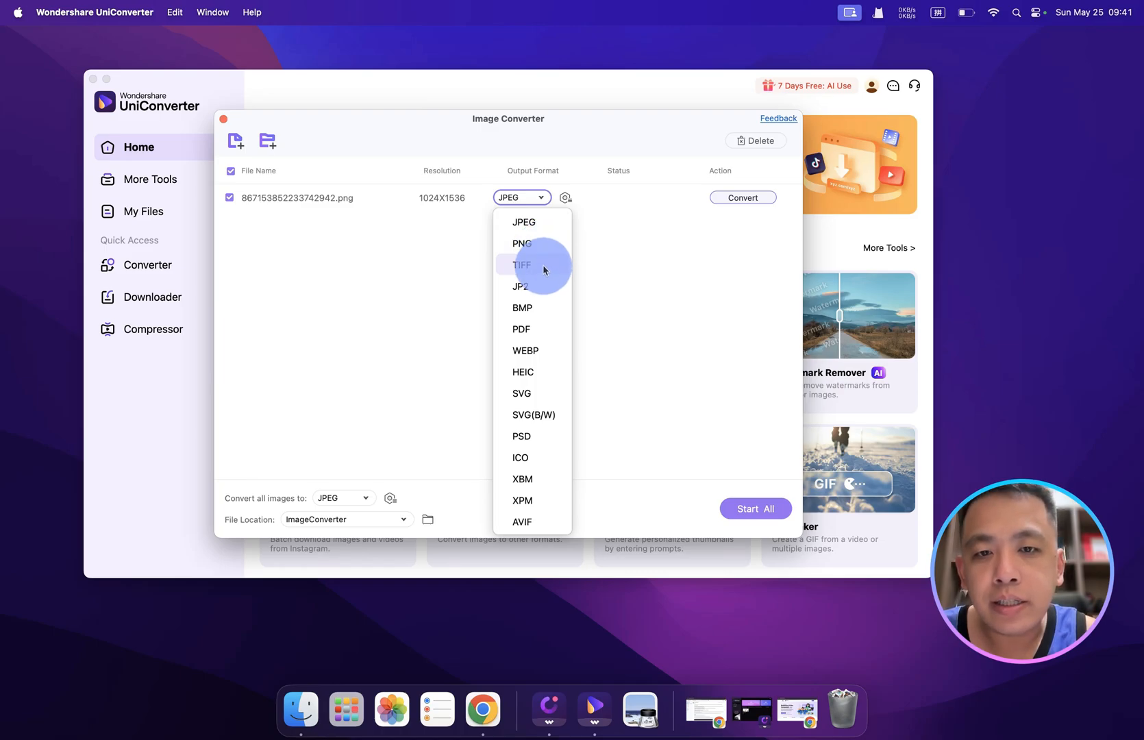
mouse_move(544, 275)
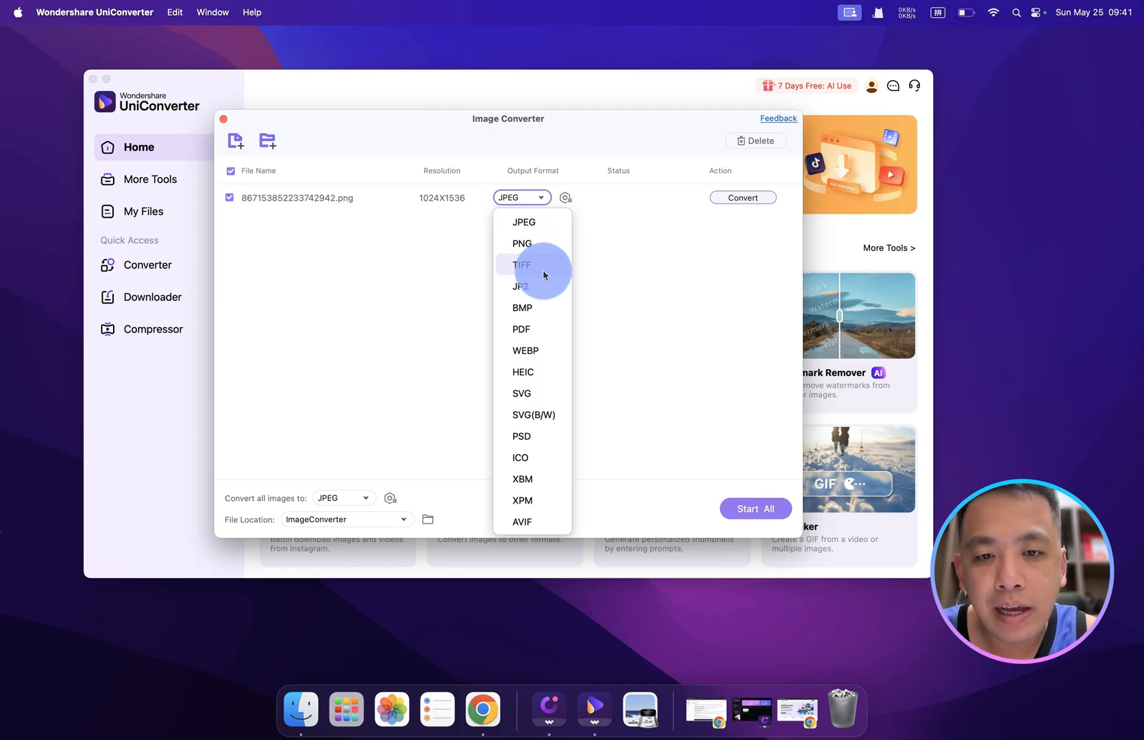
mouse_move(542, 314)
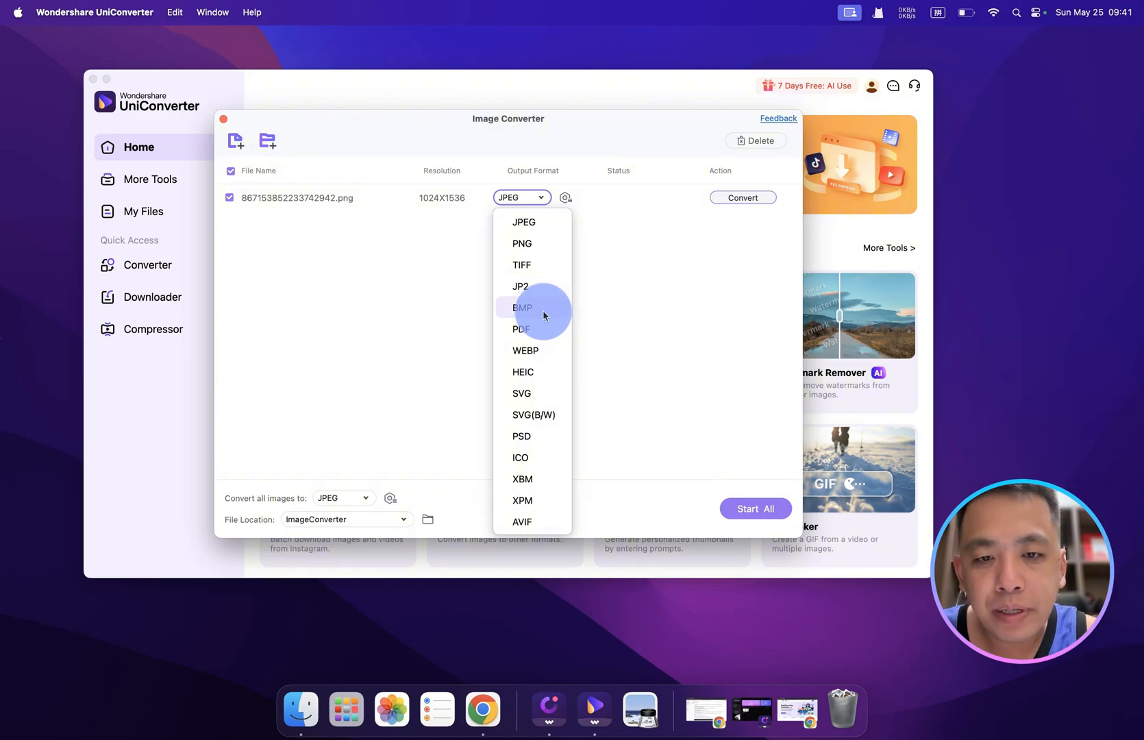
mouse_move(543, 329)
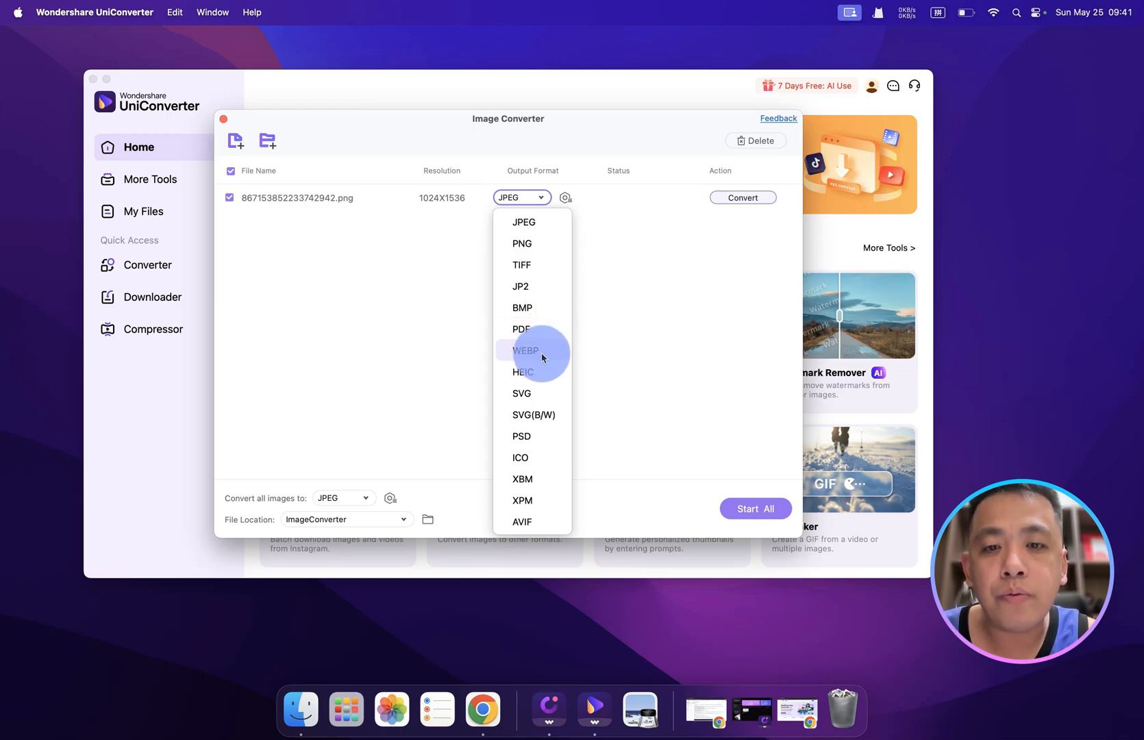
mouse_move(542, 356)
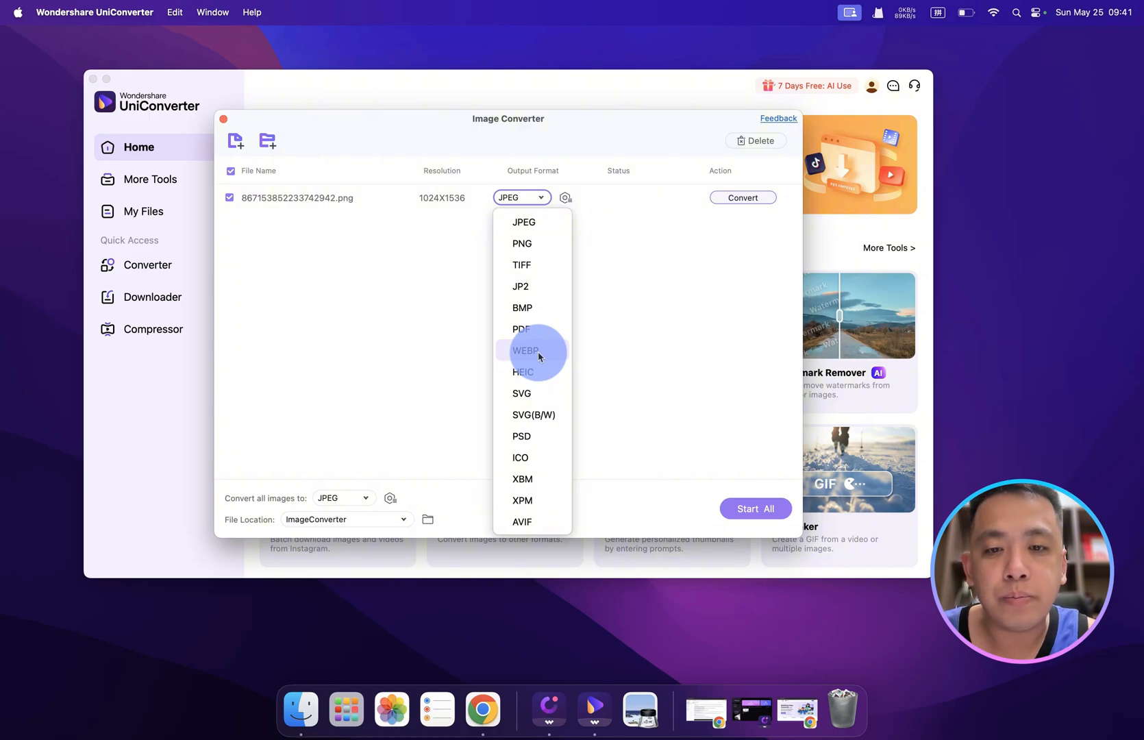
mouse_move(540, 361)
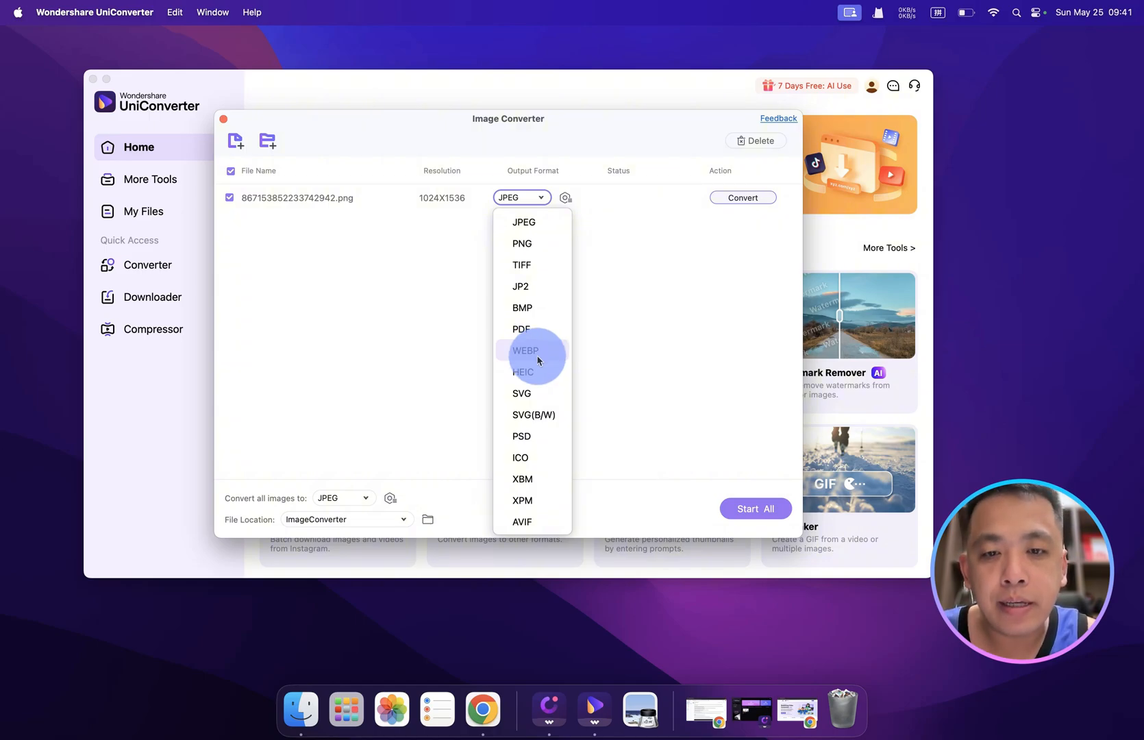
mouse_move(539, 376)
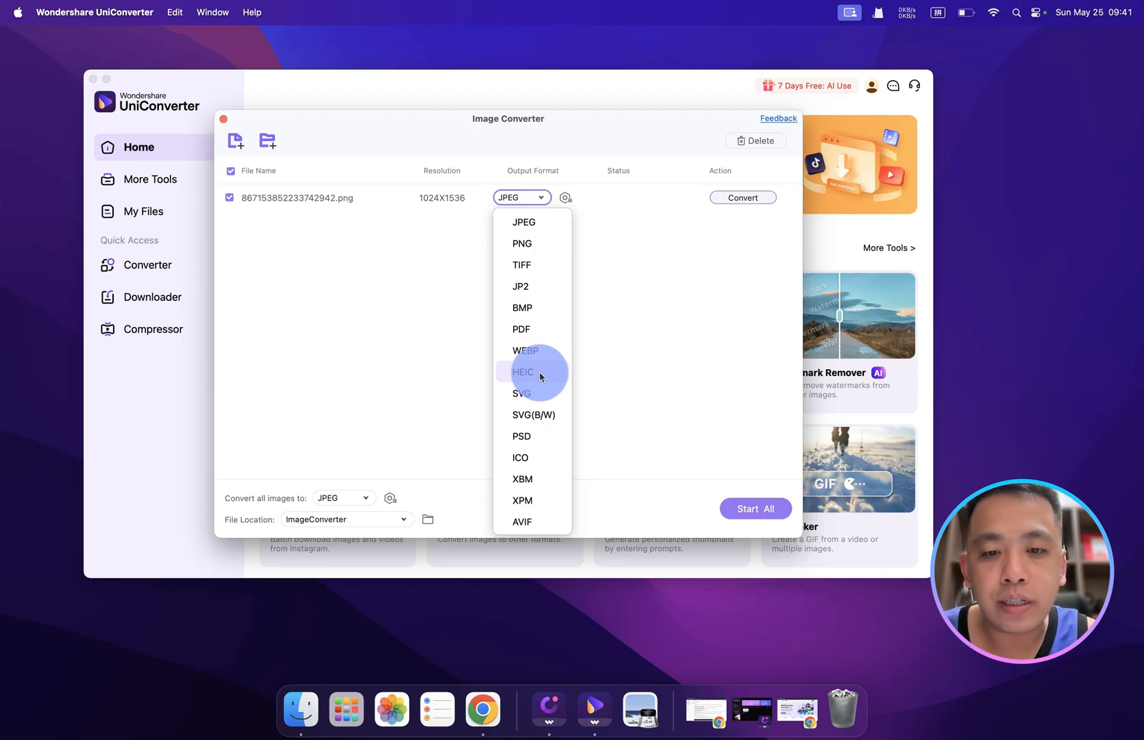
click(520, 243)
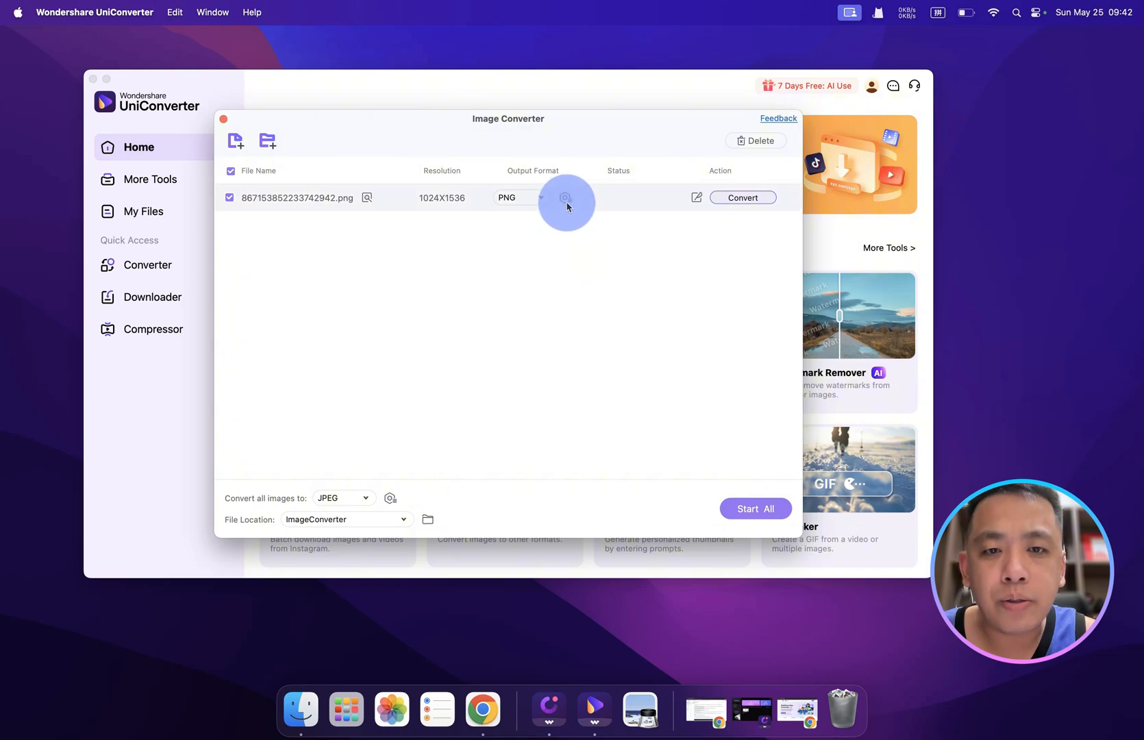
click(566, 198)
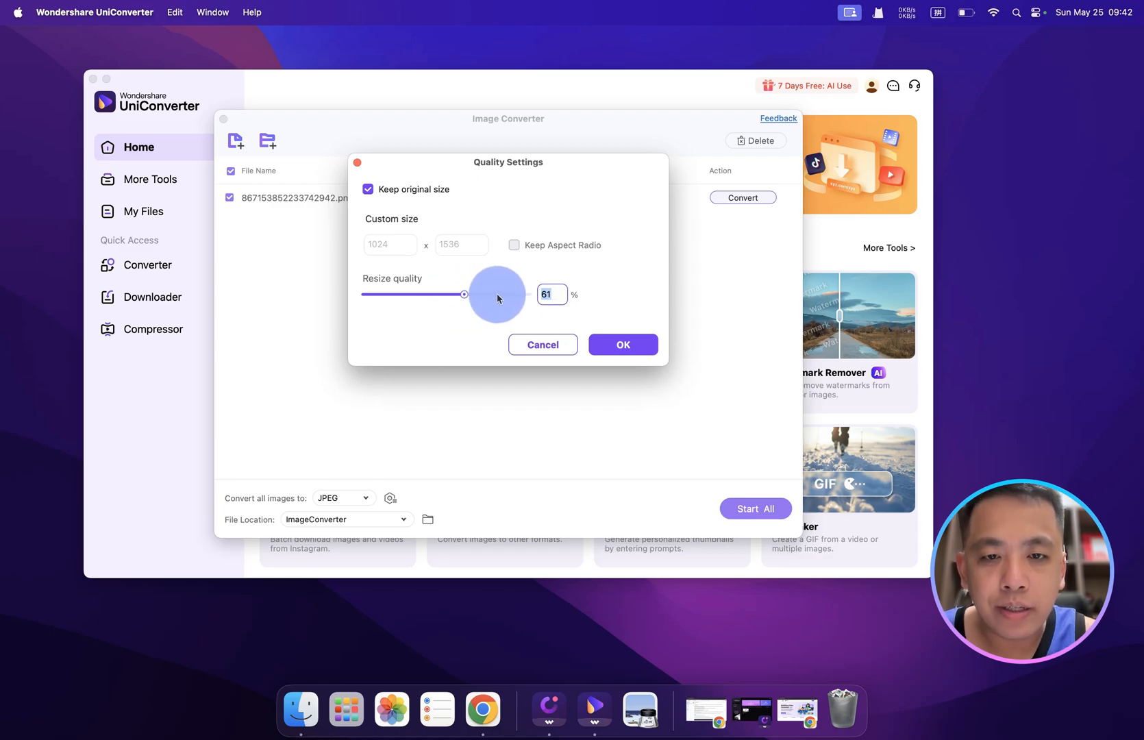
- Dismiss the quality settings, keeping original size with 61% resize quality
click(622, 344)
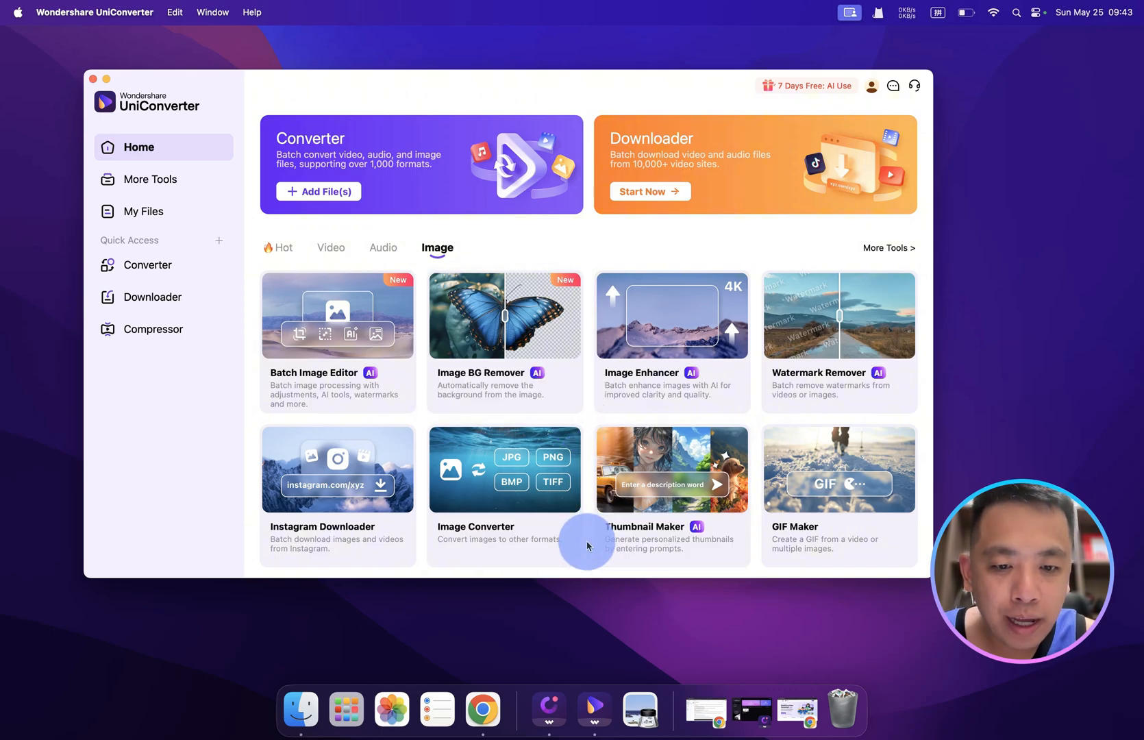
mouse_move(660, 546)
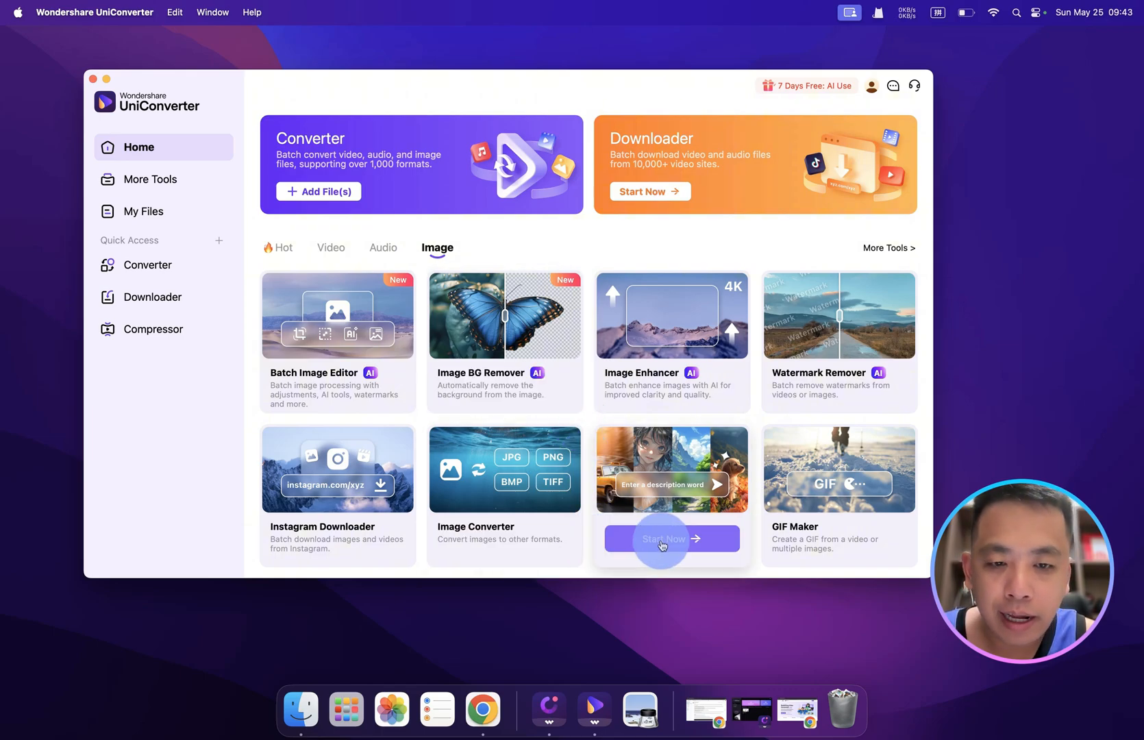
- Generate AI thumbnails in Thumbnail Maker from the prompt "my trip to singapore"
click(671, 538)
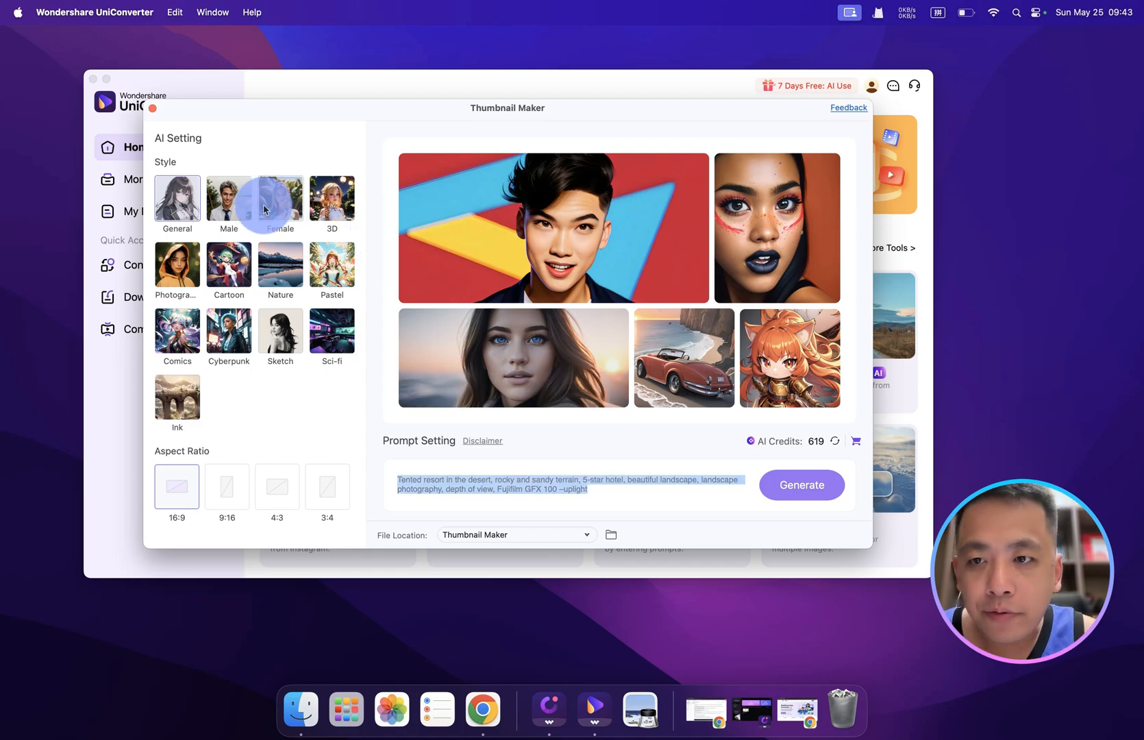
mouse_move(332, 200)
text(my trip to singapore)
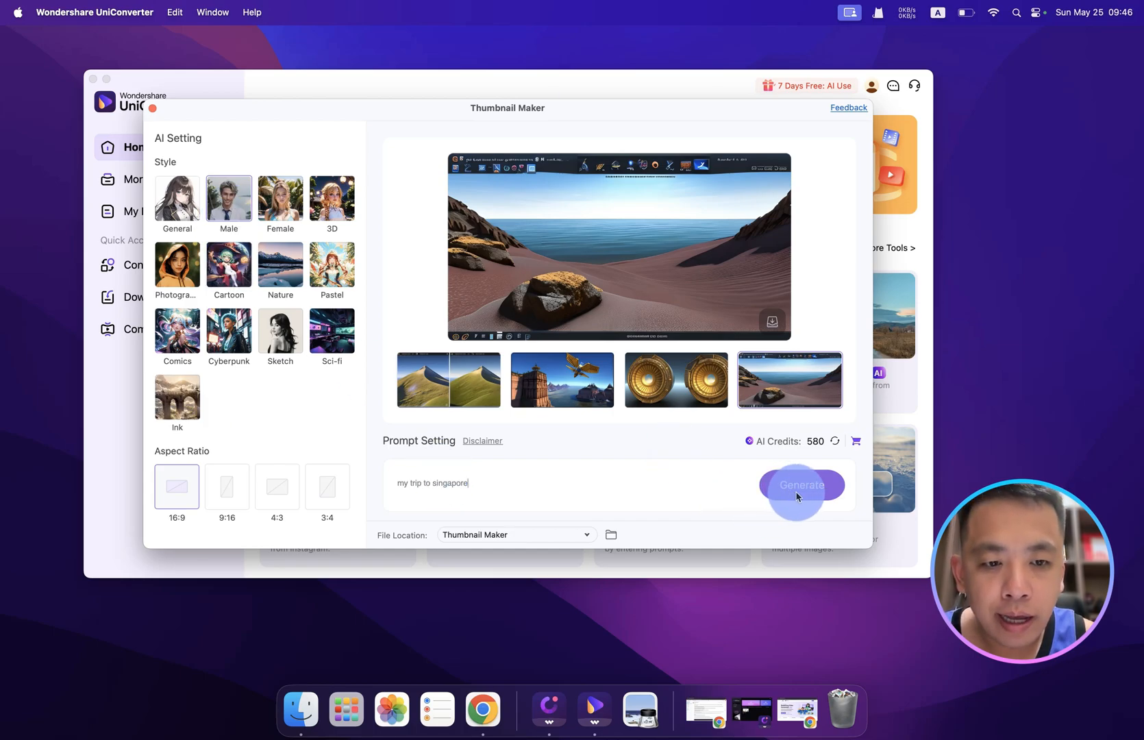
click(802, 485)
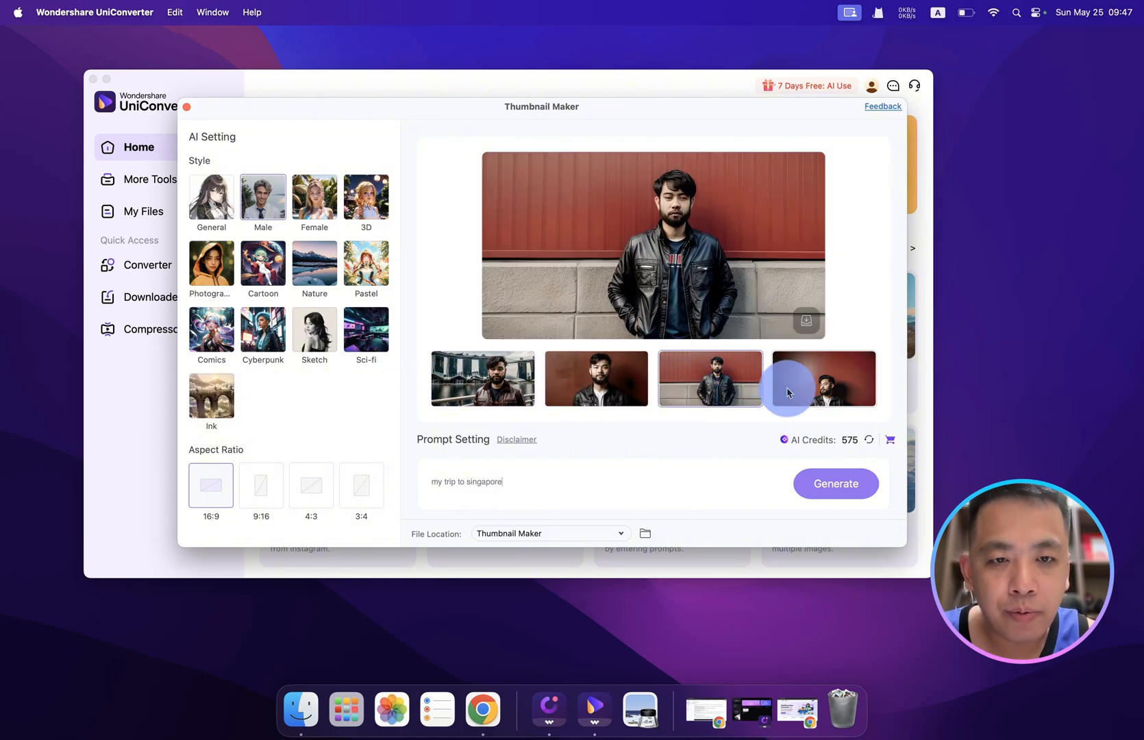
- Enlarge the two Singapore skyline thumbnails, then close the Thumbnail Maker
click(595, 377)
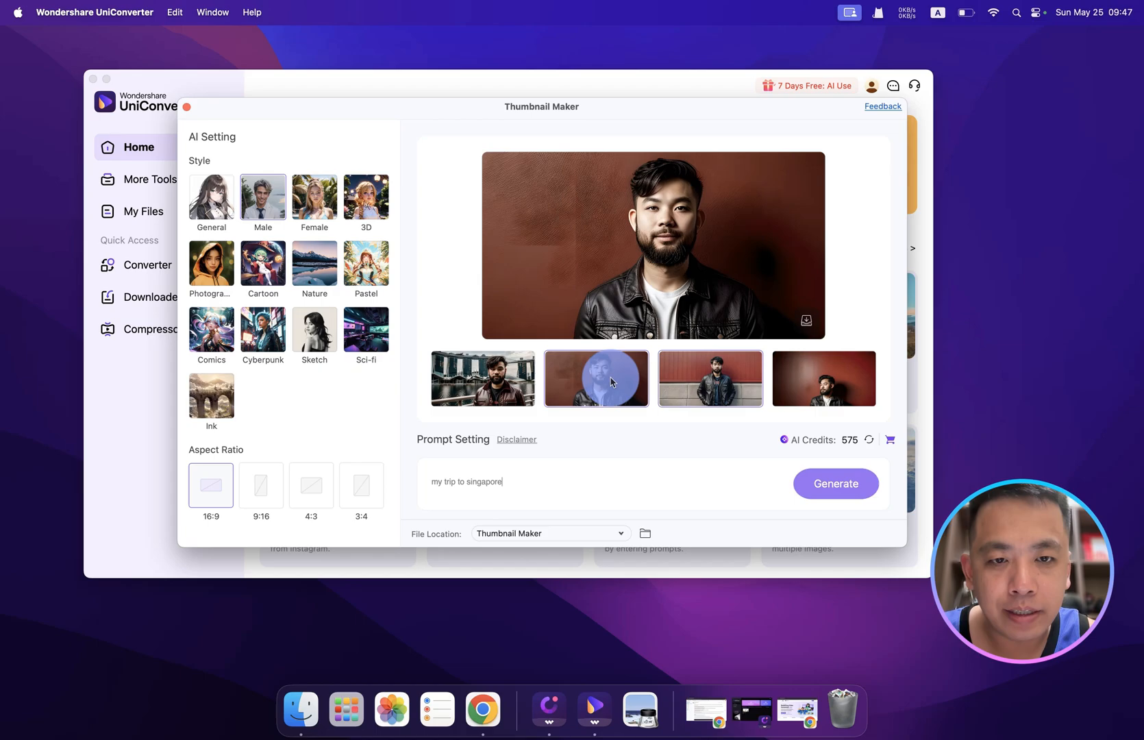
click(483, 377)
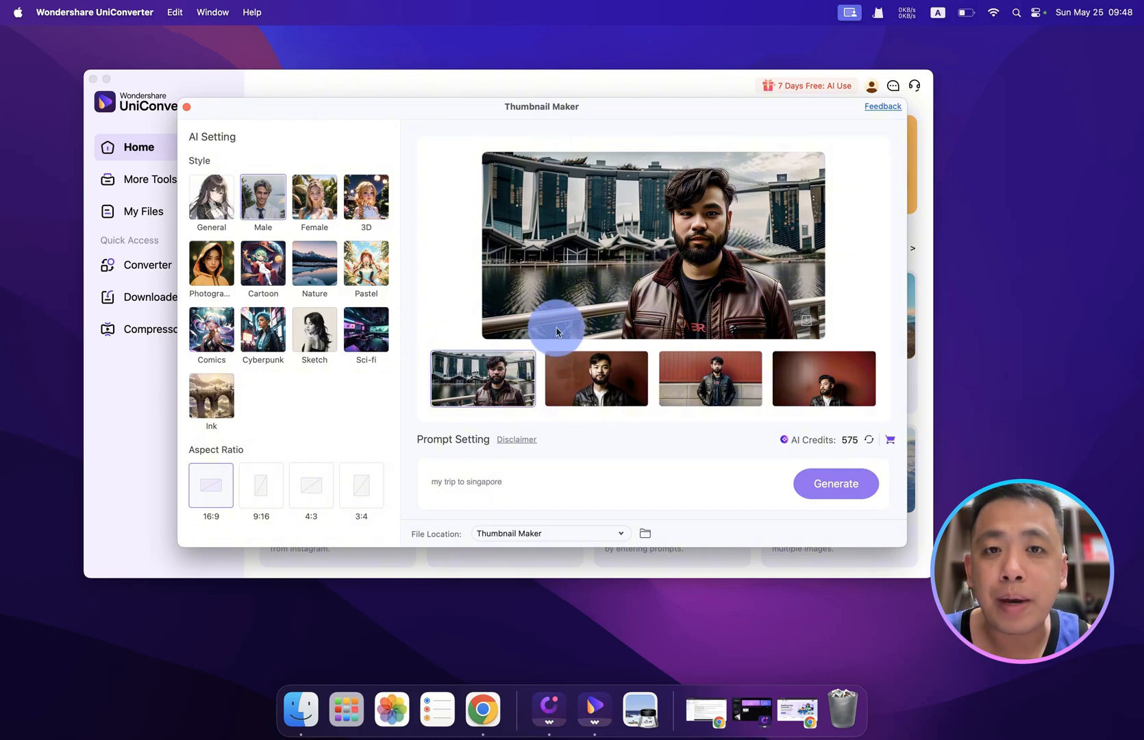
click(186, 107)
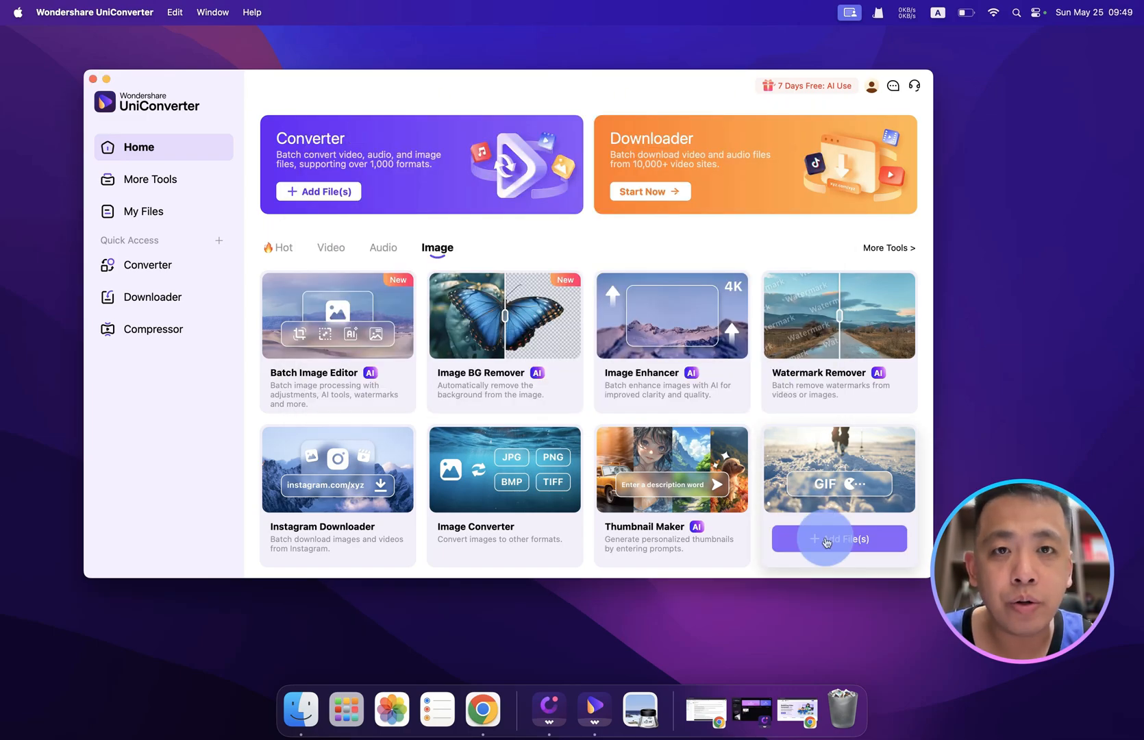
- Load the first MP4 from Downloads into GIF Maker and create the volleyball GIF
click(839, 538)
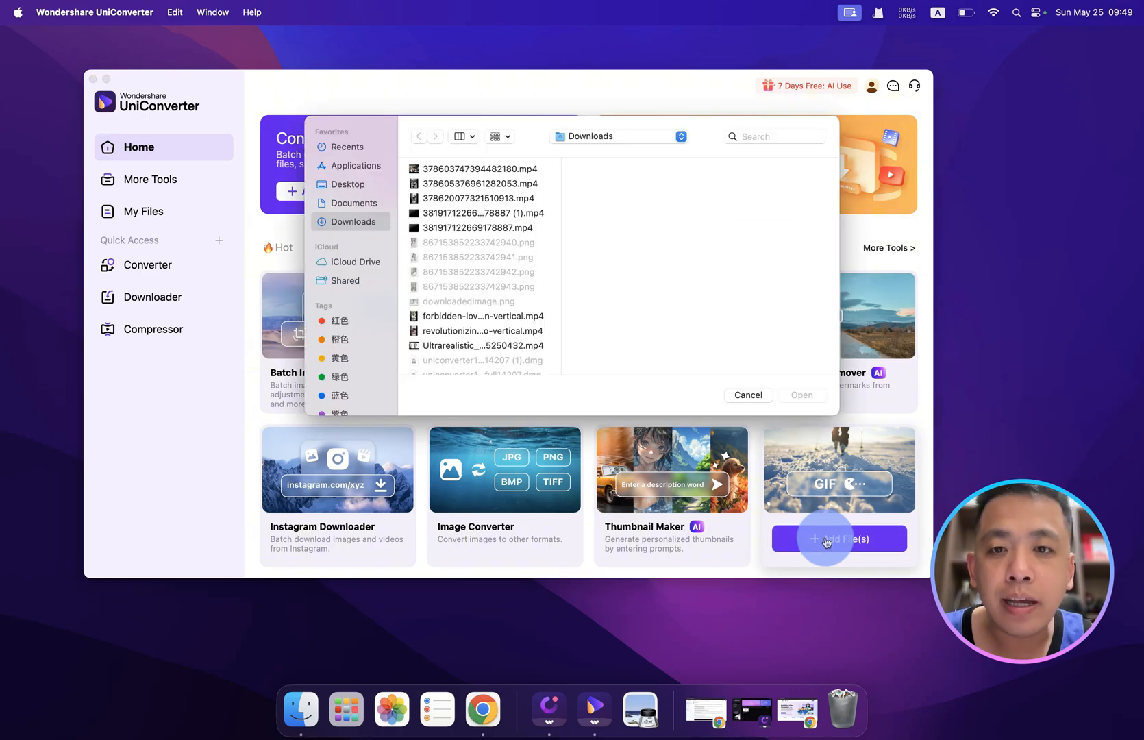
click(478, 168)
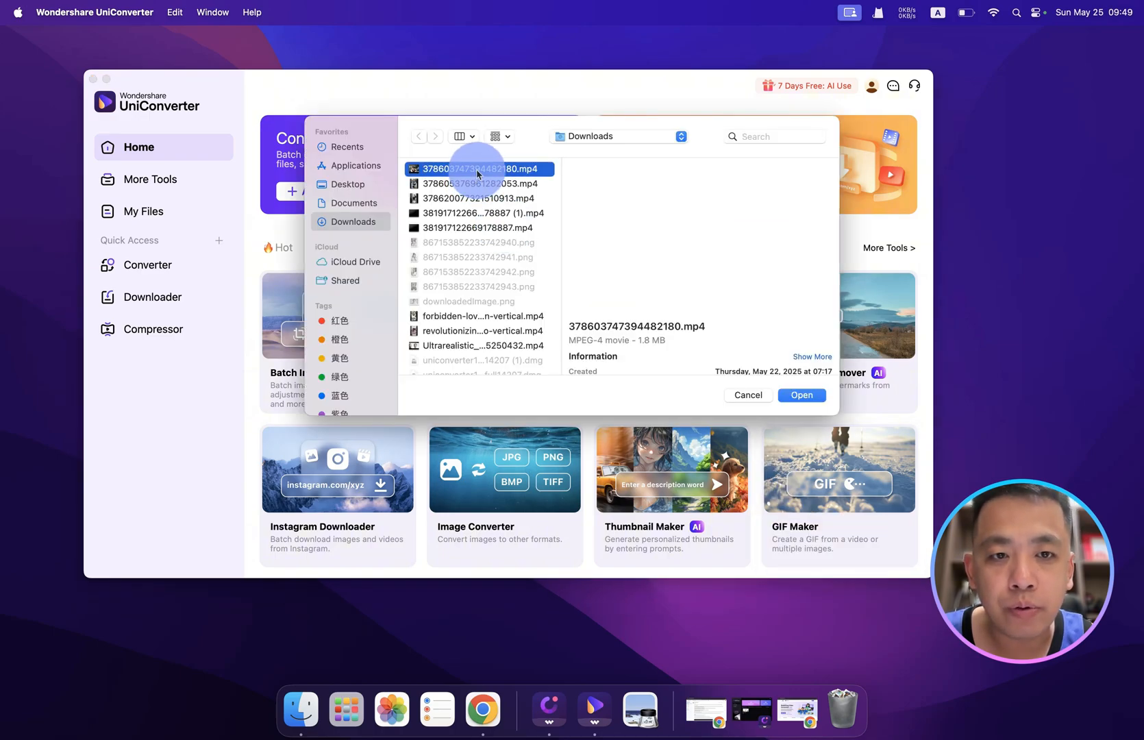
click(802, 395)
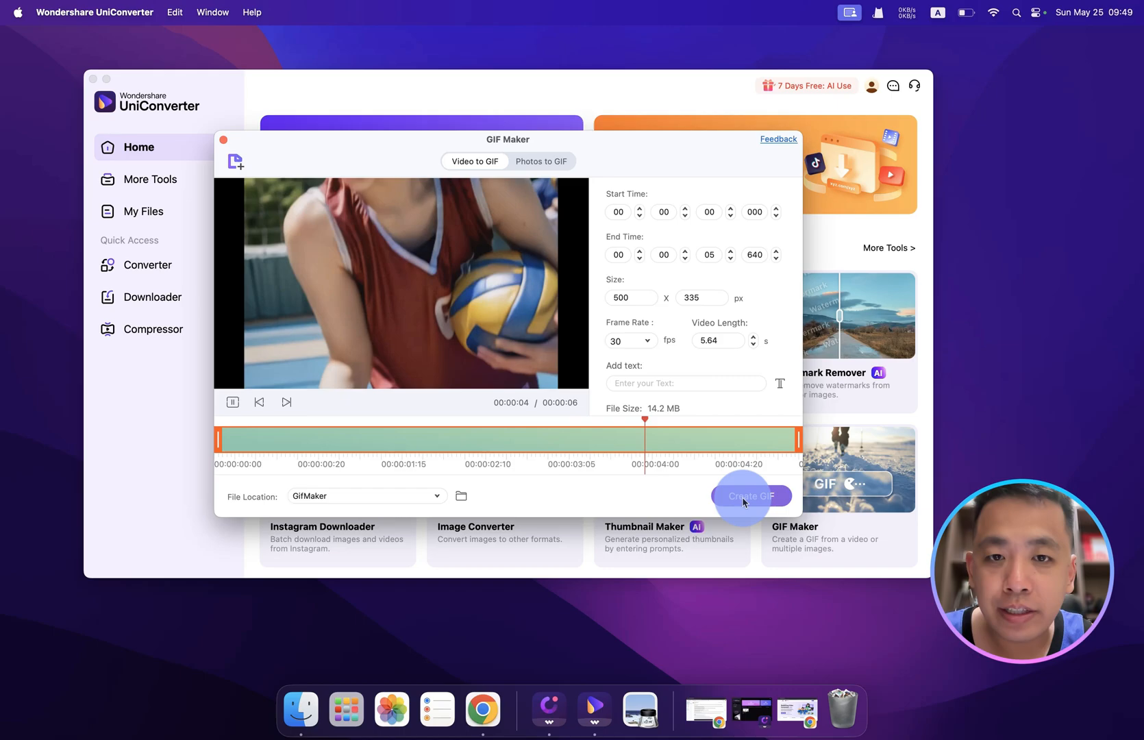
click(750, 496)
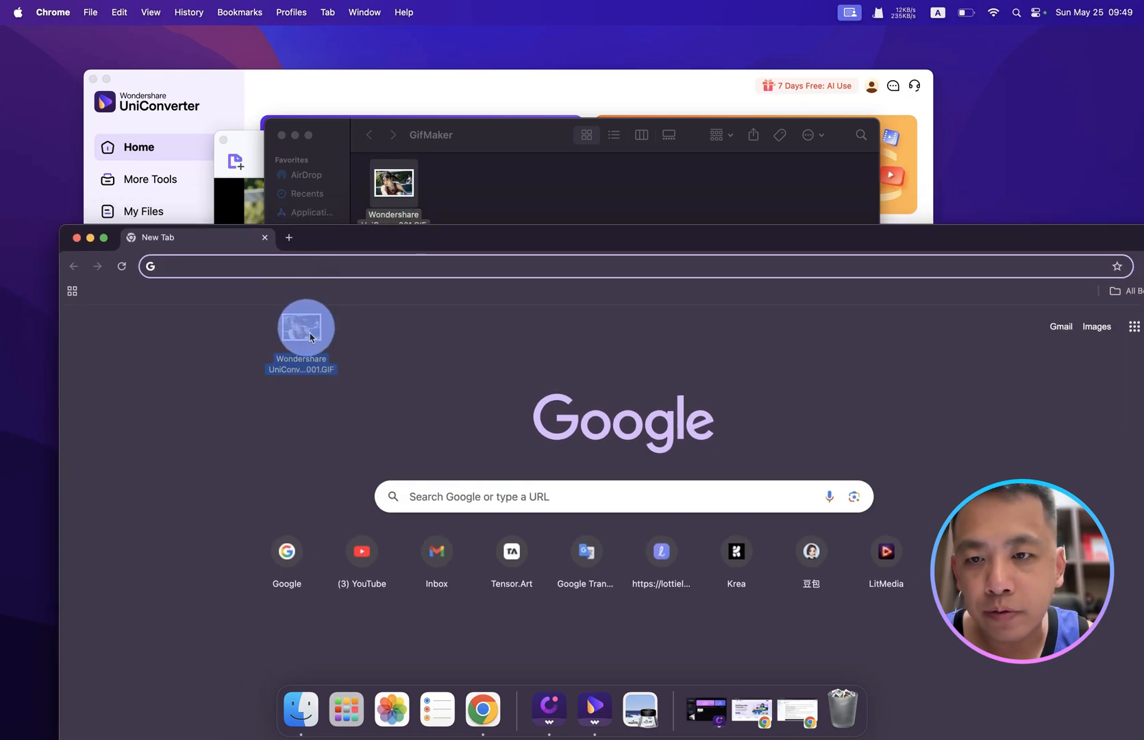
- View the volleyball GIF from the GifMaker folder playing in a Chrome tab
double_click(304, 326)
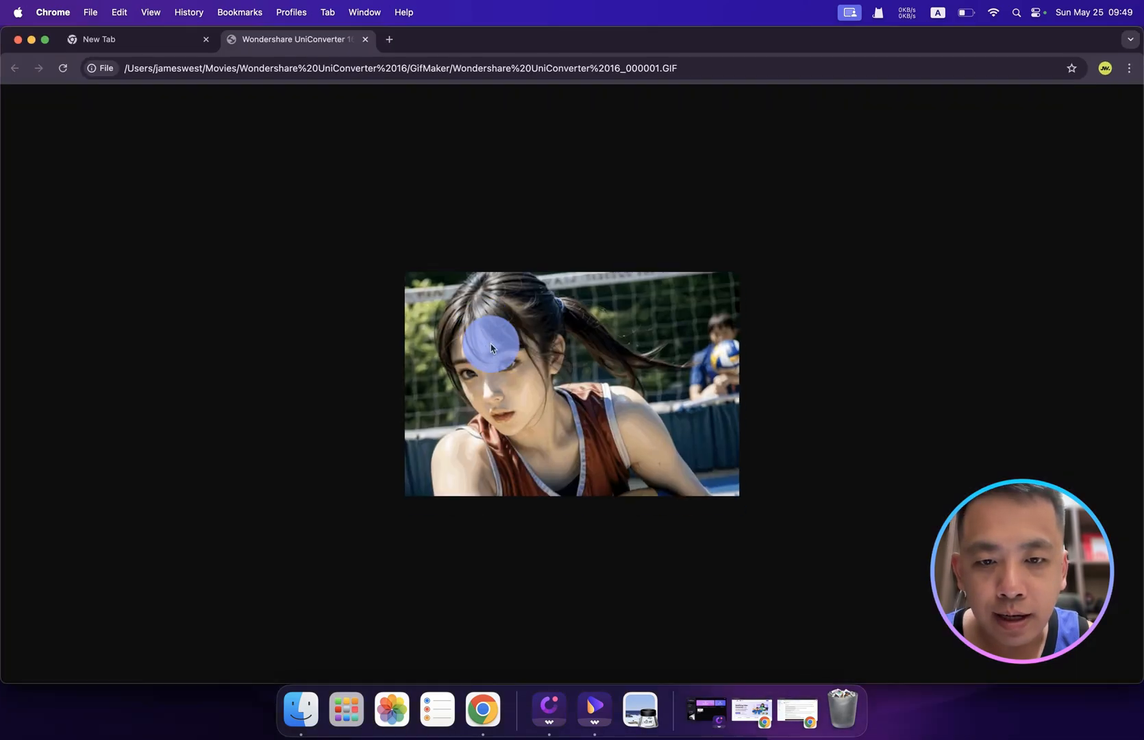
mouse_move(765, 401)
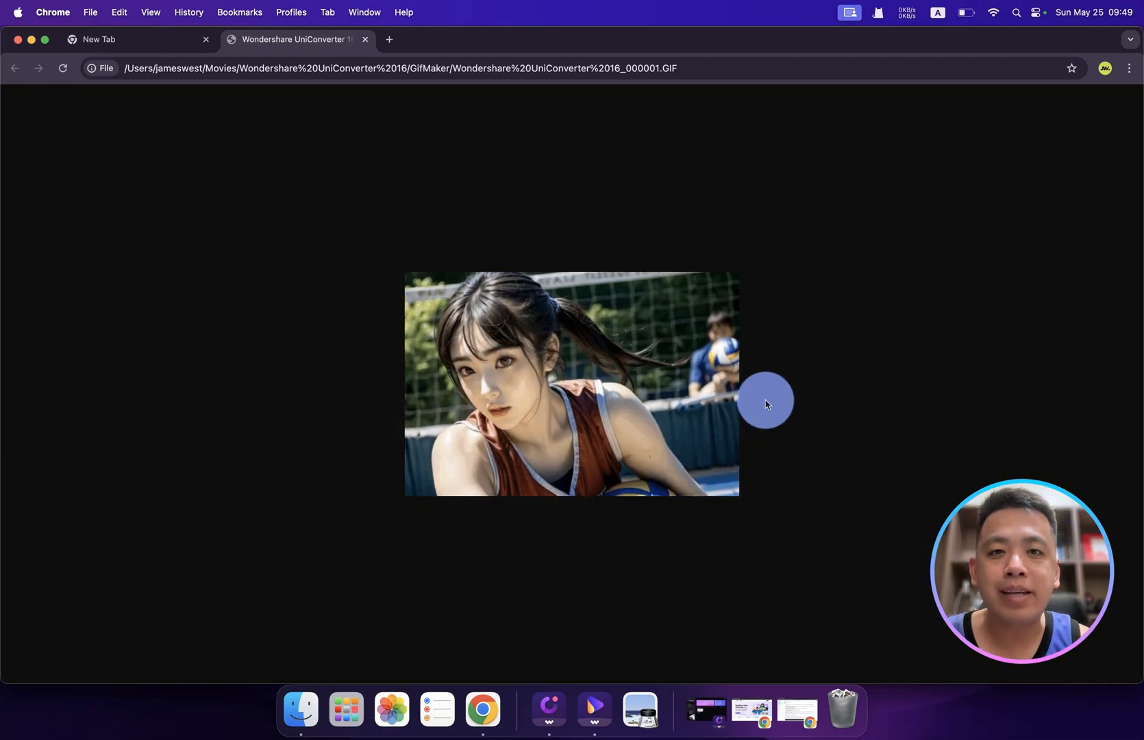